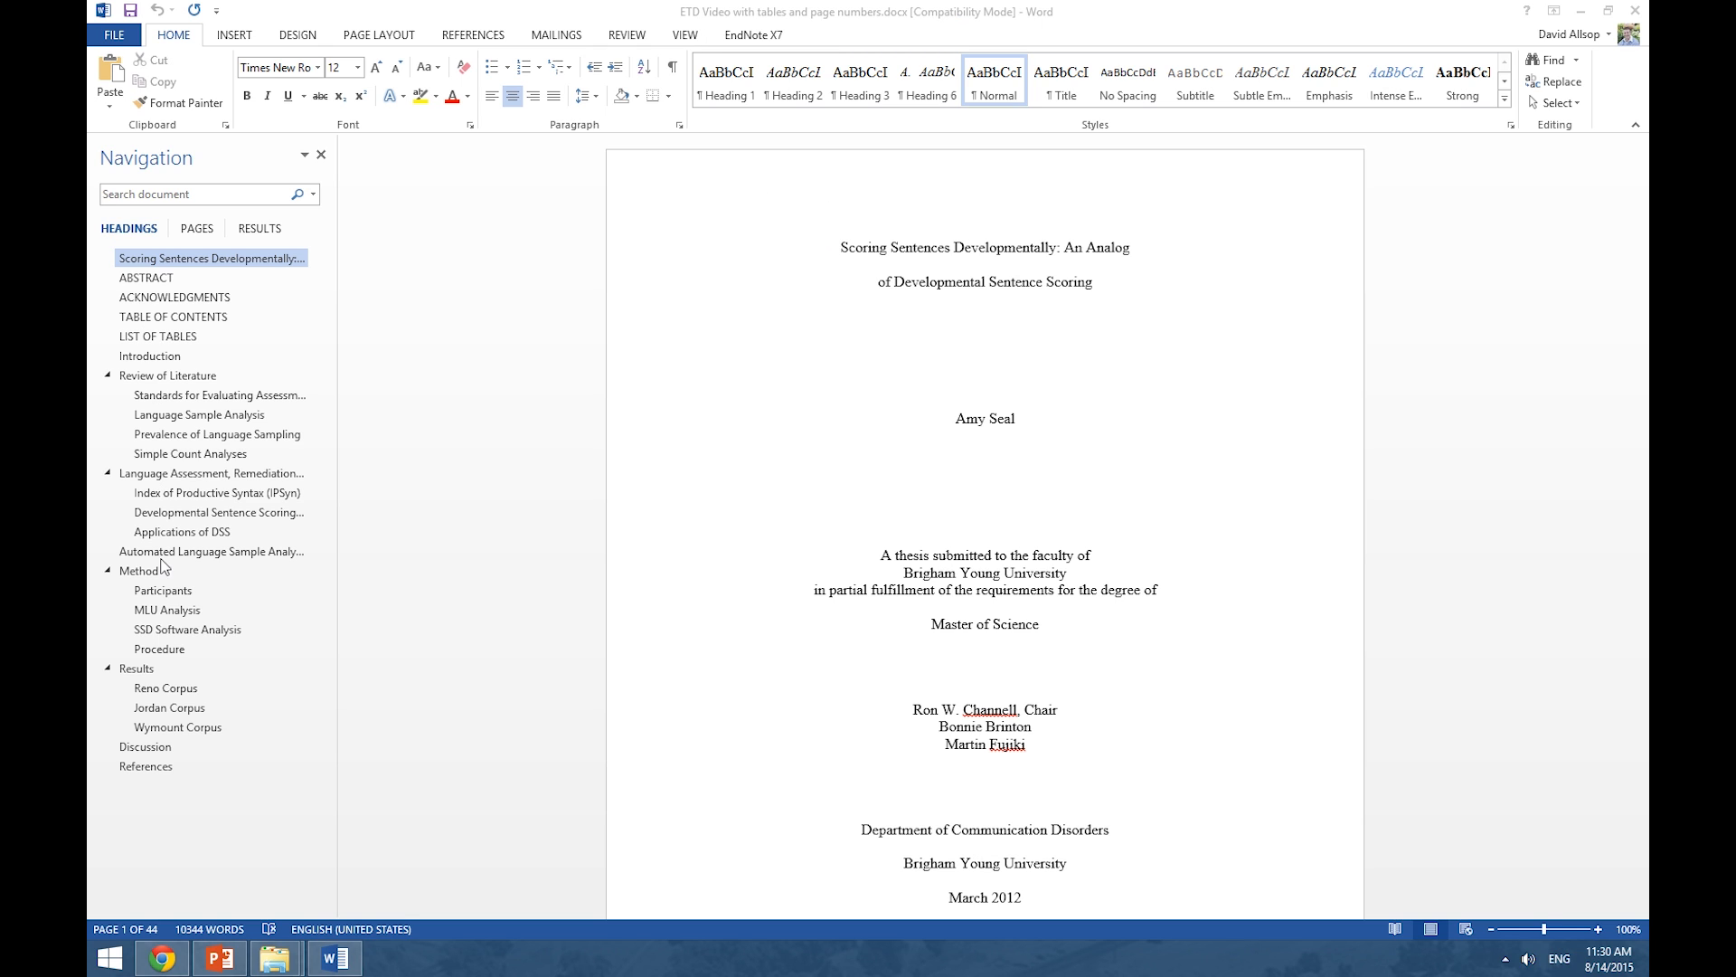
{"action": "mouse_move", "coordinate": [590, 44]}
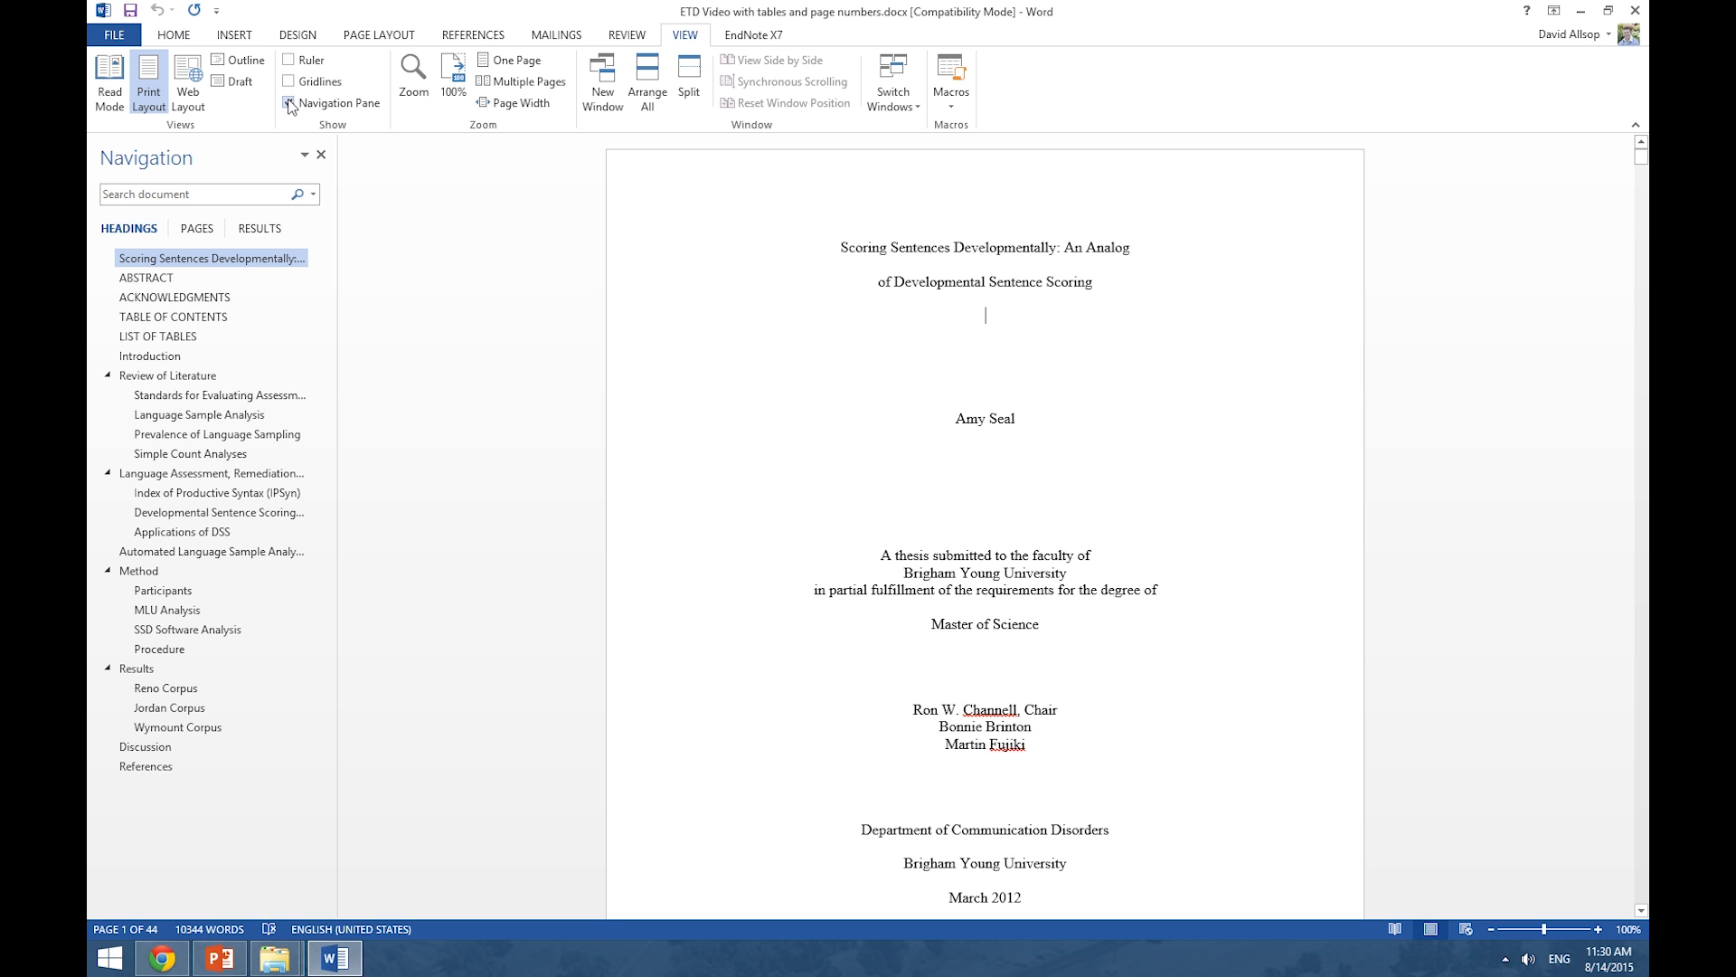
- Enable the Acrobat PDFMaker Office COM Addin through Word Options > Add-Ins > Manage COM Add-ins
{"action": "left_click", "coordinate": [174, 34]}
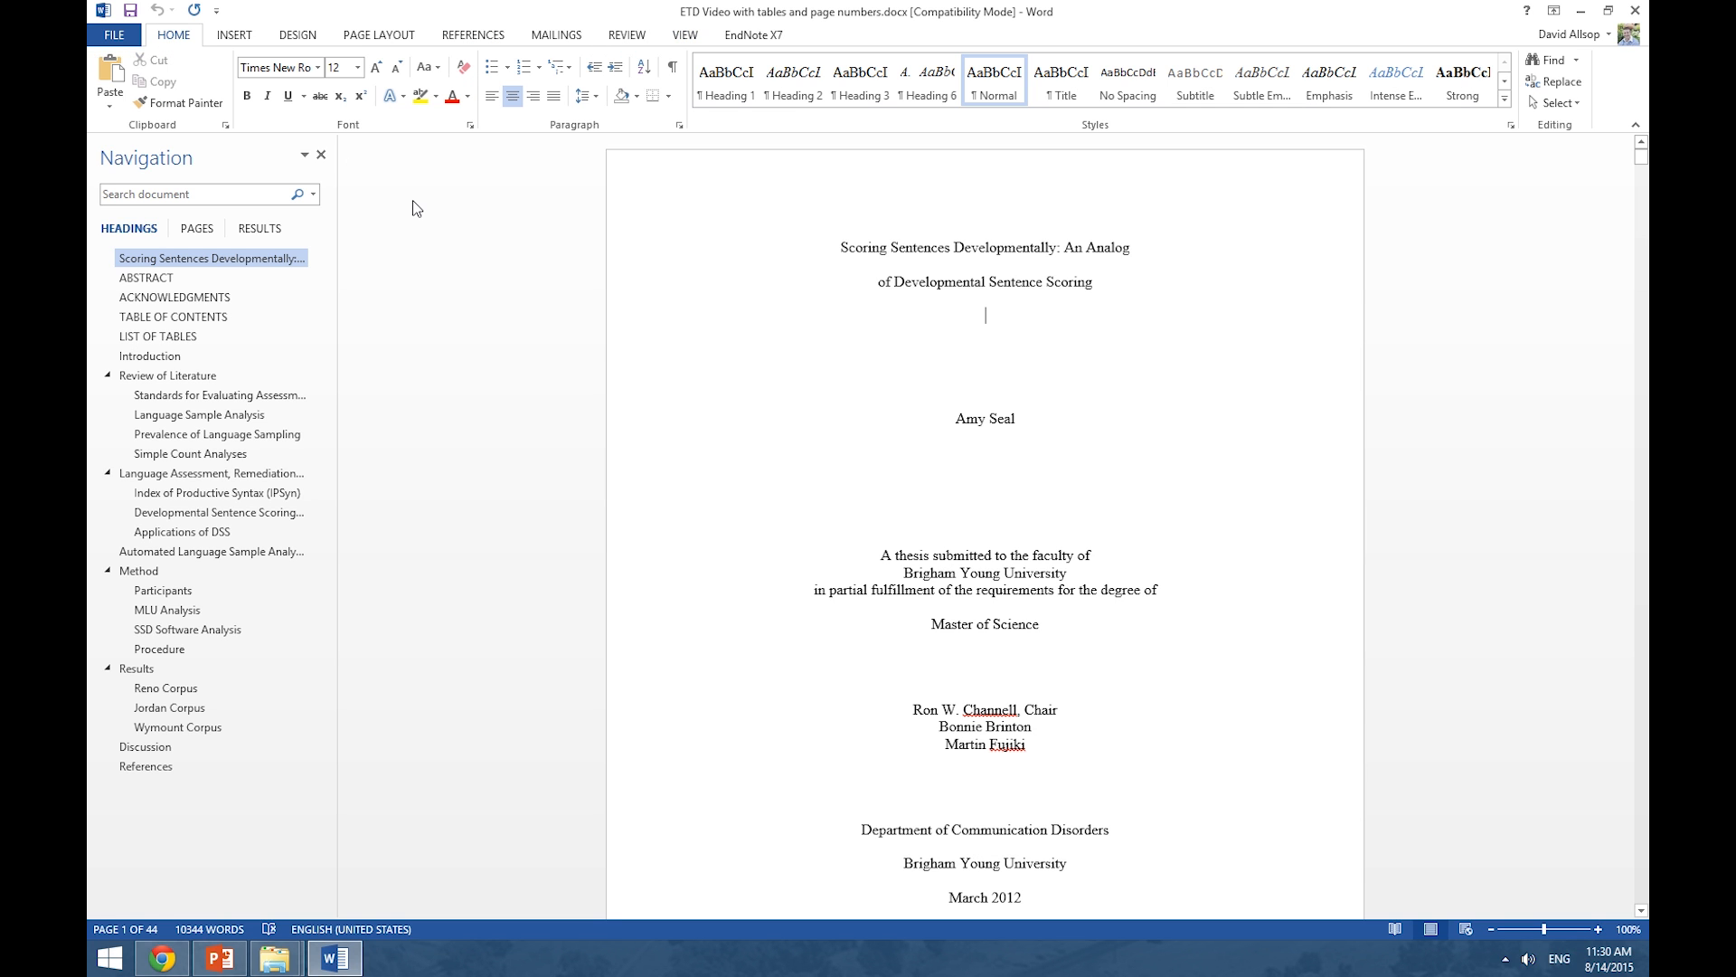
{"action": "mouse_move", "coordinate": [501, 150]}
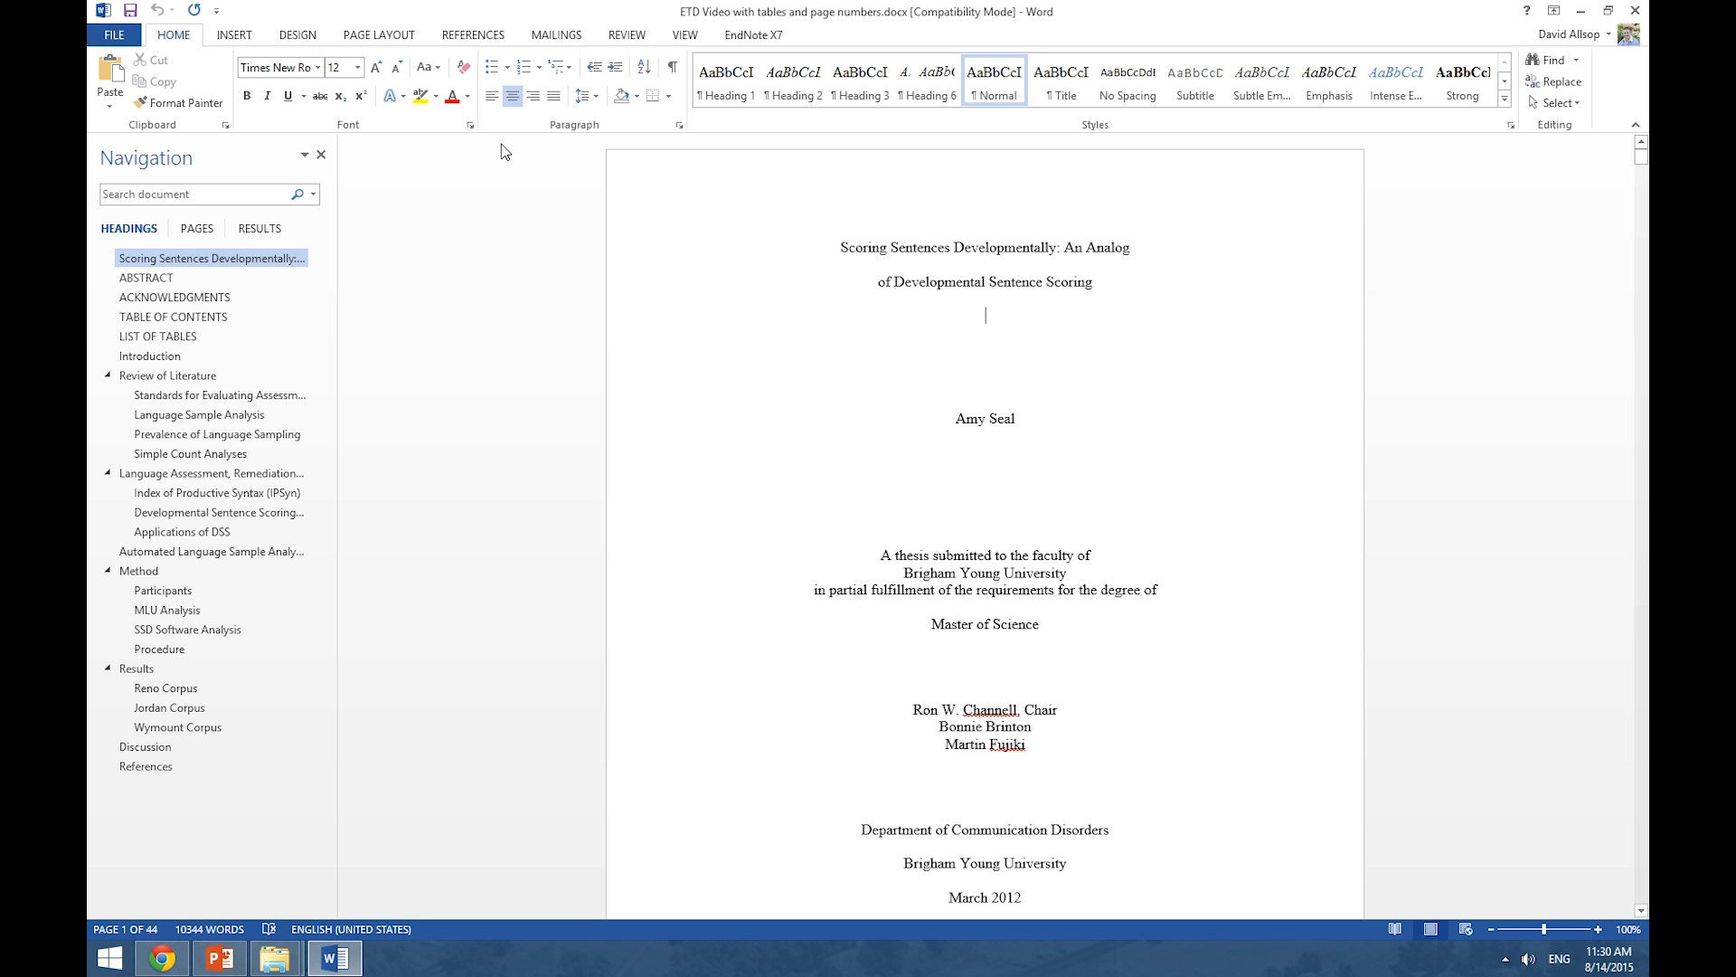
{"action": "mouse_move", "coordinate": [818, 38]}
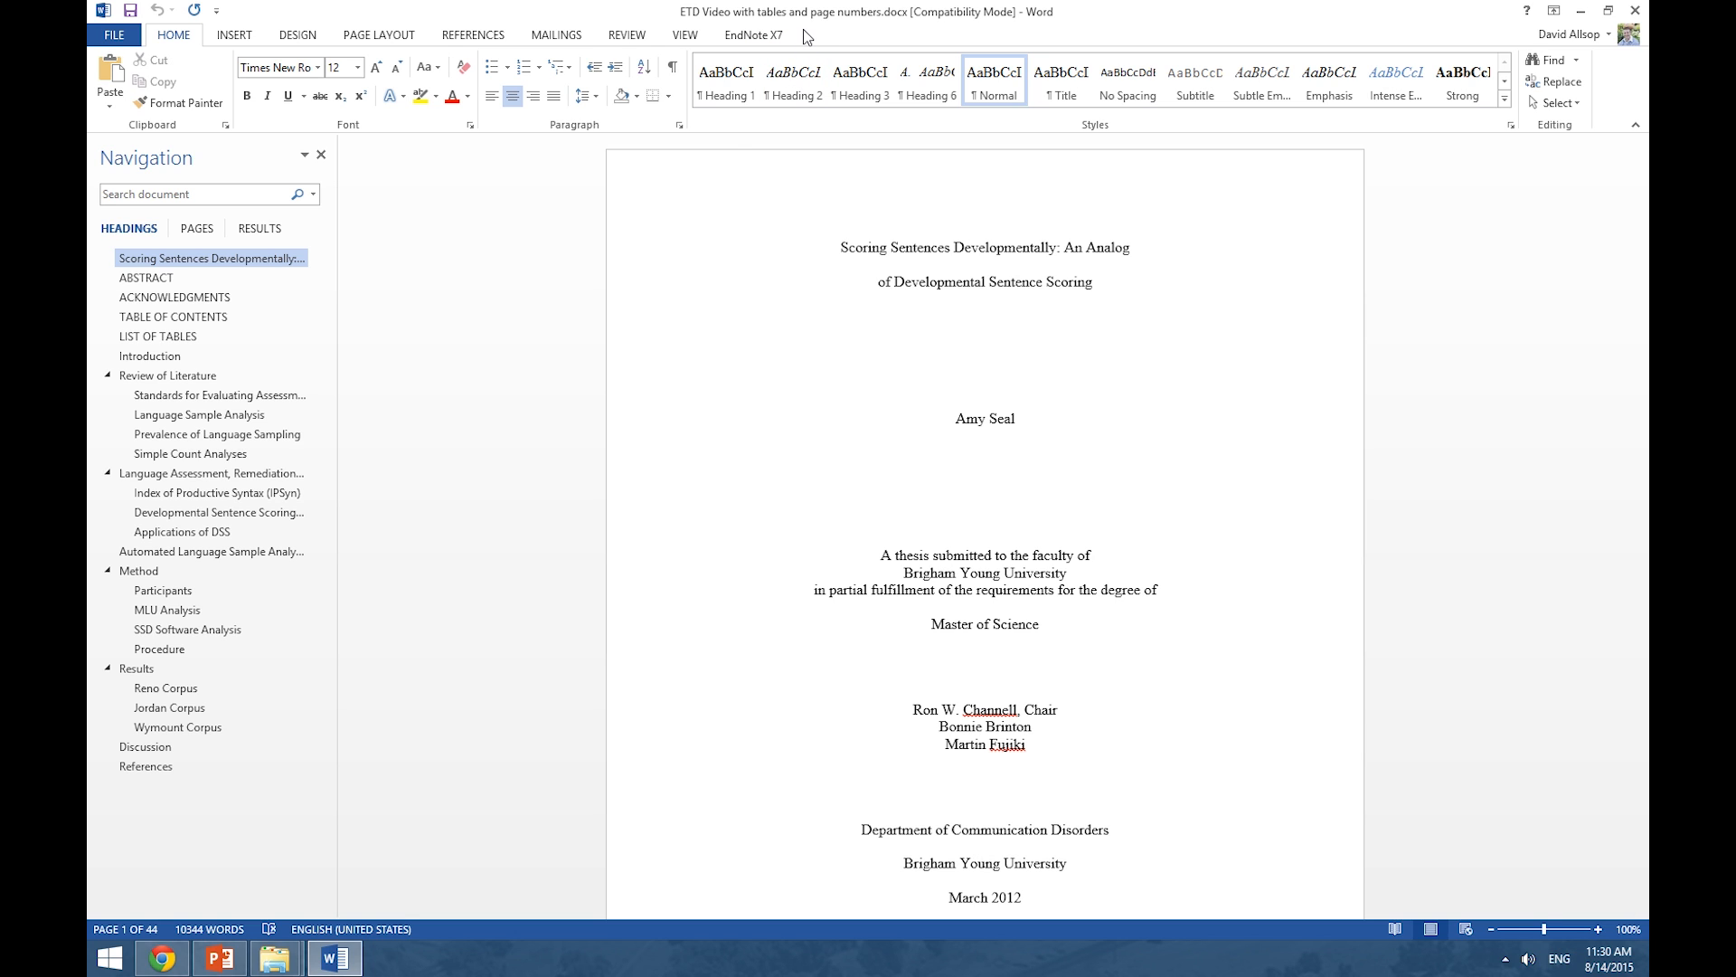
{"action": "left_click", "coordinate": [114, 35]}
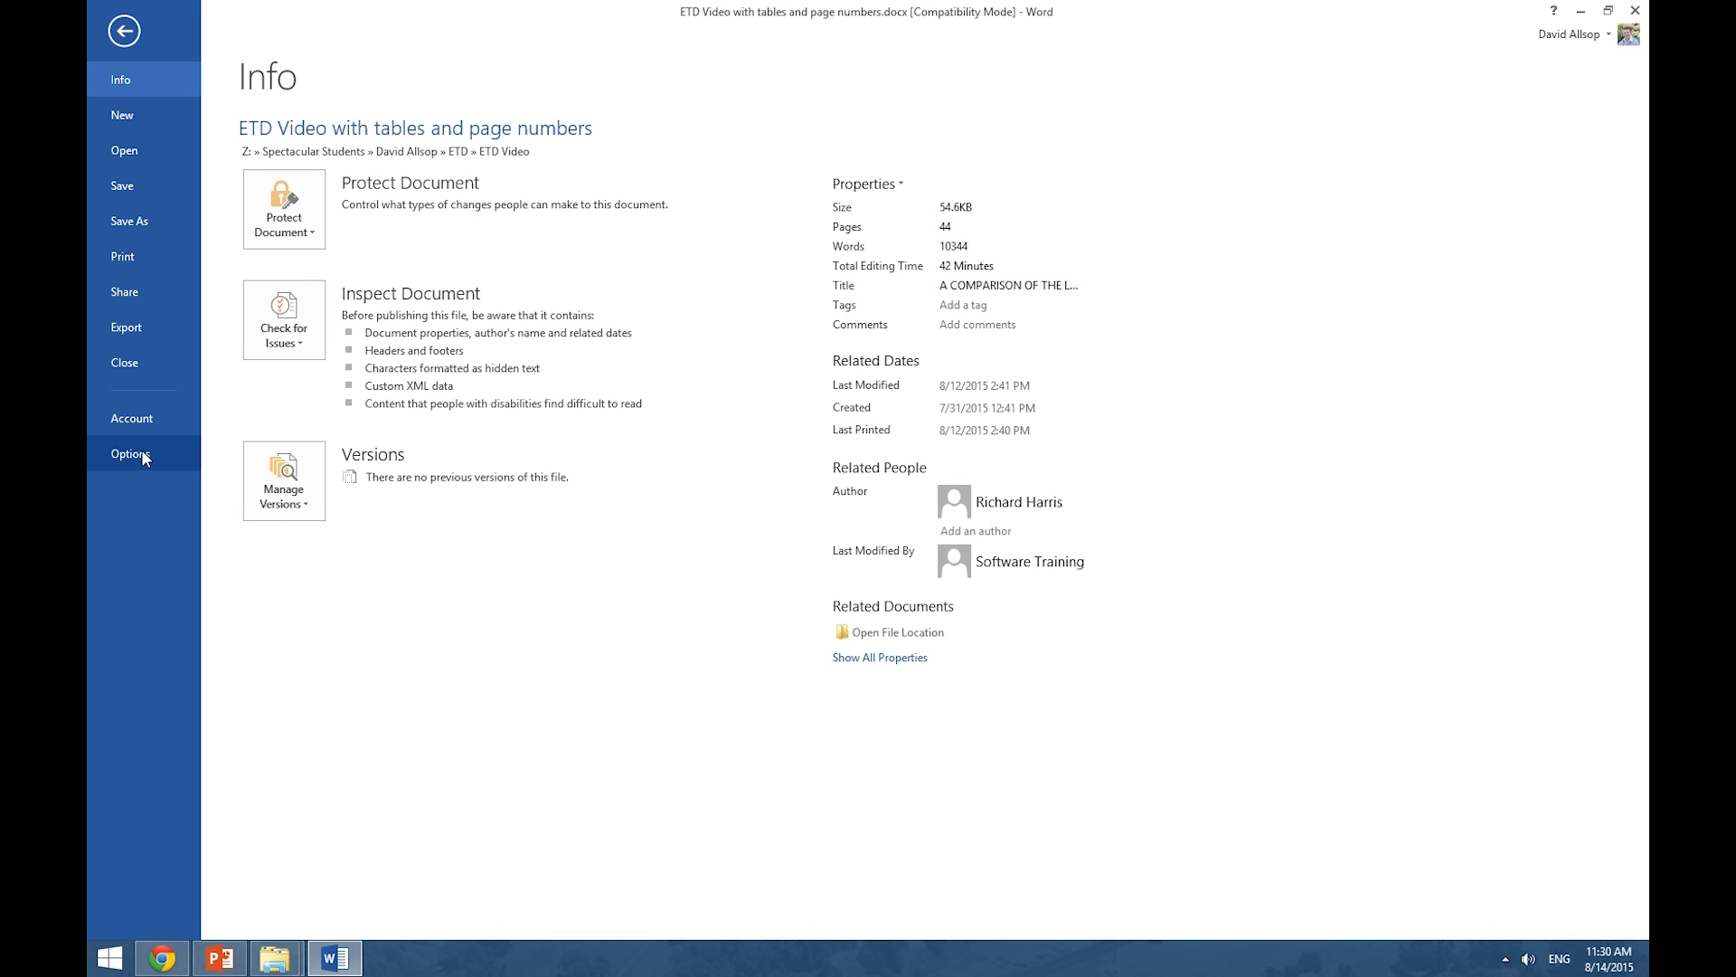
{"action": "left_click", "coordinate": [131, 453]}
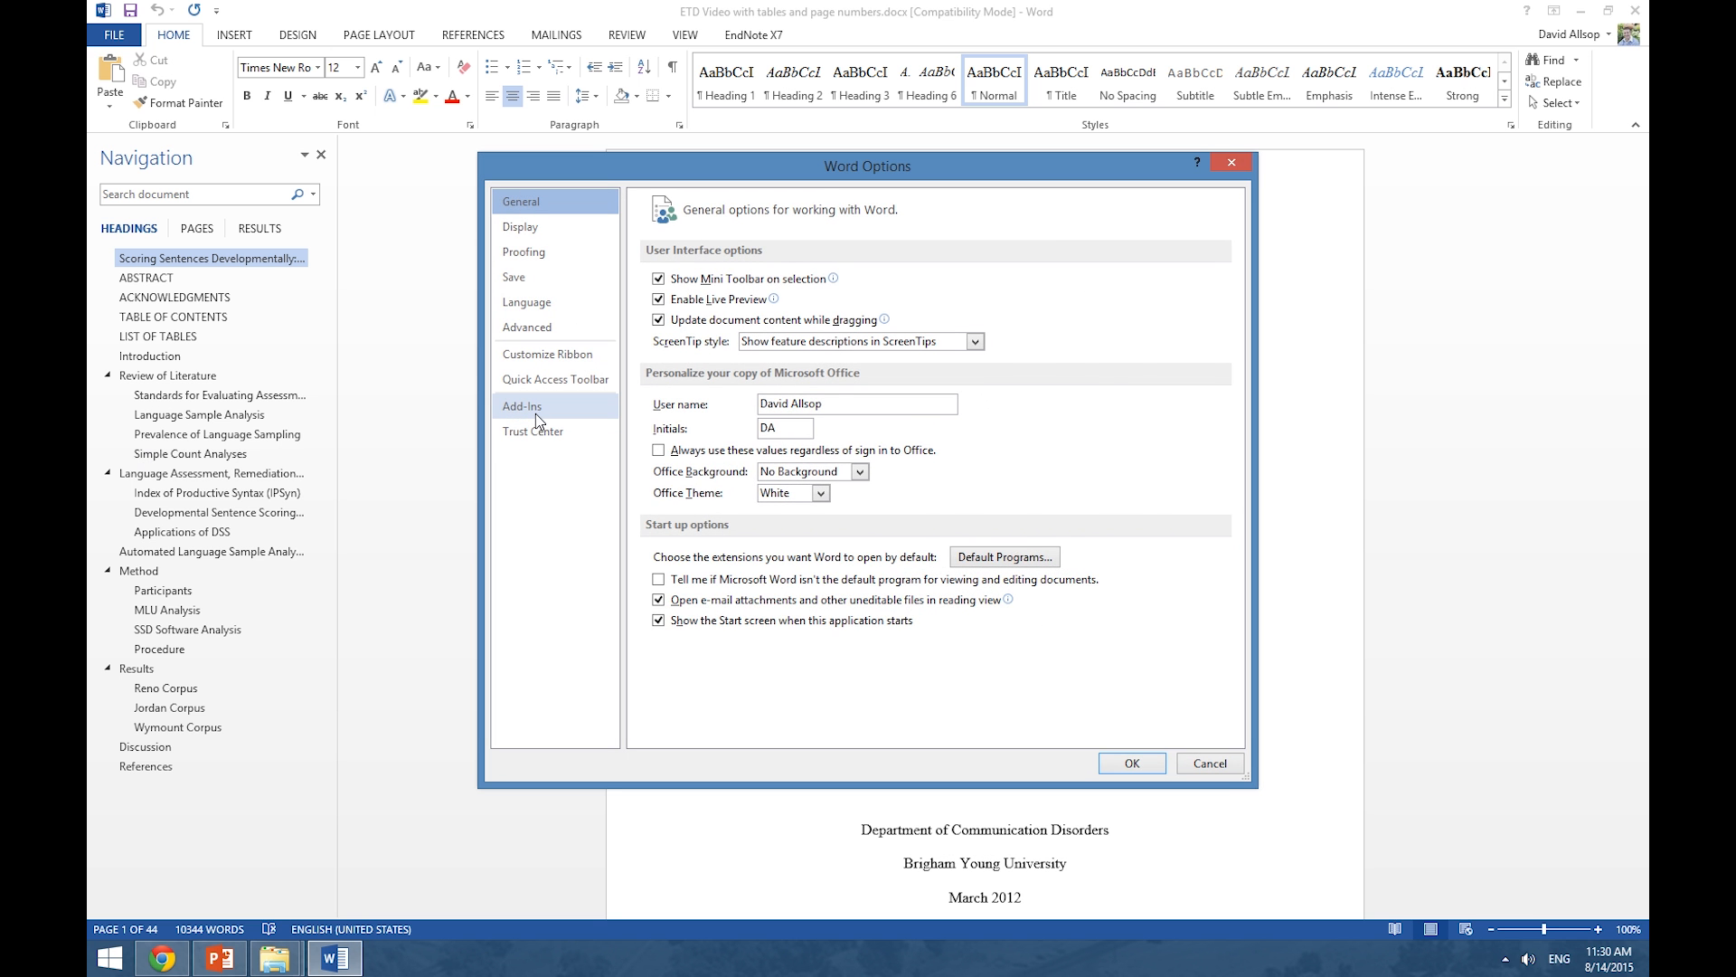
{"action": "left_click", "coordinate": [522, 405]}
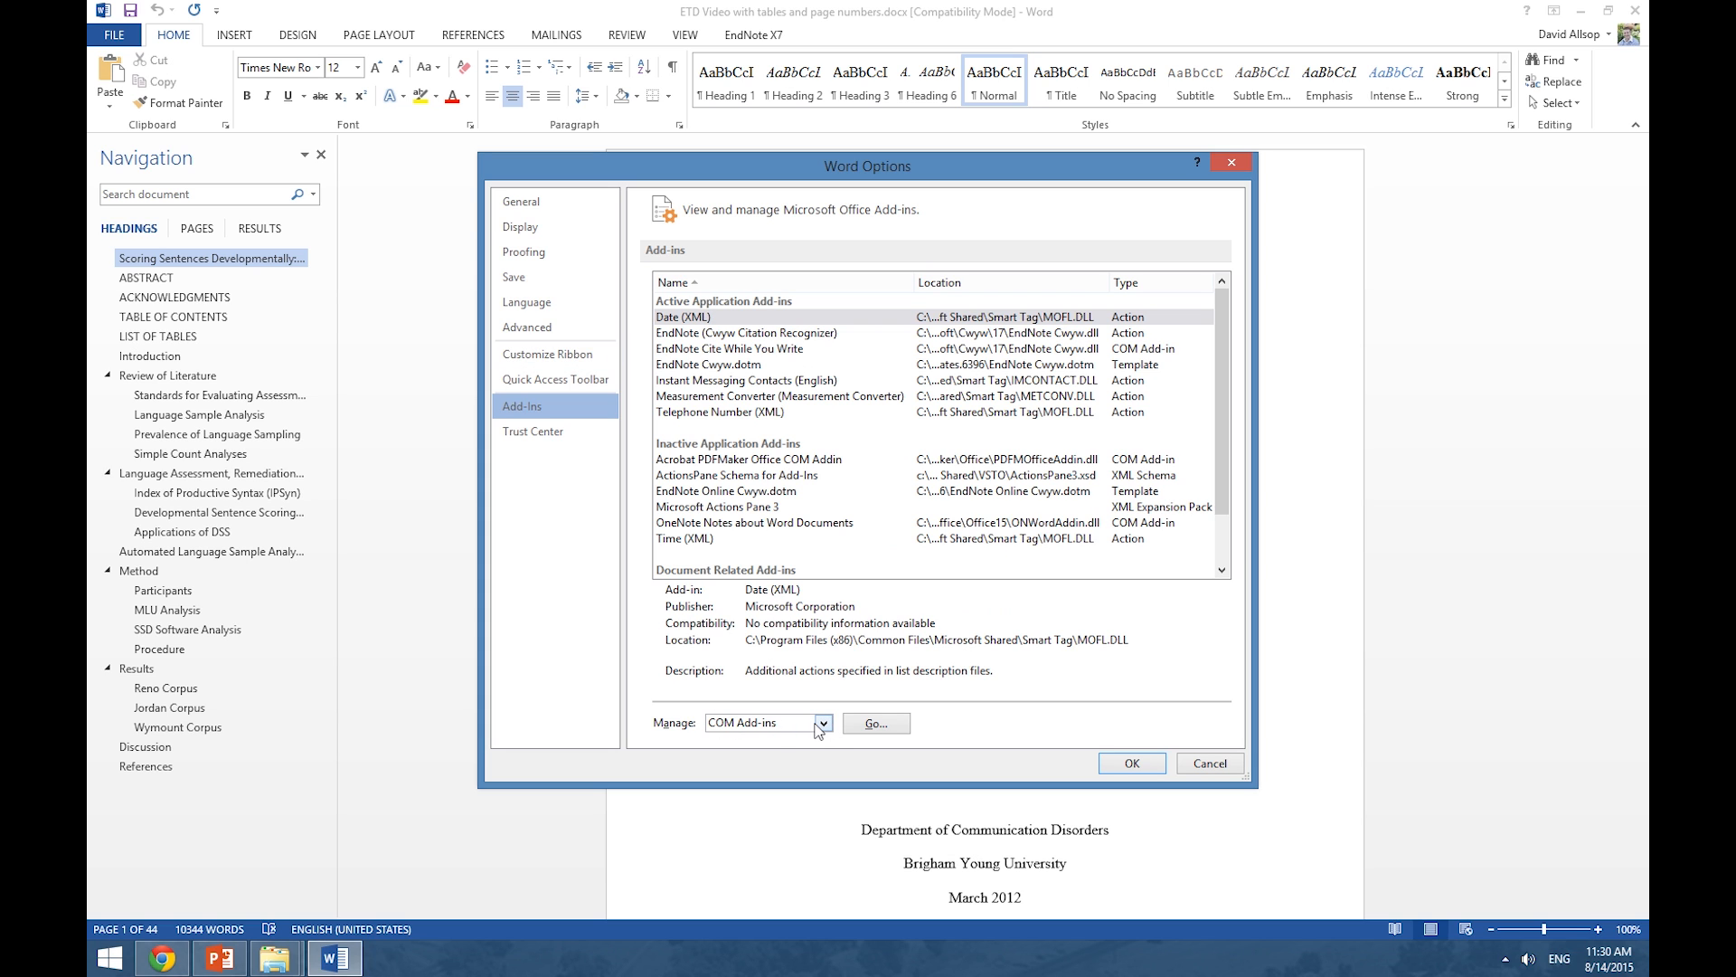
{"action": "left_click", "coordinate": [876, 722]}
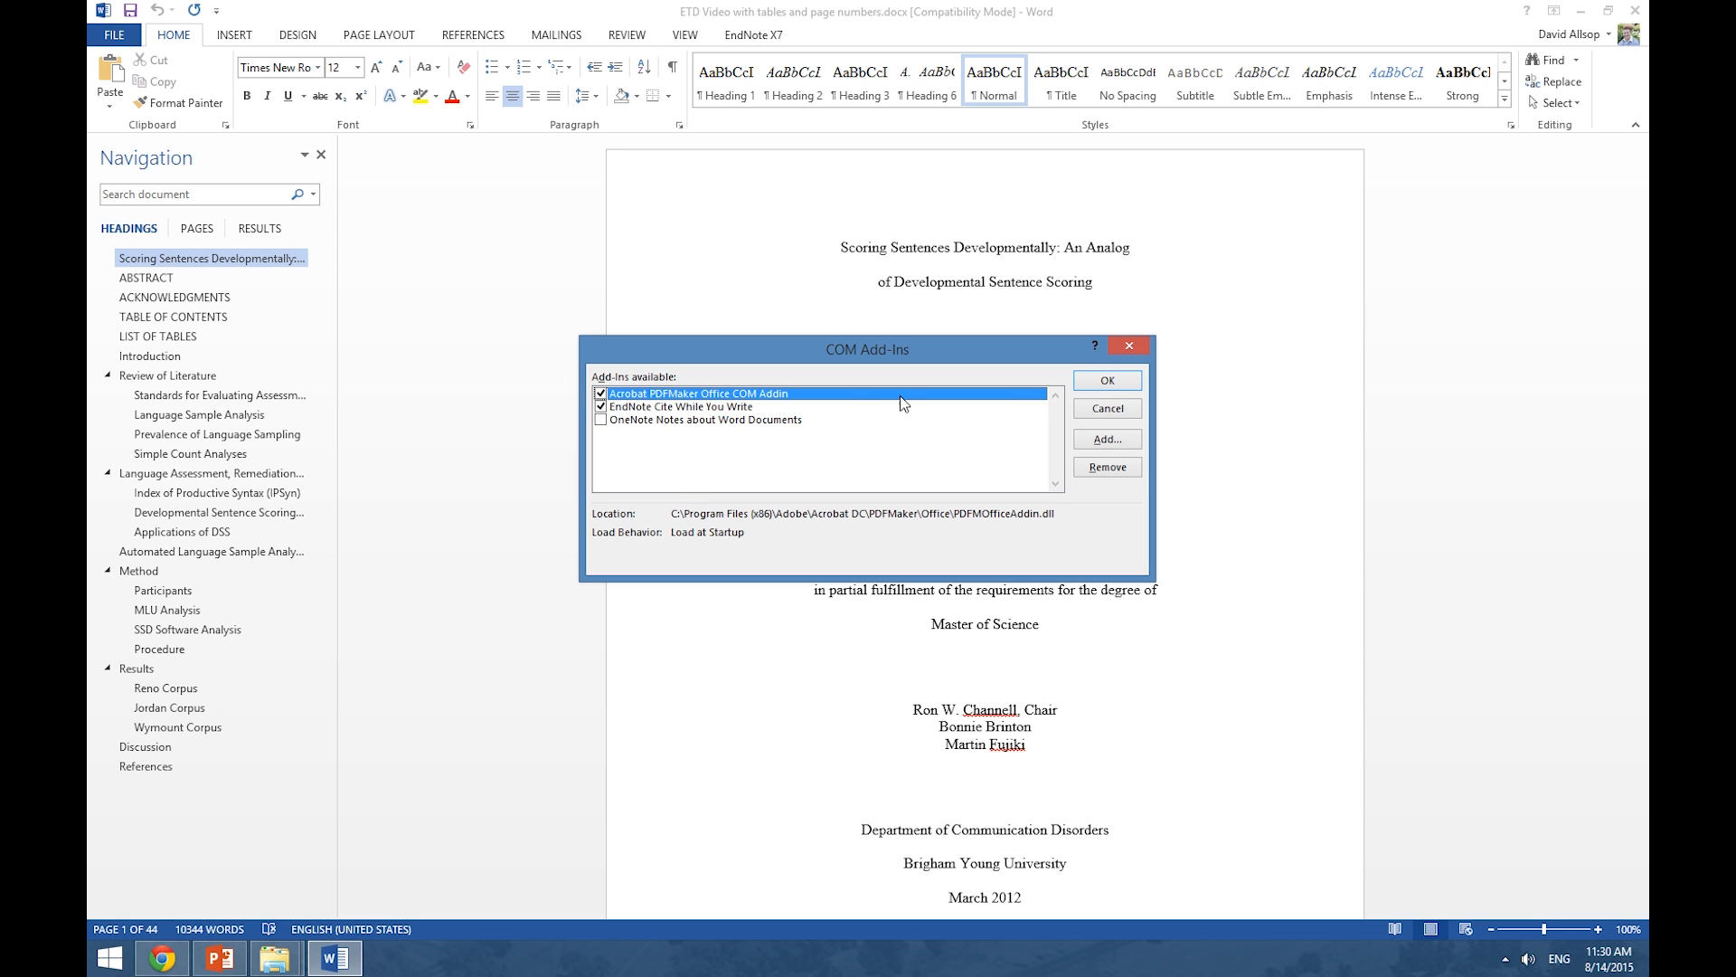
{"action": "left_click", "coordinate": [1105, 380]}
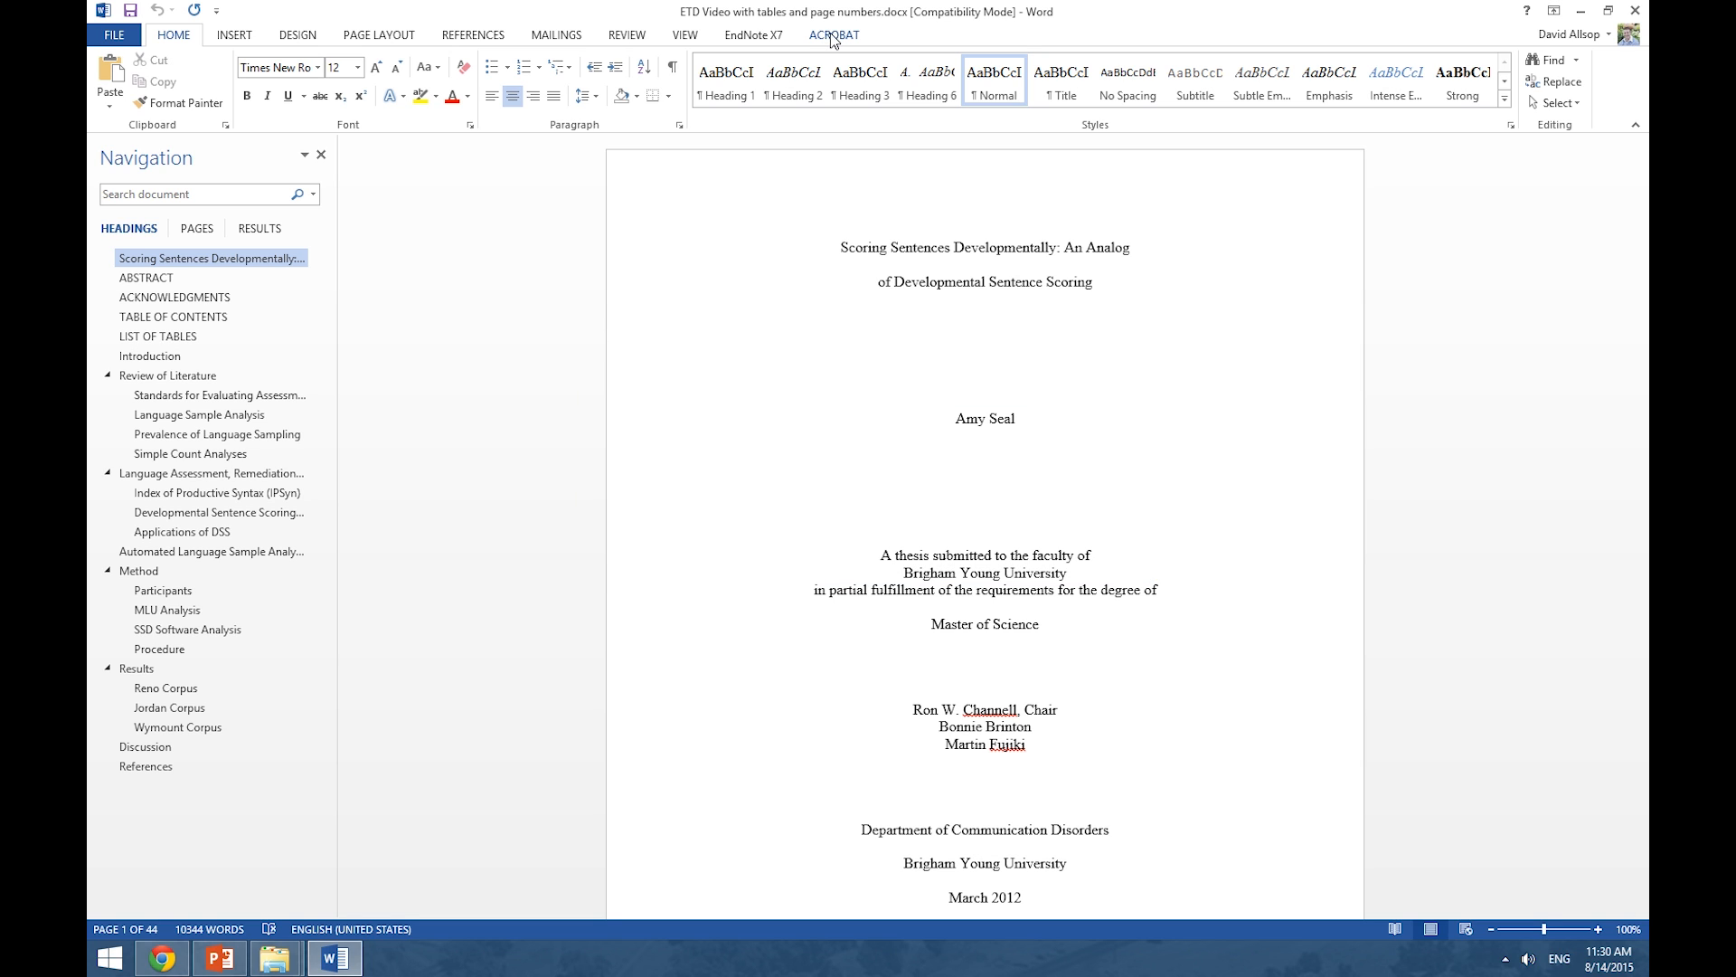
{"action": "mouse_move", "coordinate": [835, 41]}
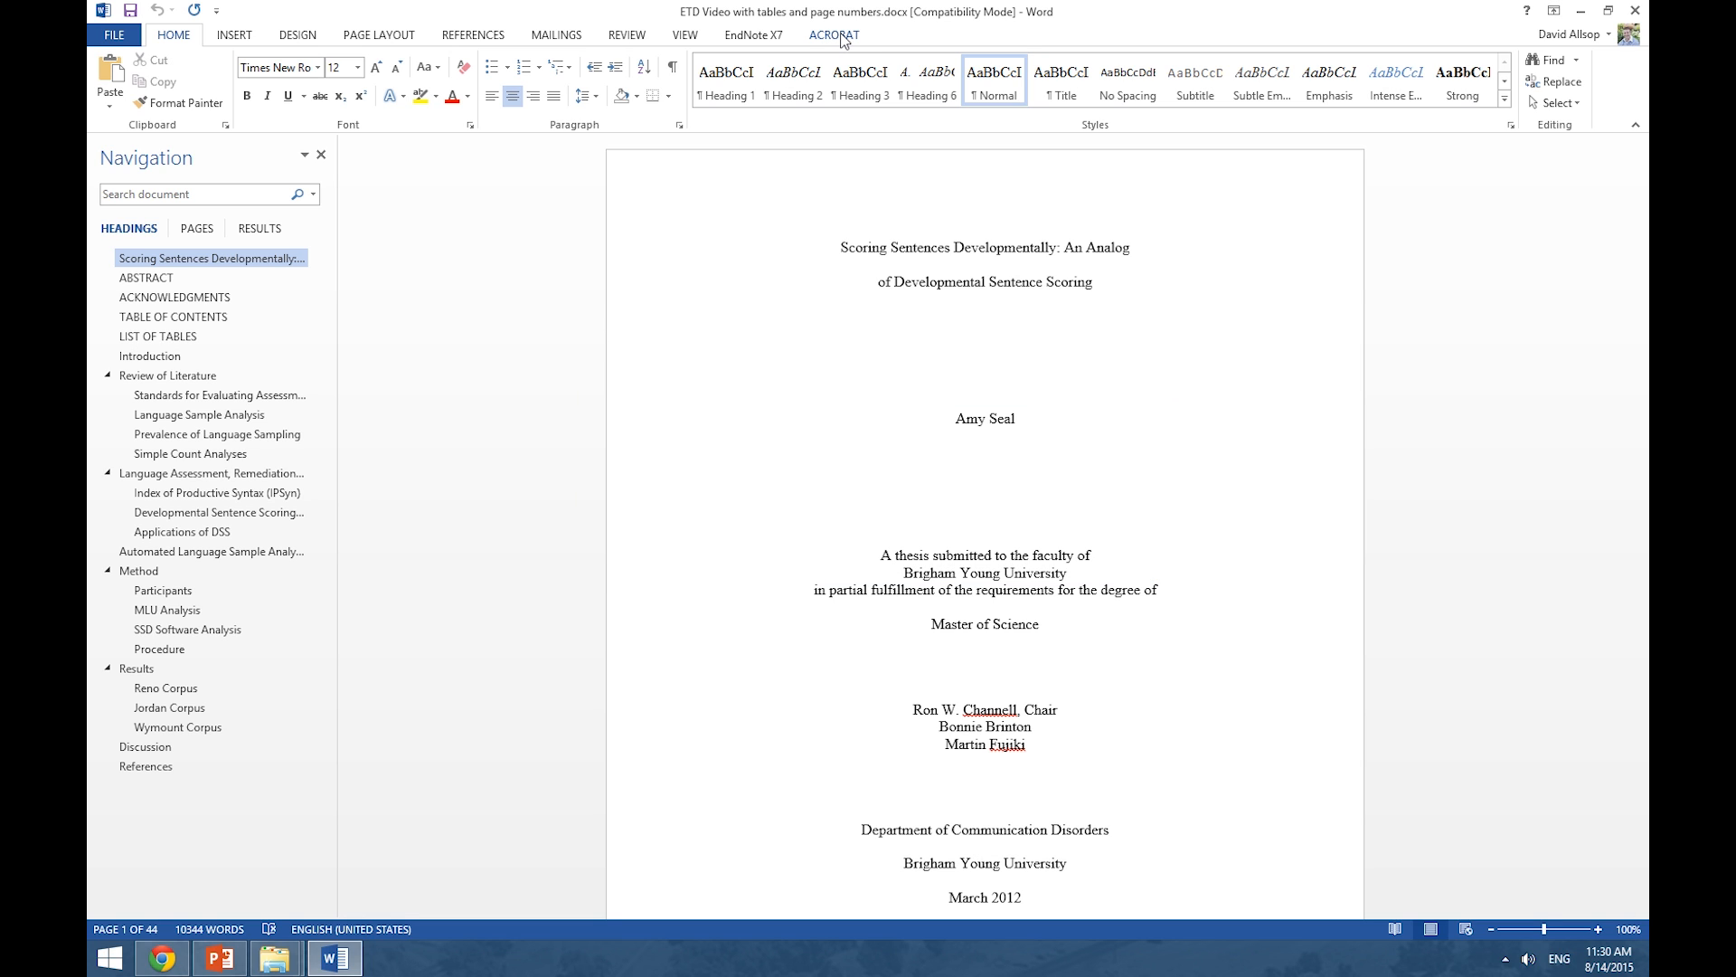
{"action": "mouse_move", "coordinate": [841, 38]}
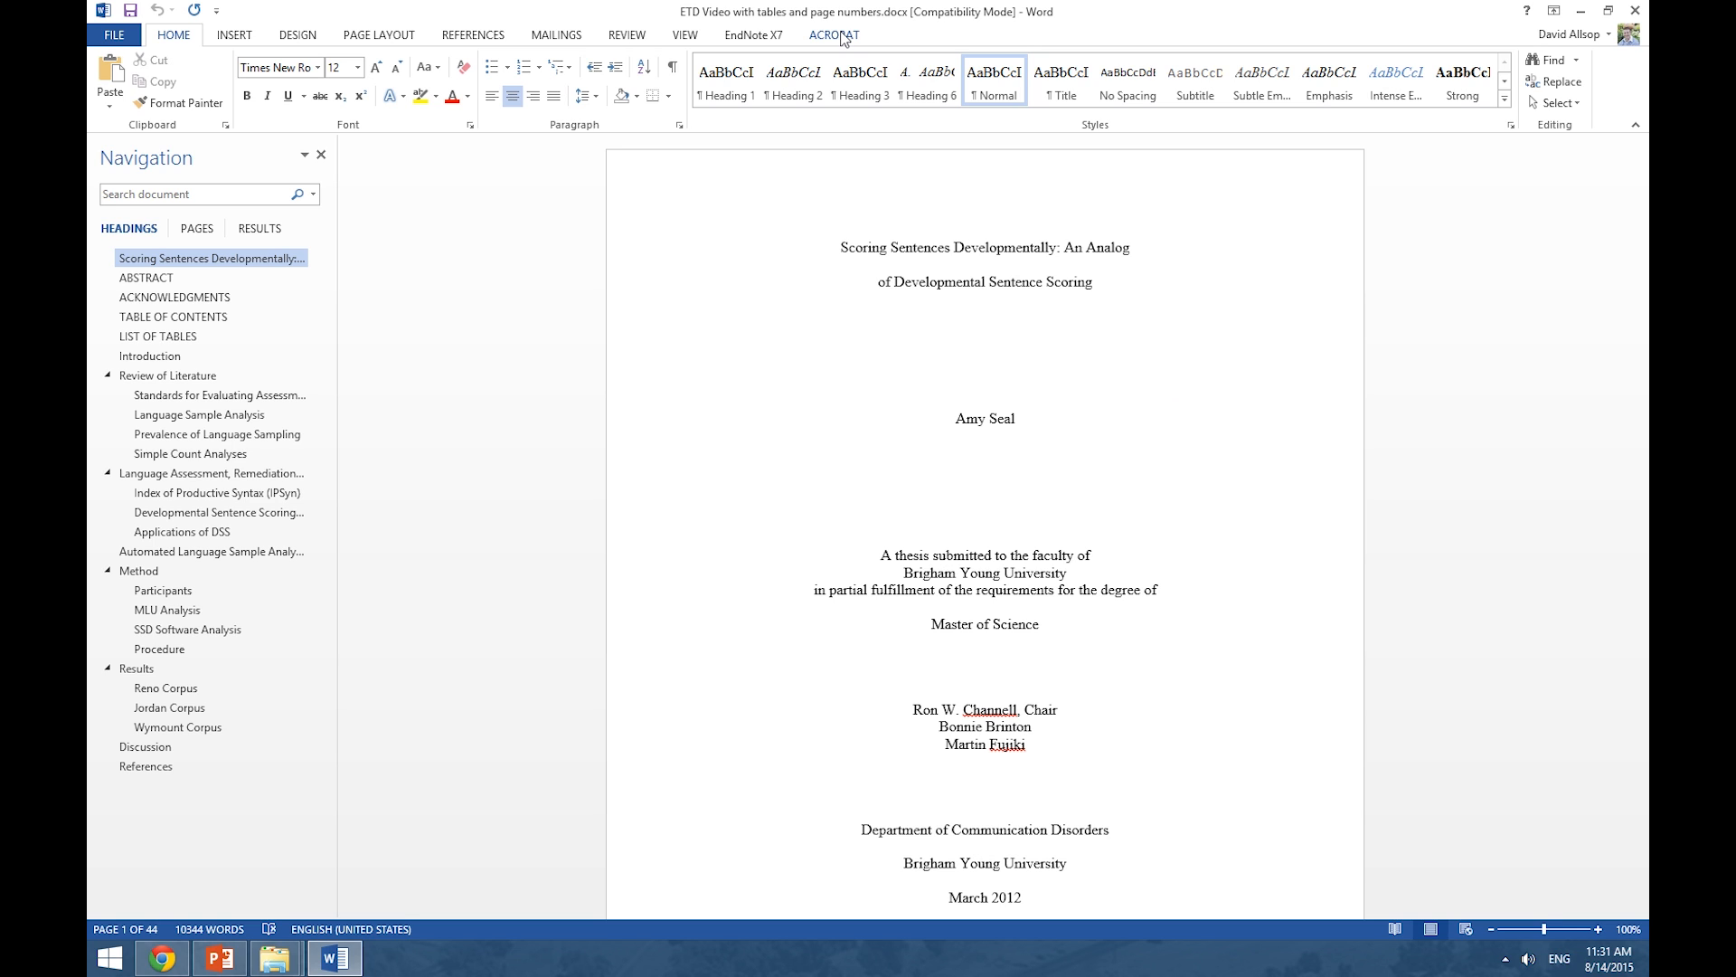
{"action": "left_click", "coordinate": [984, 315]}
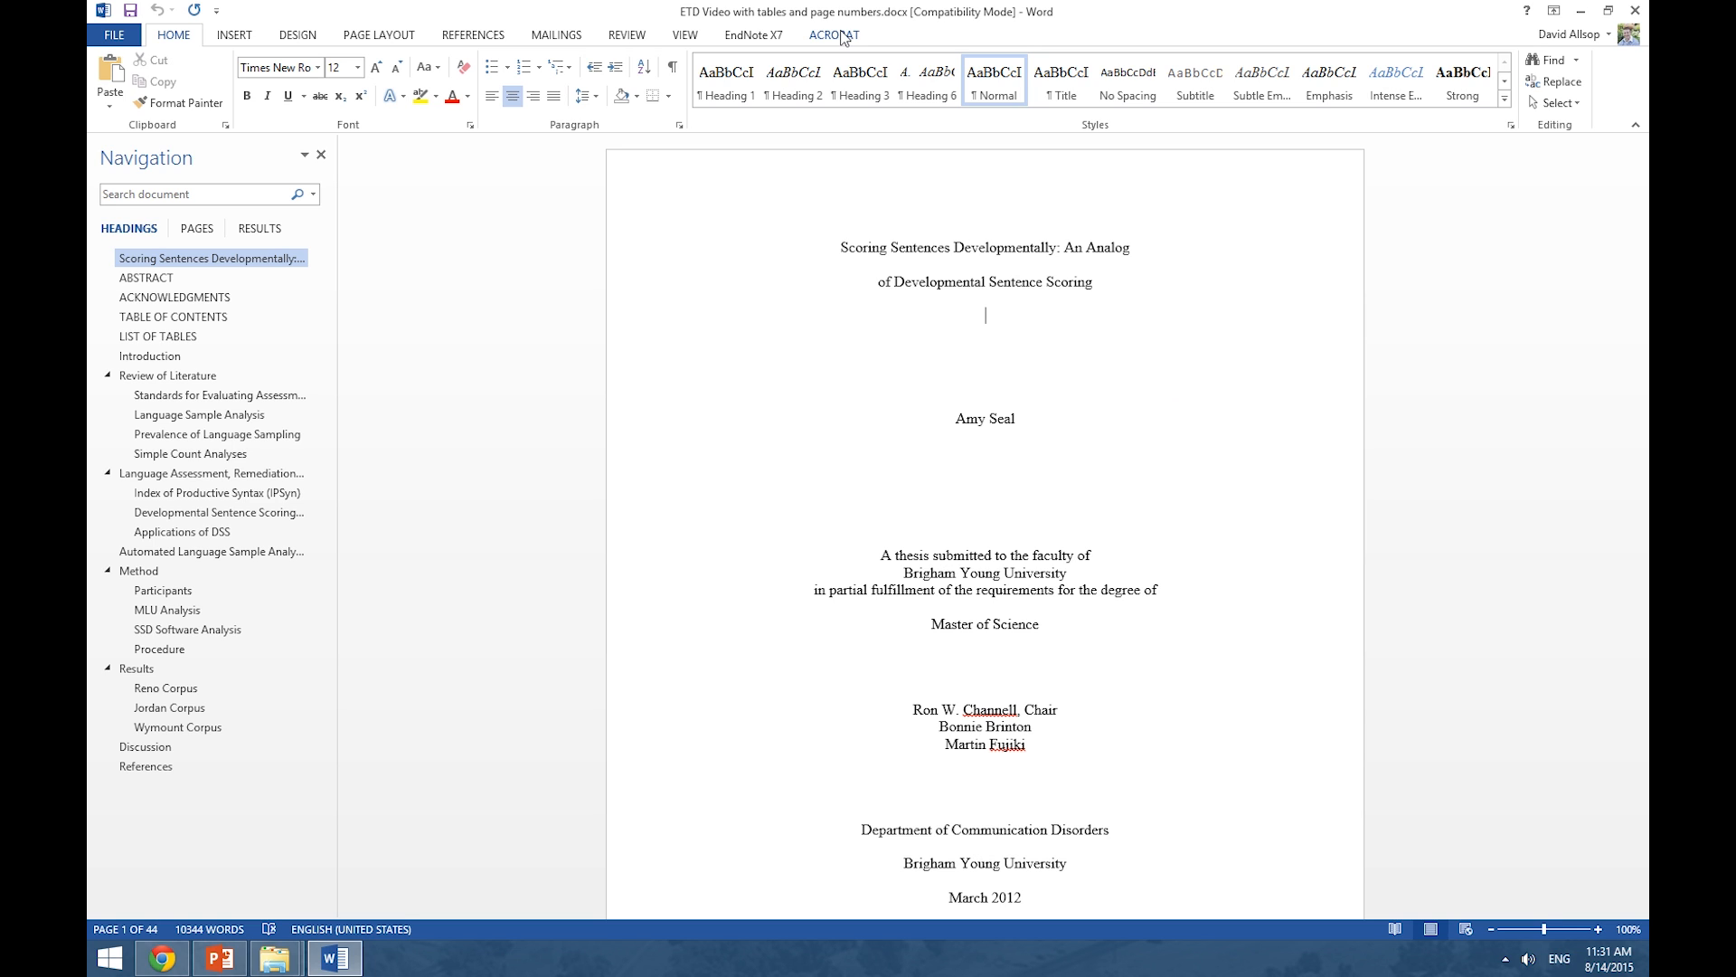
{"action": "mouse_move", "coordinate": [841, 36]}
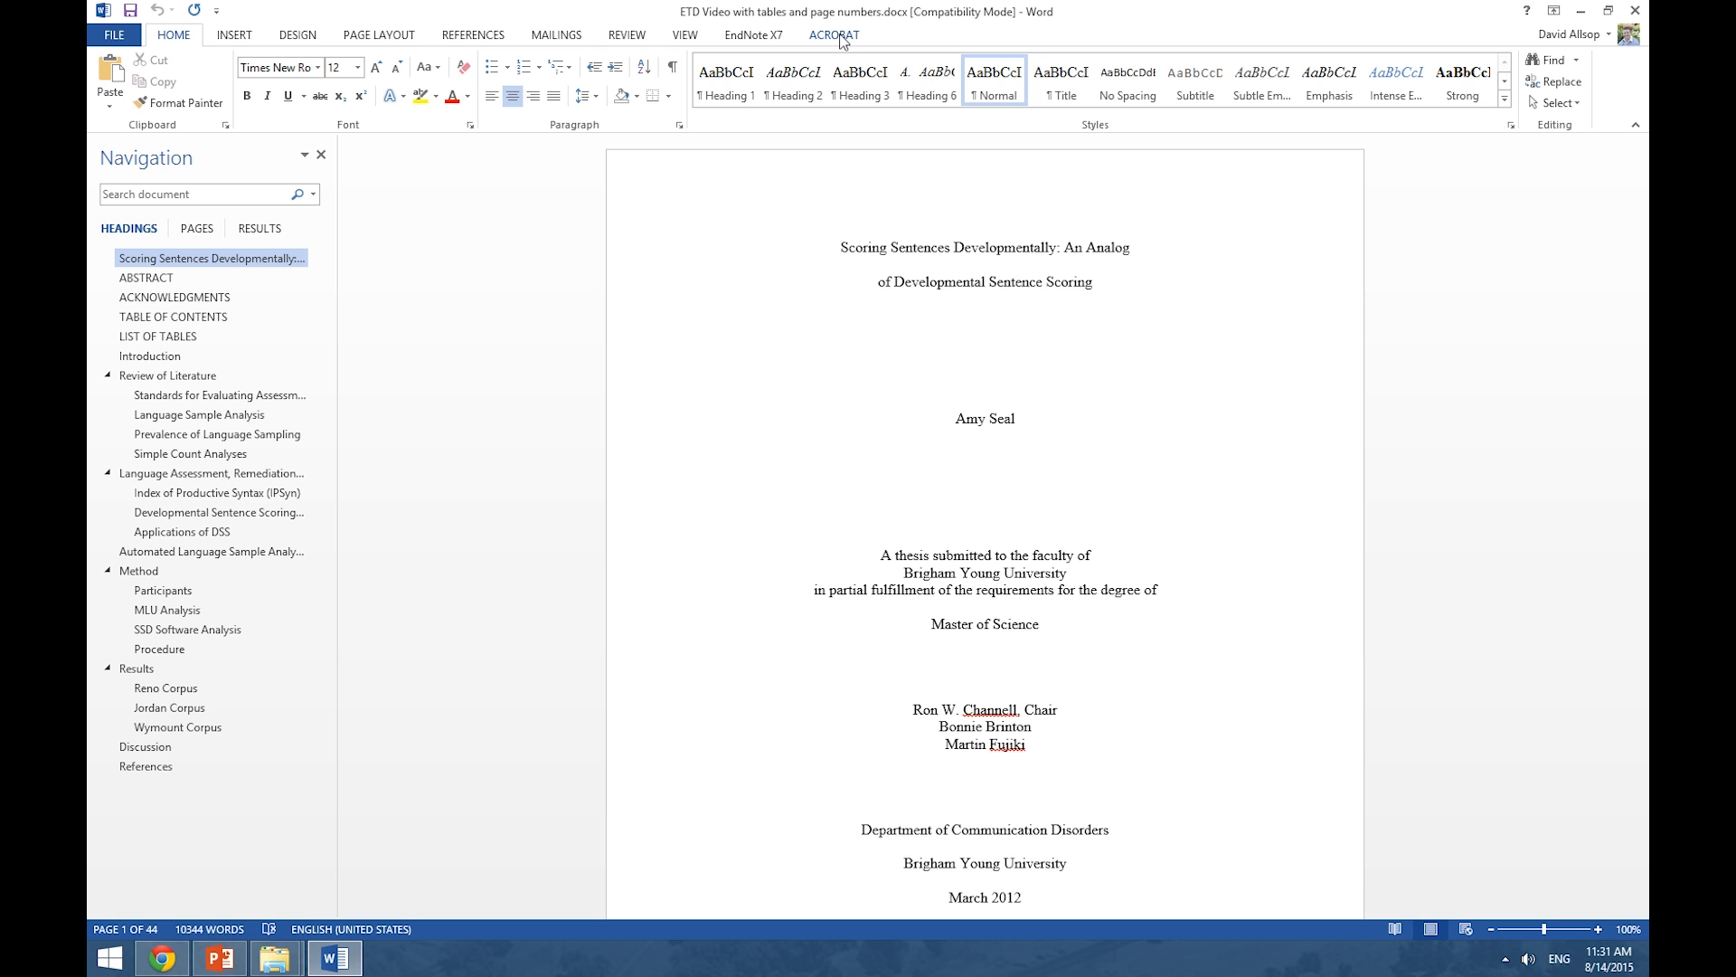
- From the ACROBAT tab, review Preferences confirming headings convert to bookmarks, returning to Settings
{"action": "left_click", "coordinate": [832, 34]}
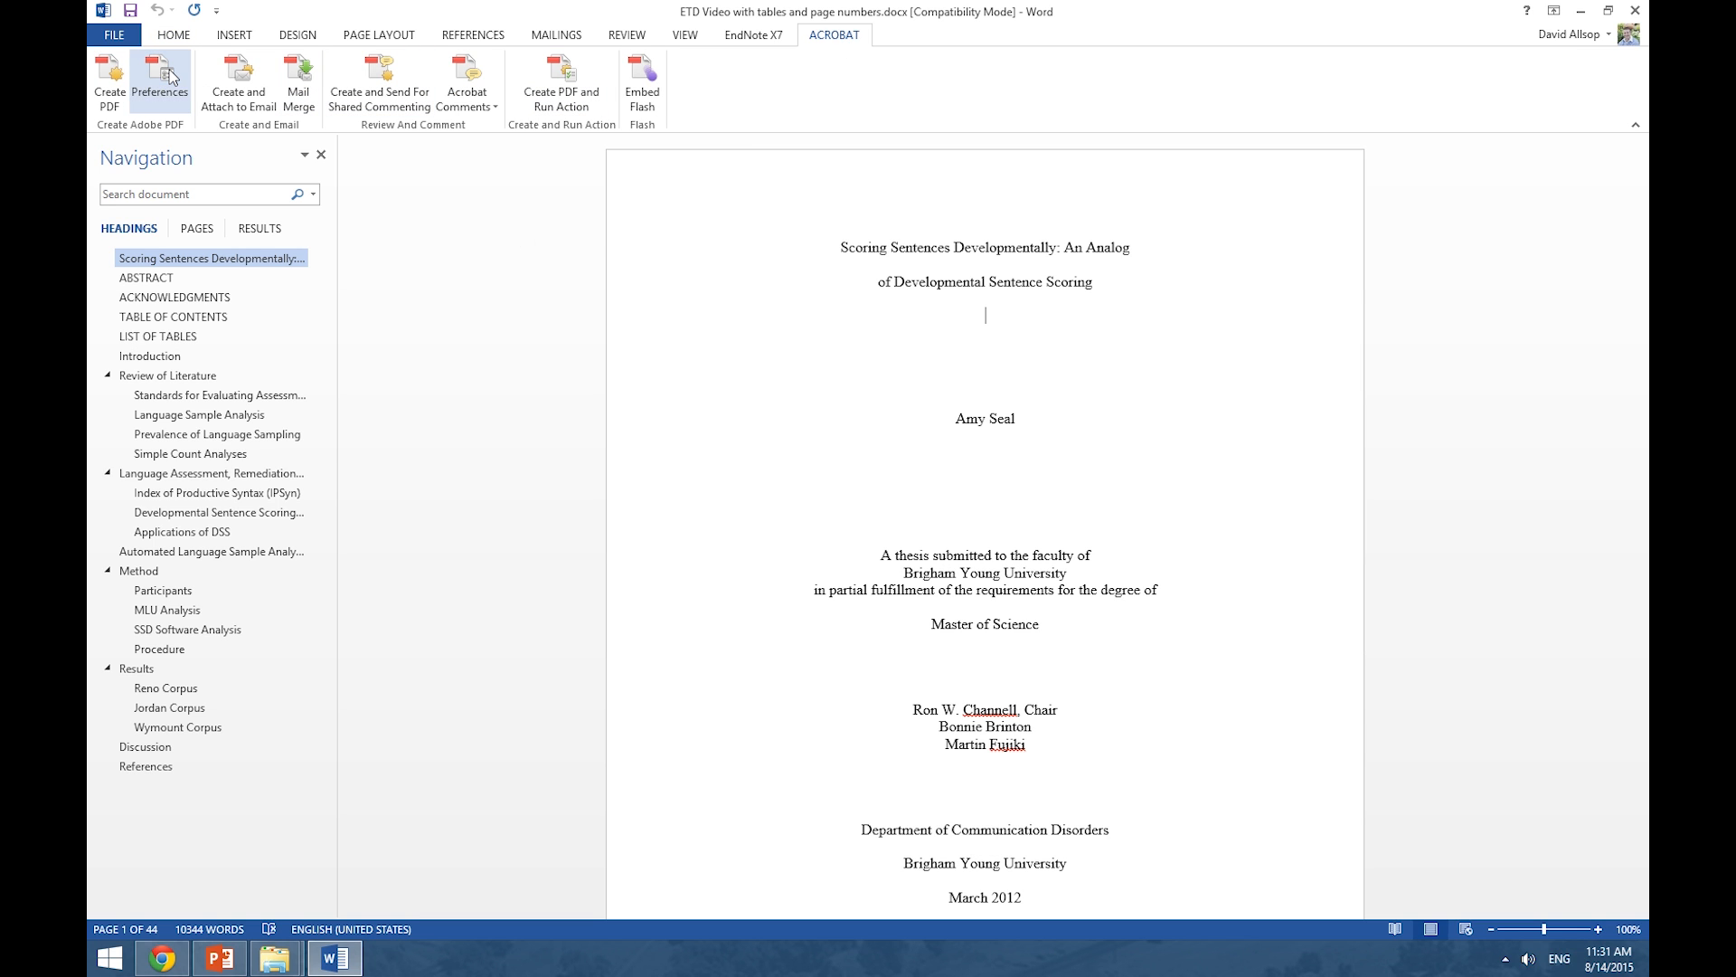
{"action": "left_click", "coordinate": [160, 81]}
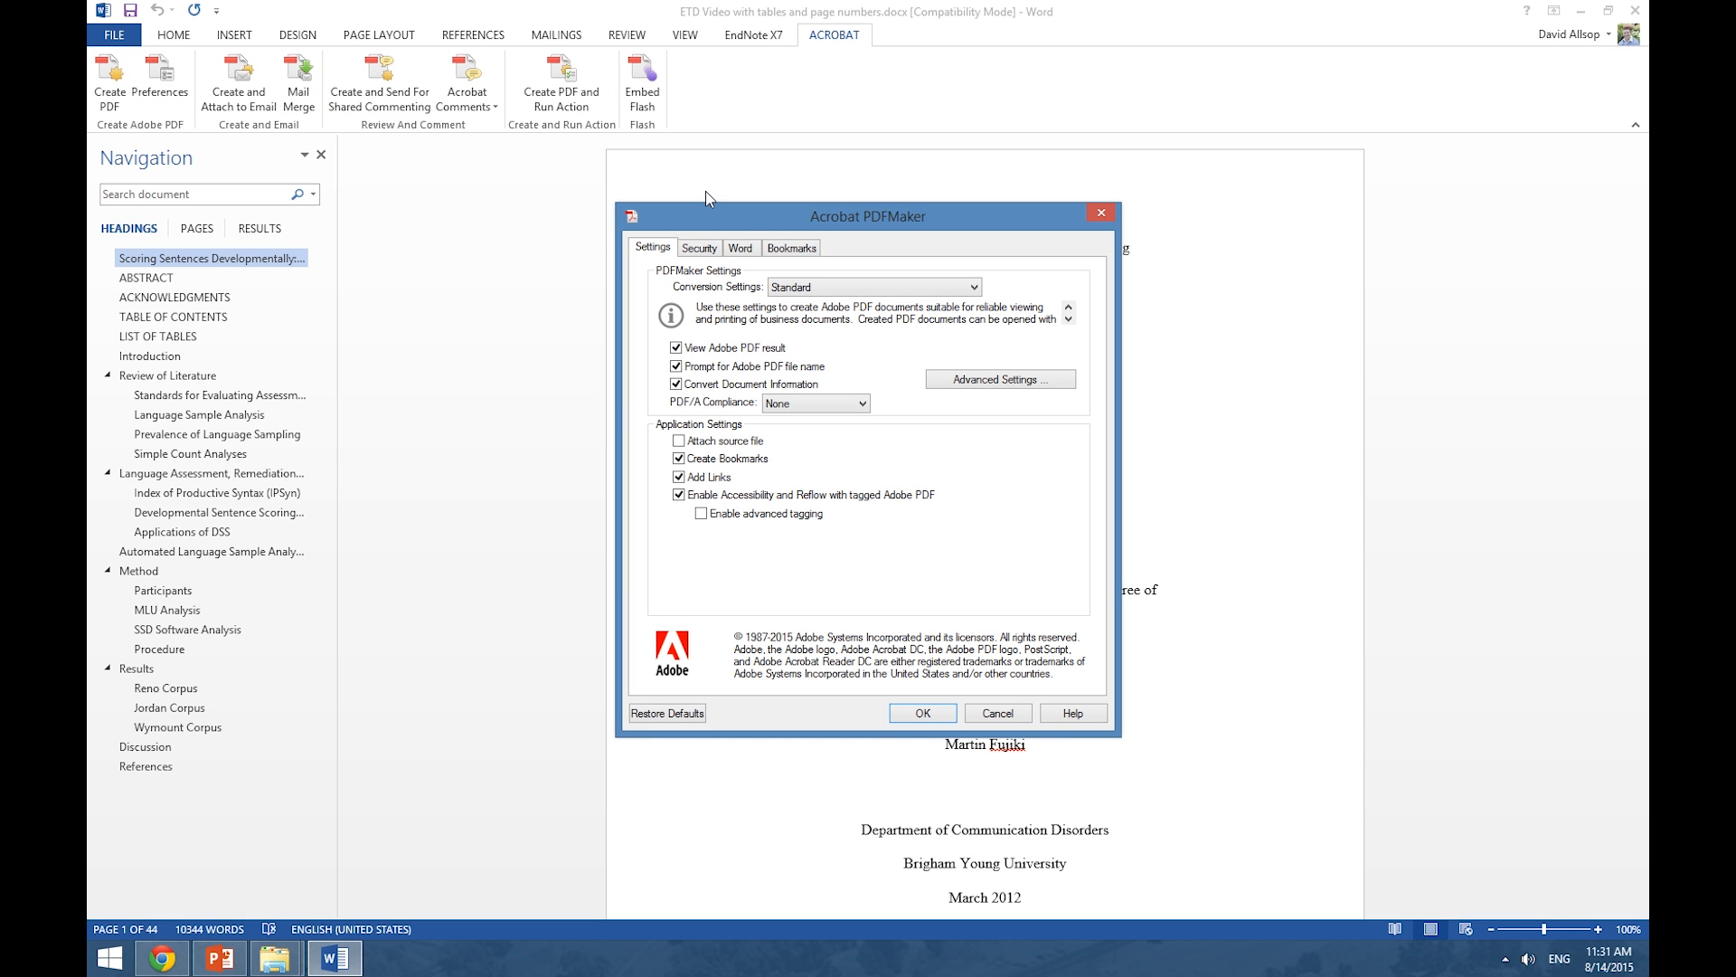
{"action": "left_click", "coordinate": [791, 248]}
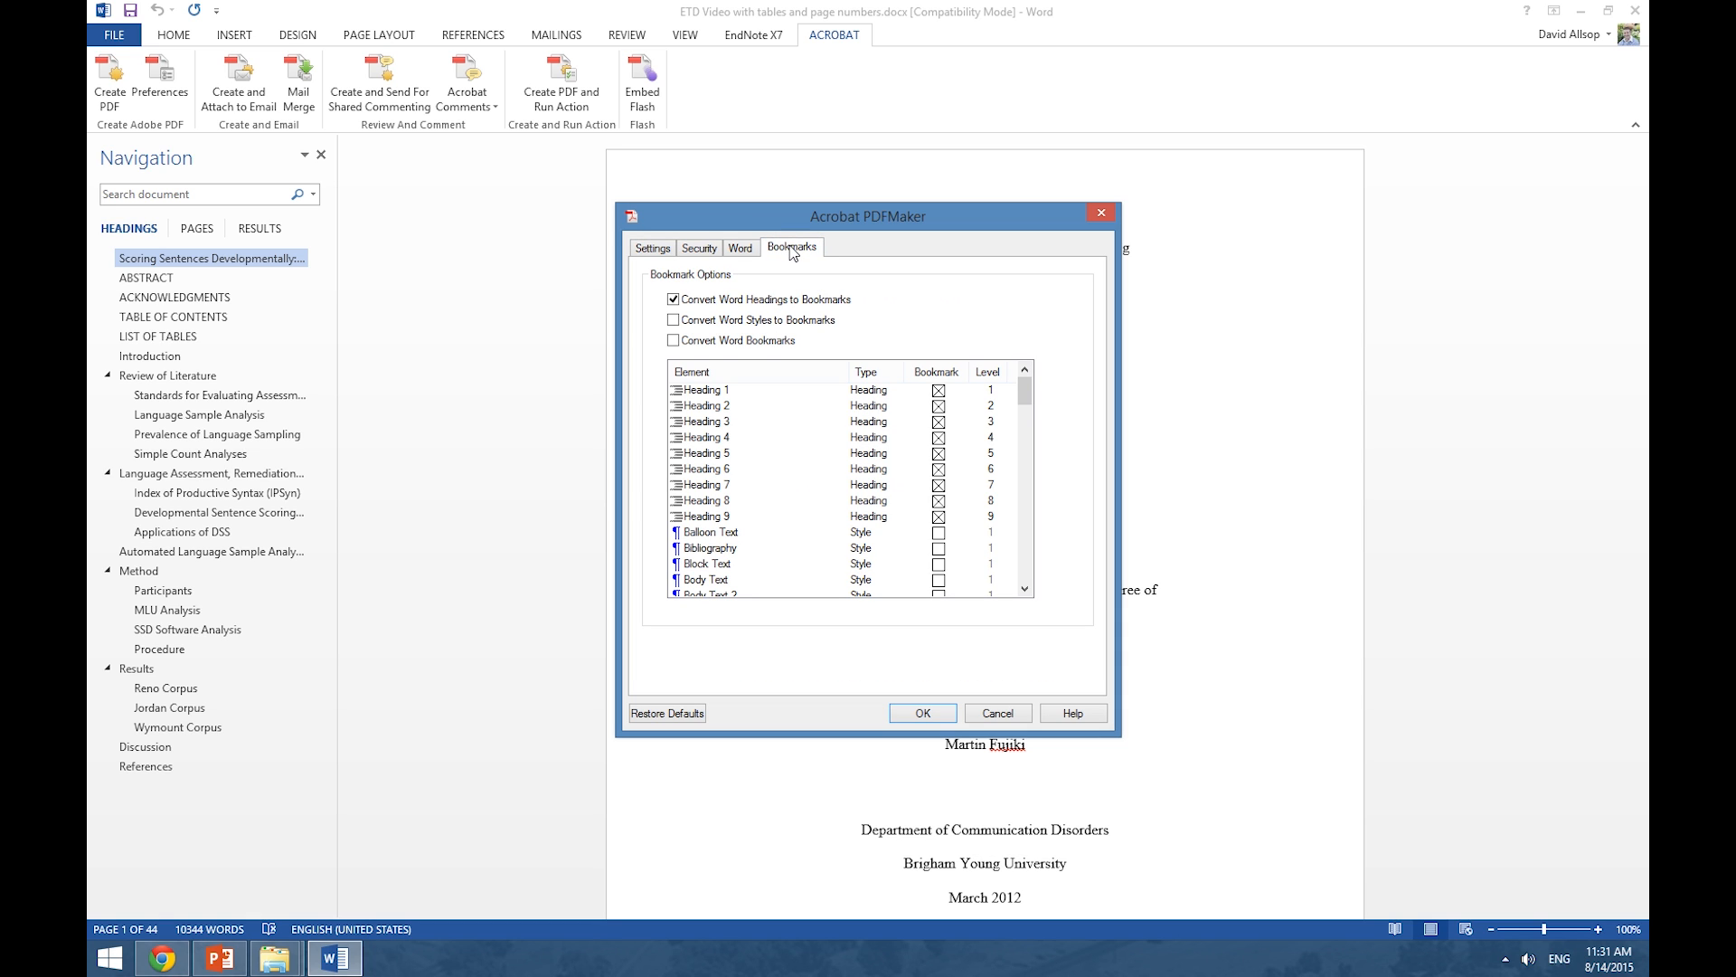
{"action": "mouse_move", "coordinate": [898, 304]}
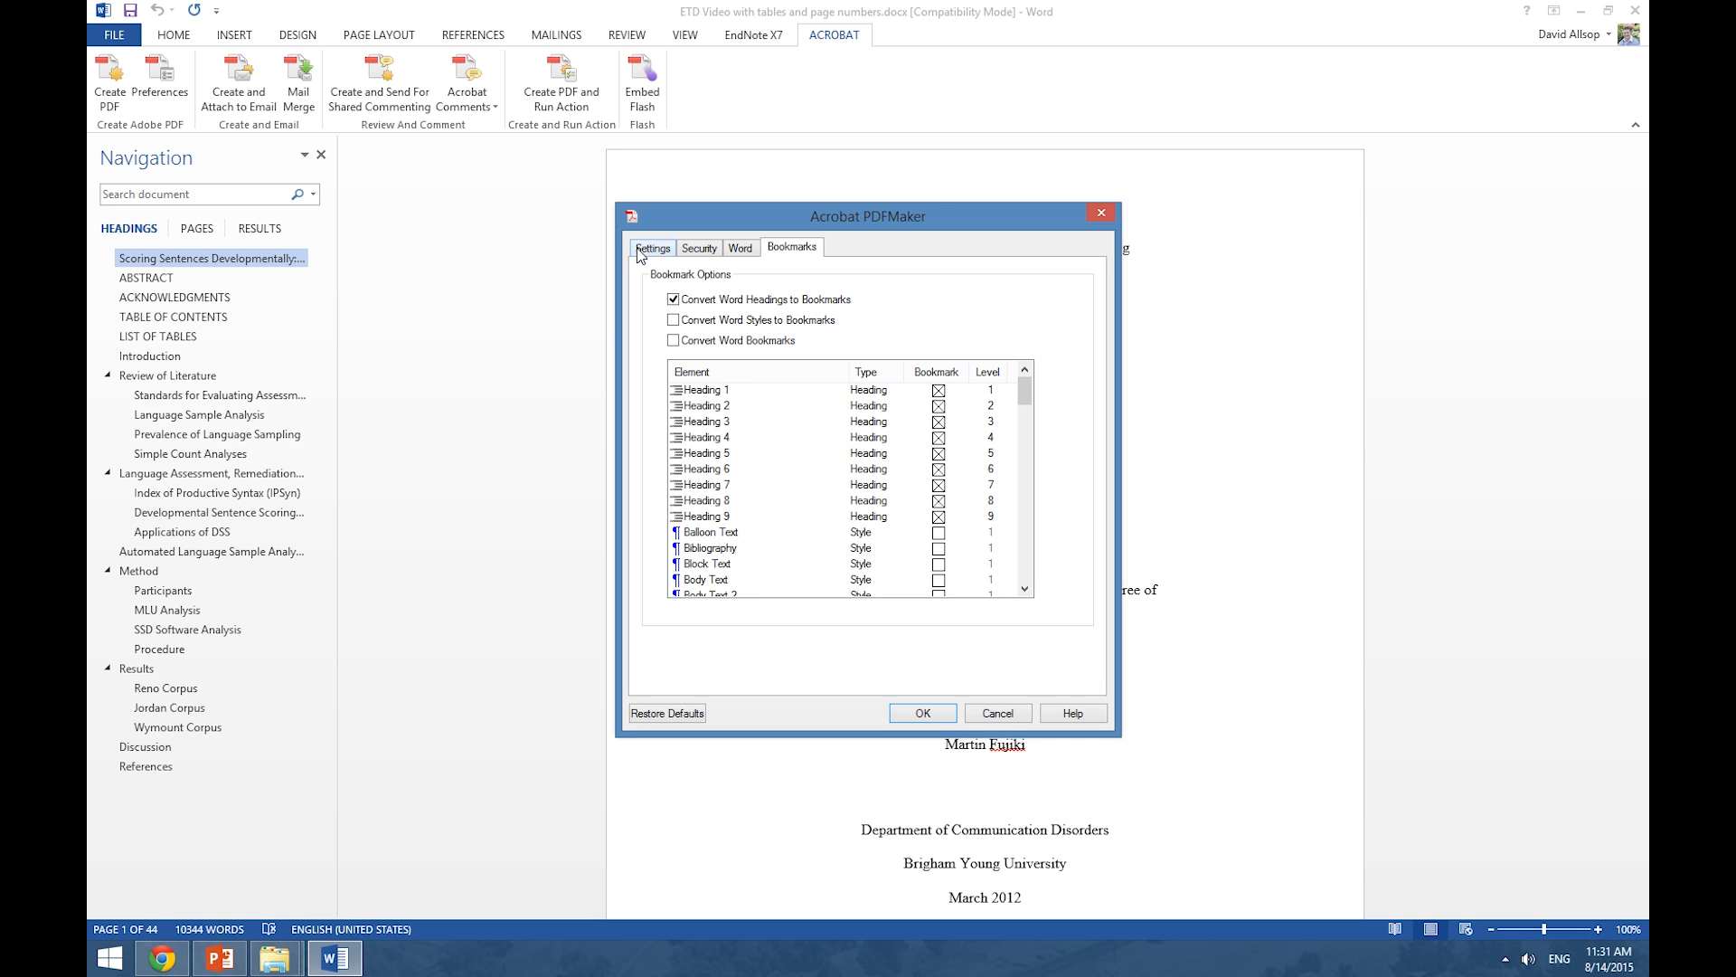
{"action": "left_click", "coordinate": [653, 248]}
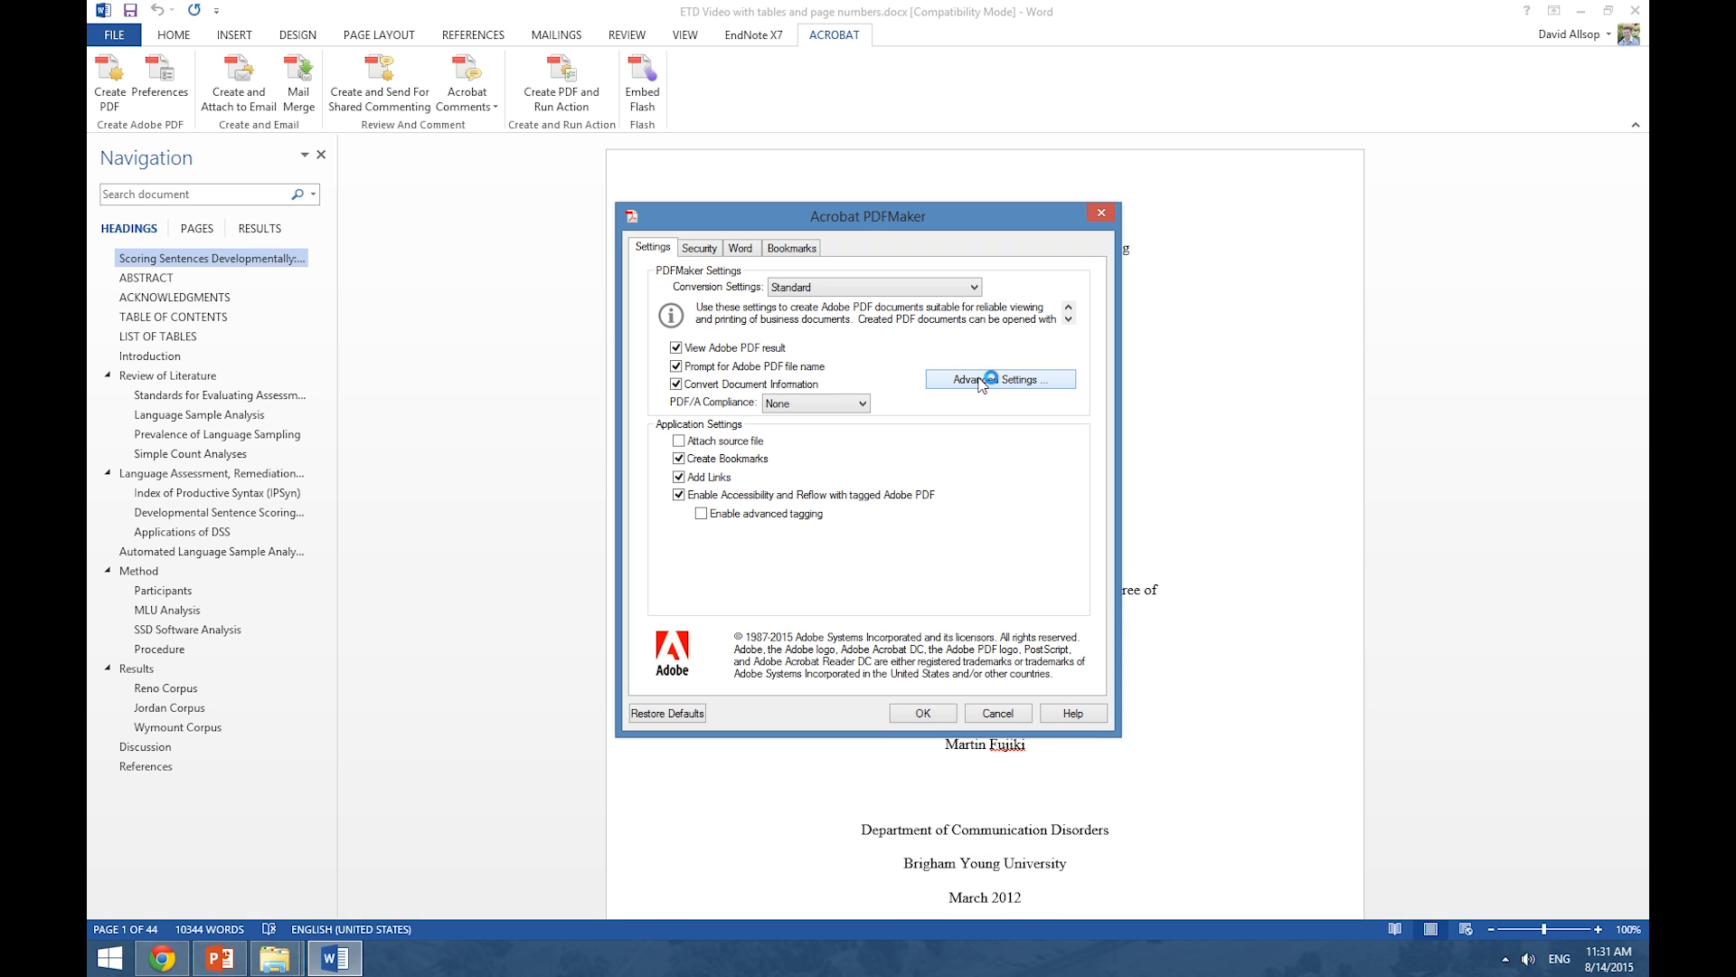
- In Advanced Settings > Fonts, empty the Never Embed list so all fonts embed, and accept
{"action": "left_click", "coordinate": [998, 378]}
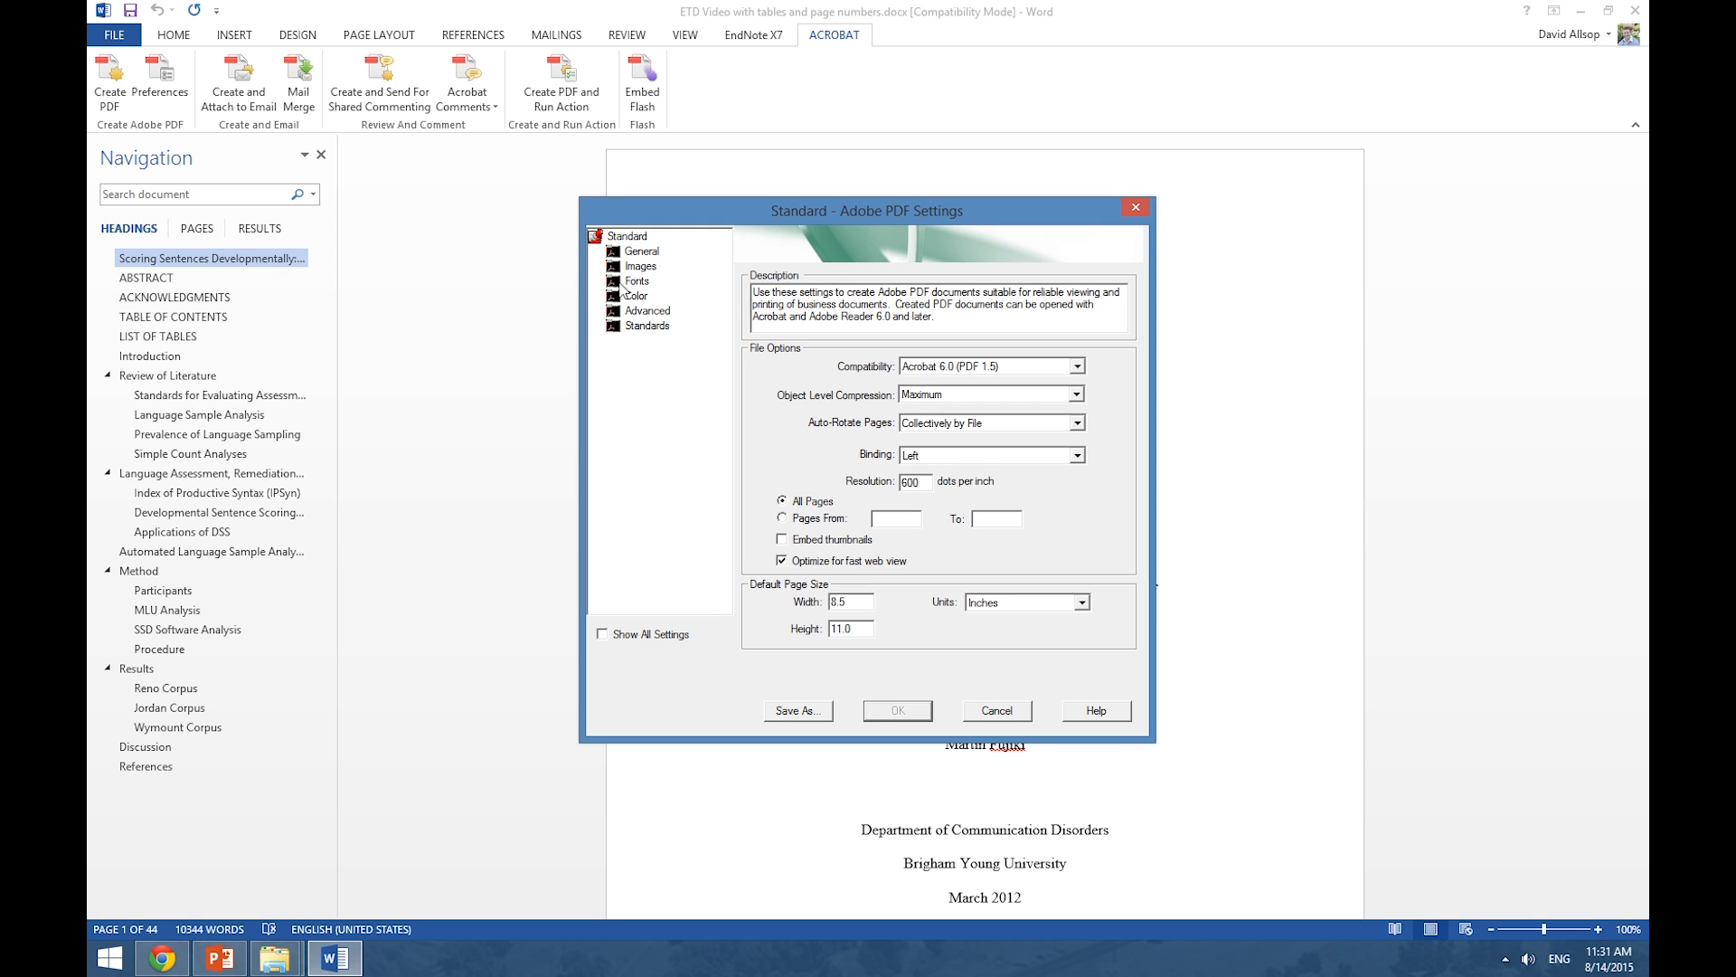
{"action": "left_click", "coordinate": [639, 280]}
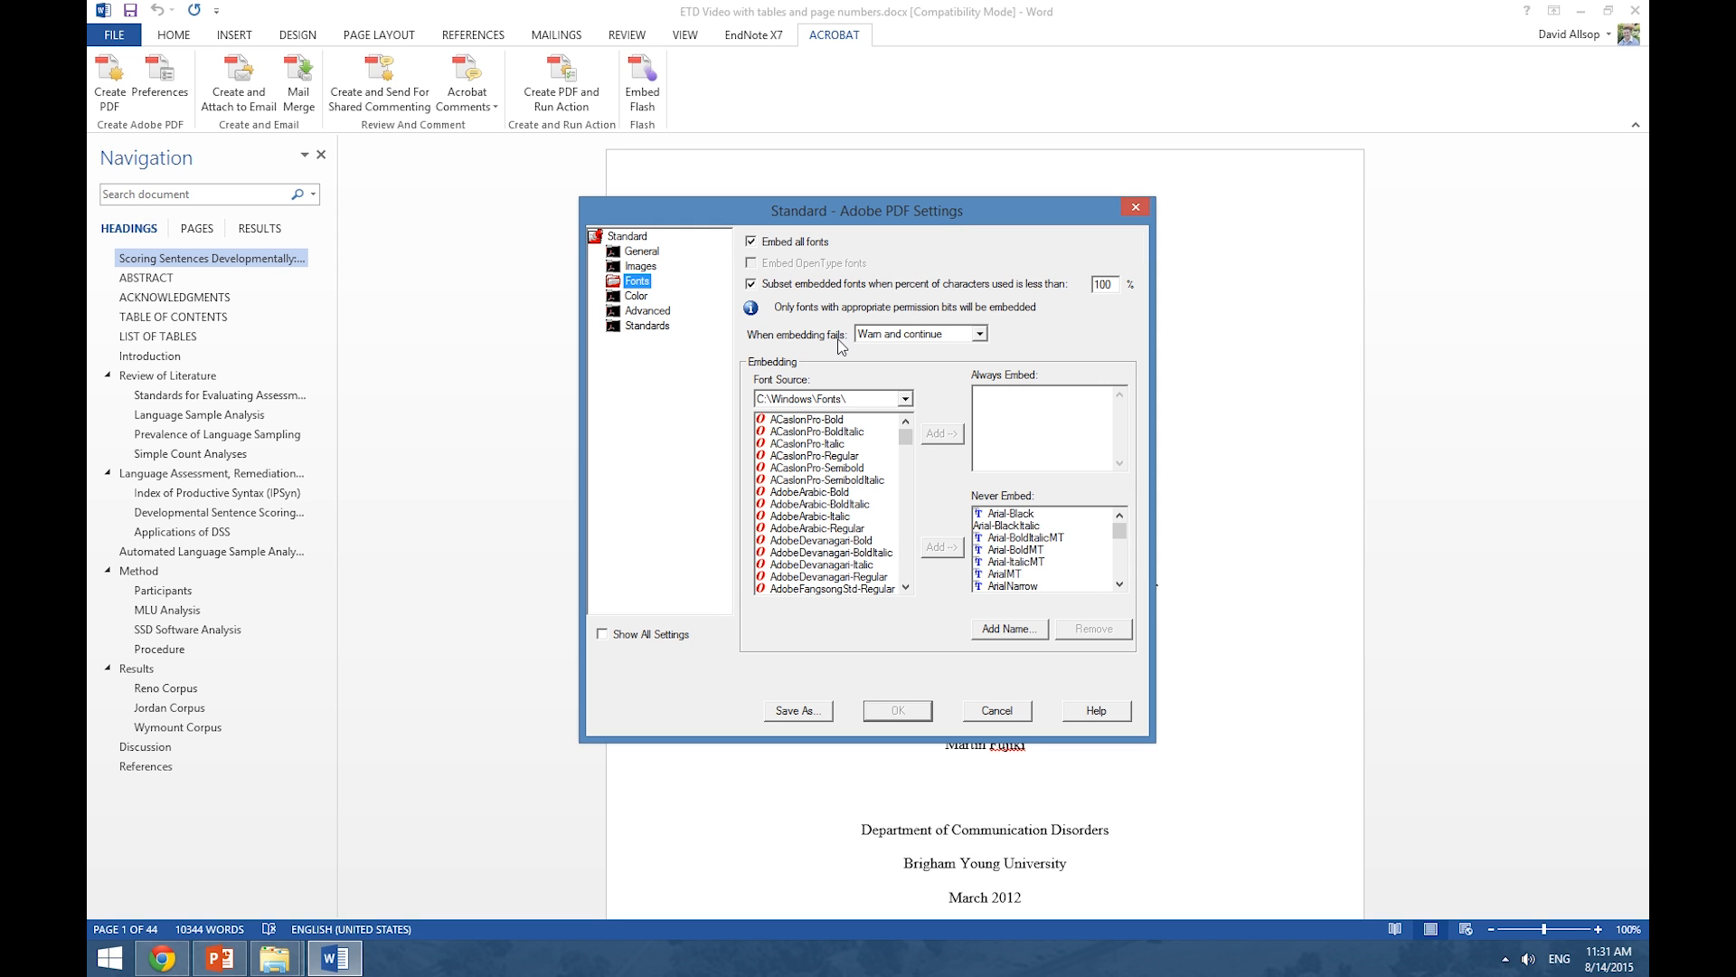
{"action": "left_click", "coordinate": [1009, 512]}
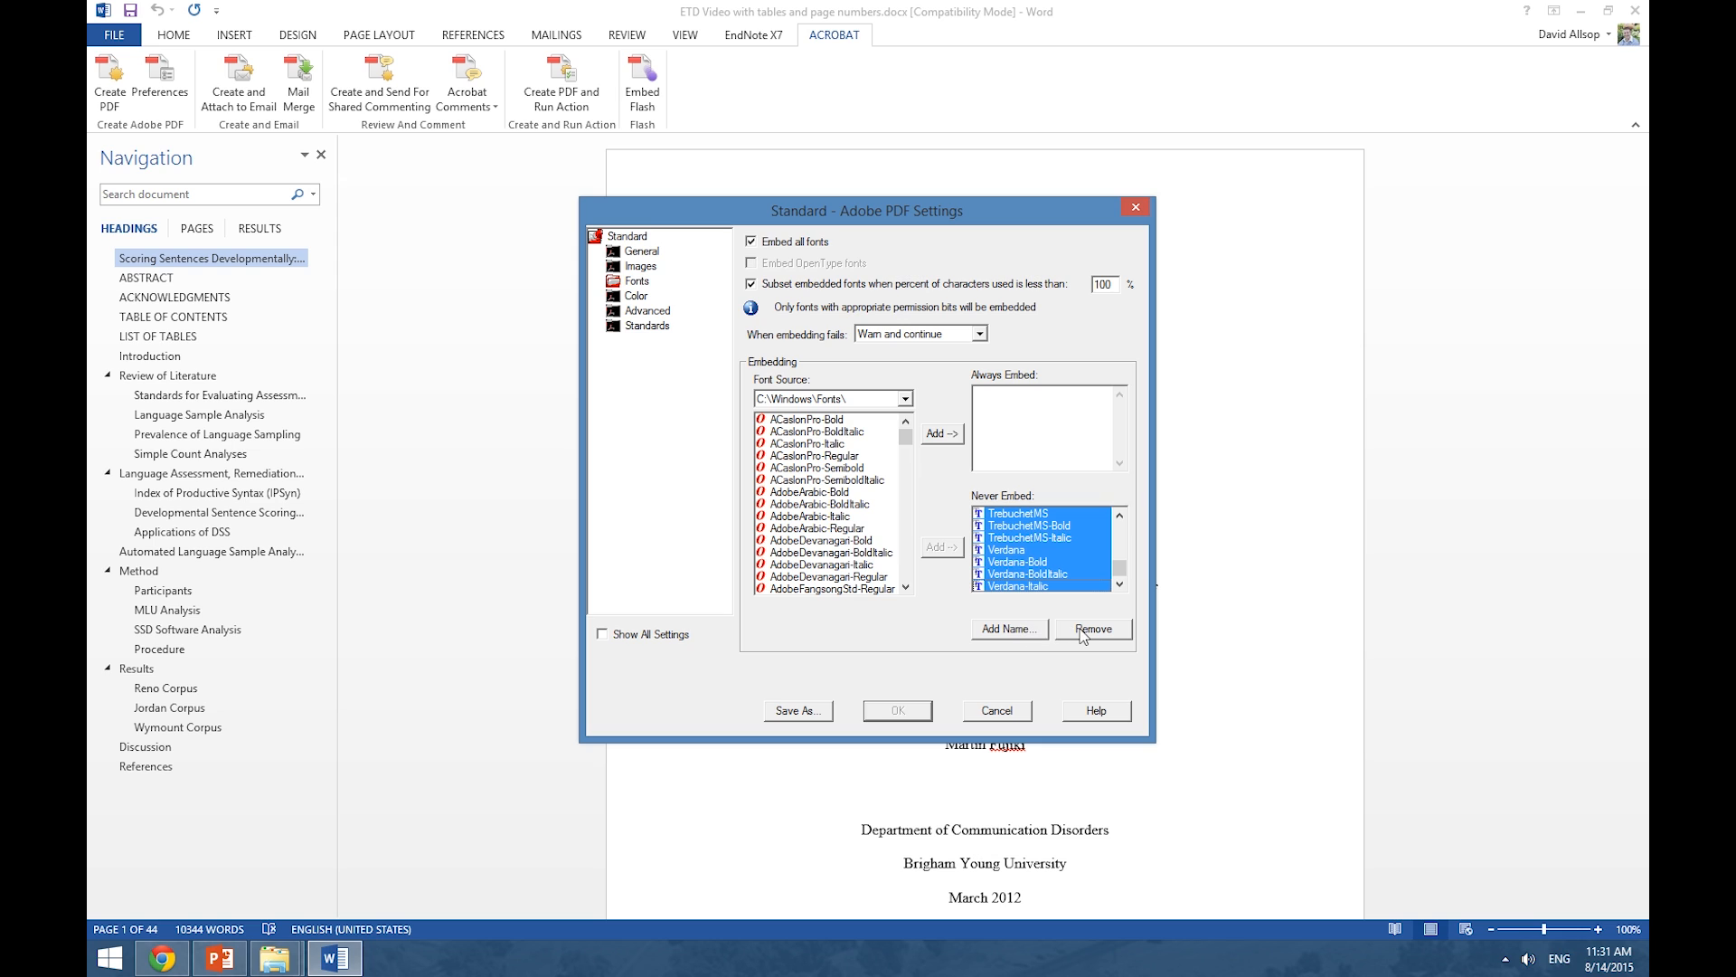
{"action": "left_click", "coordinate": [1090, 628]}
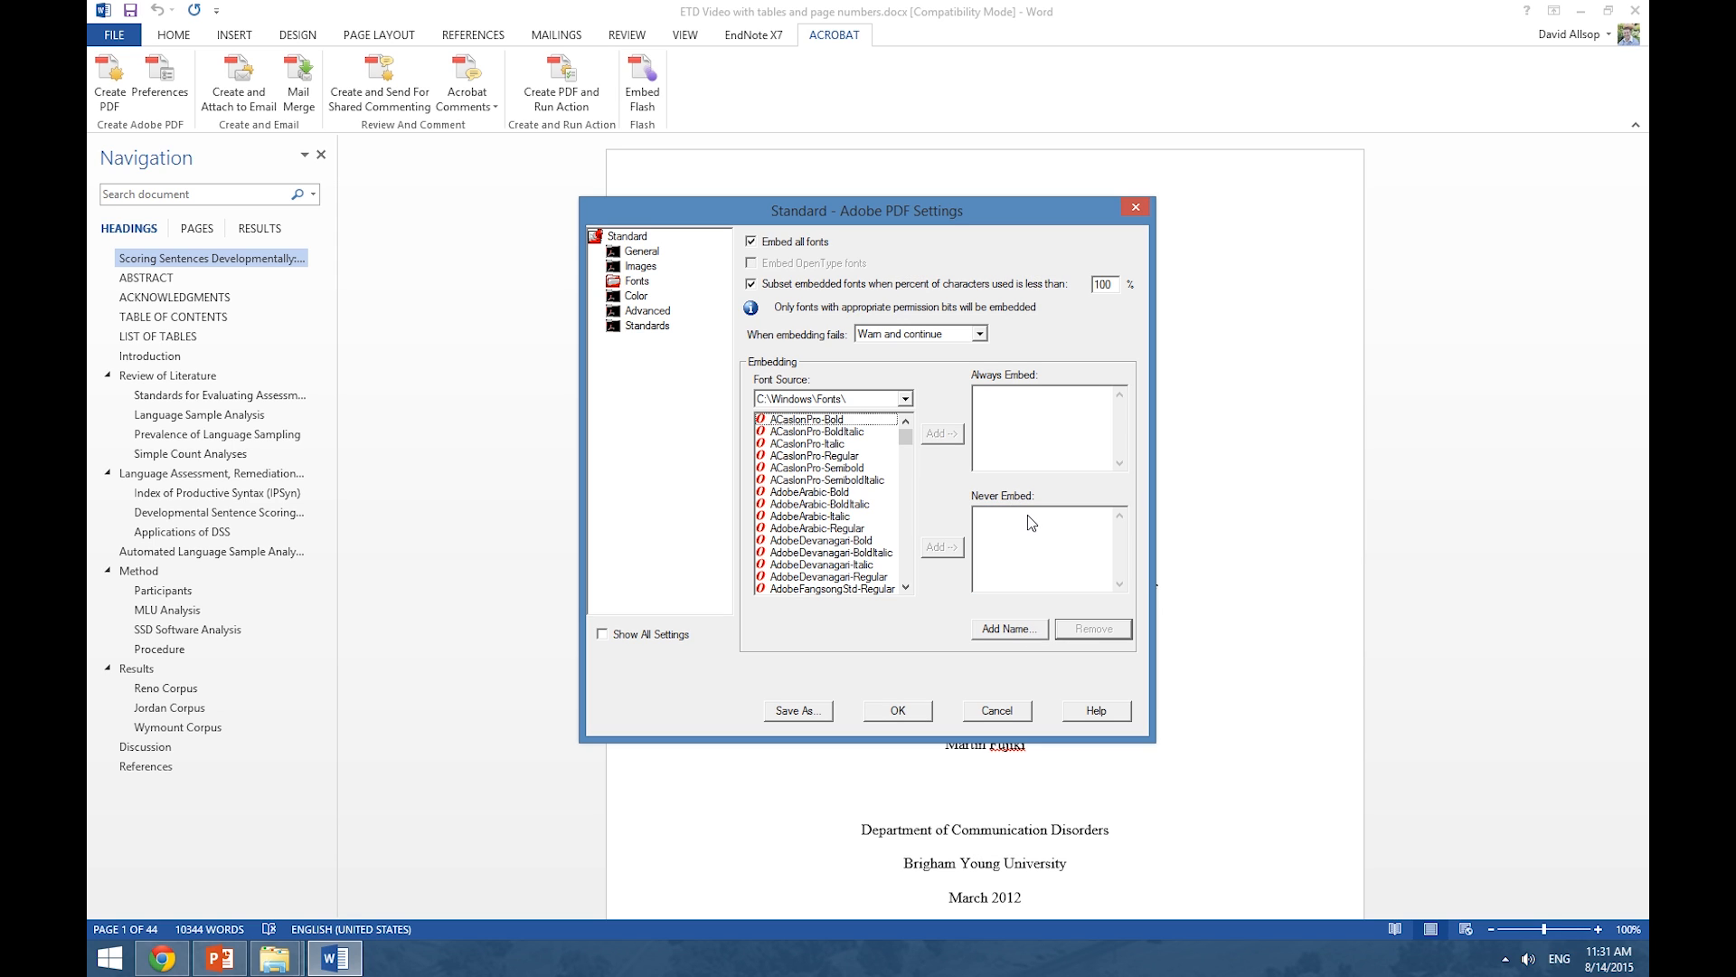
{"action": "mouse_move", "coordinate": [1021, 494]}
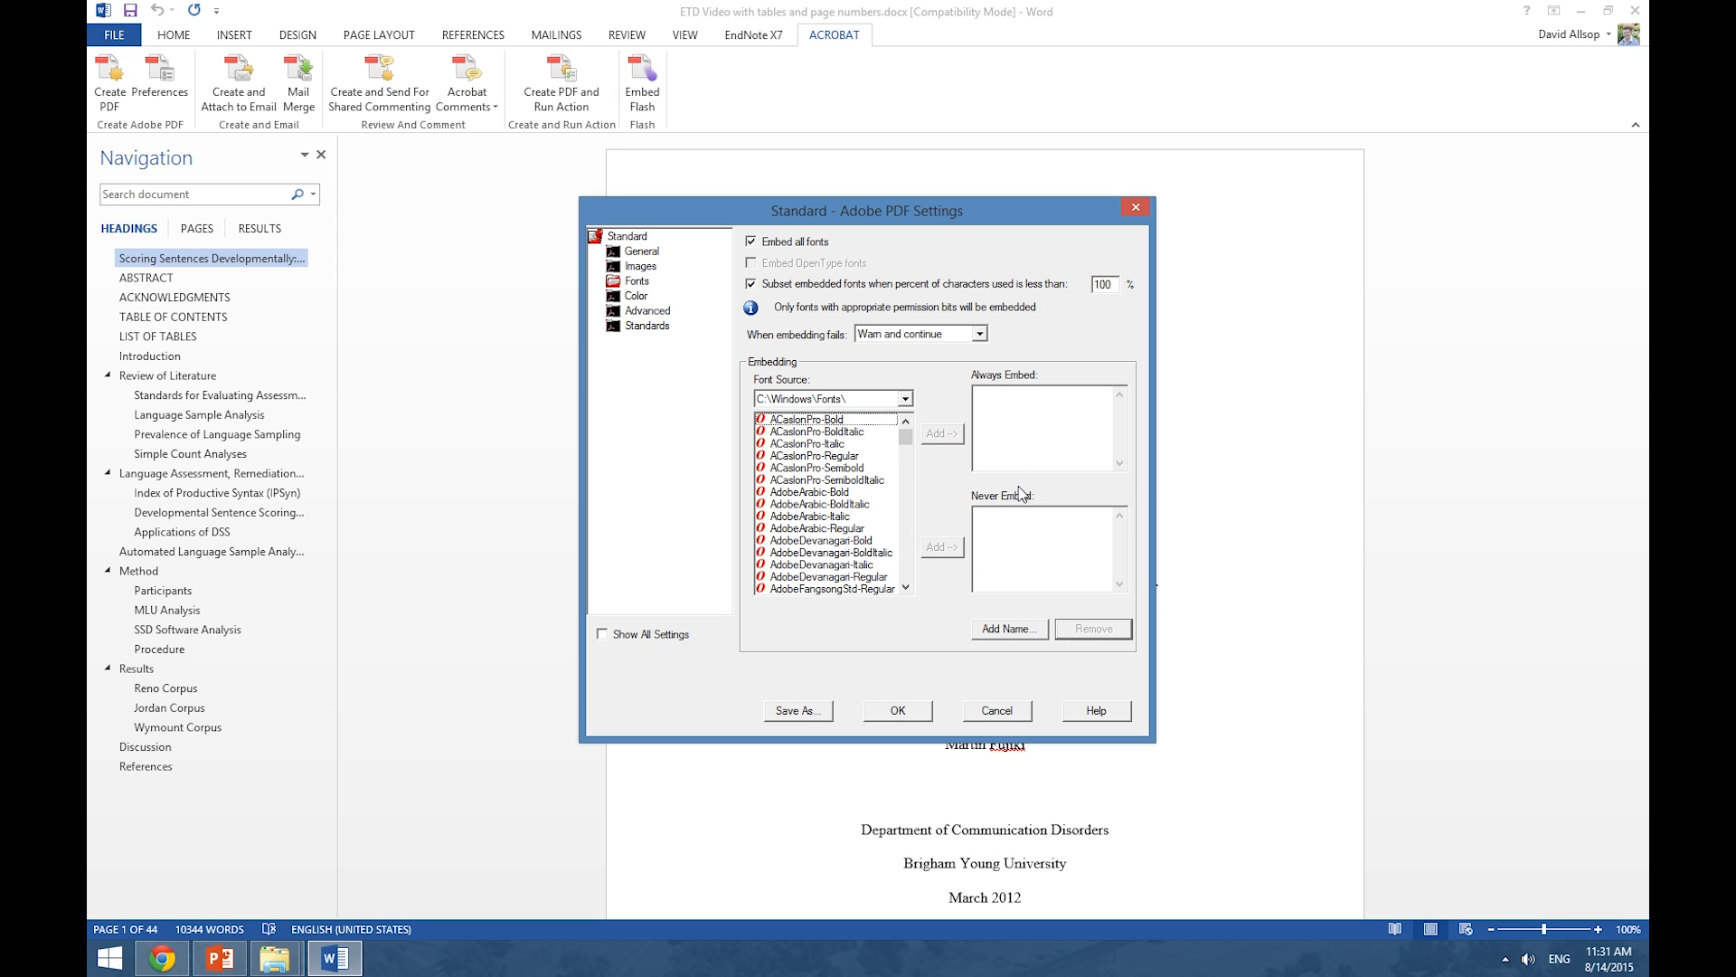
{"action": "mouse_move", "coordinate": [821, 629]}
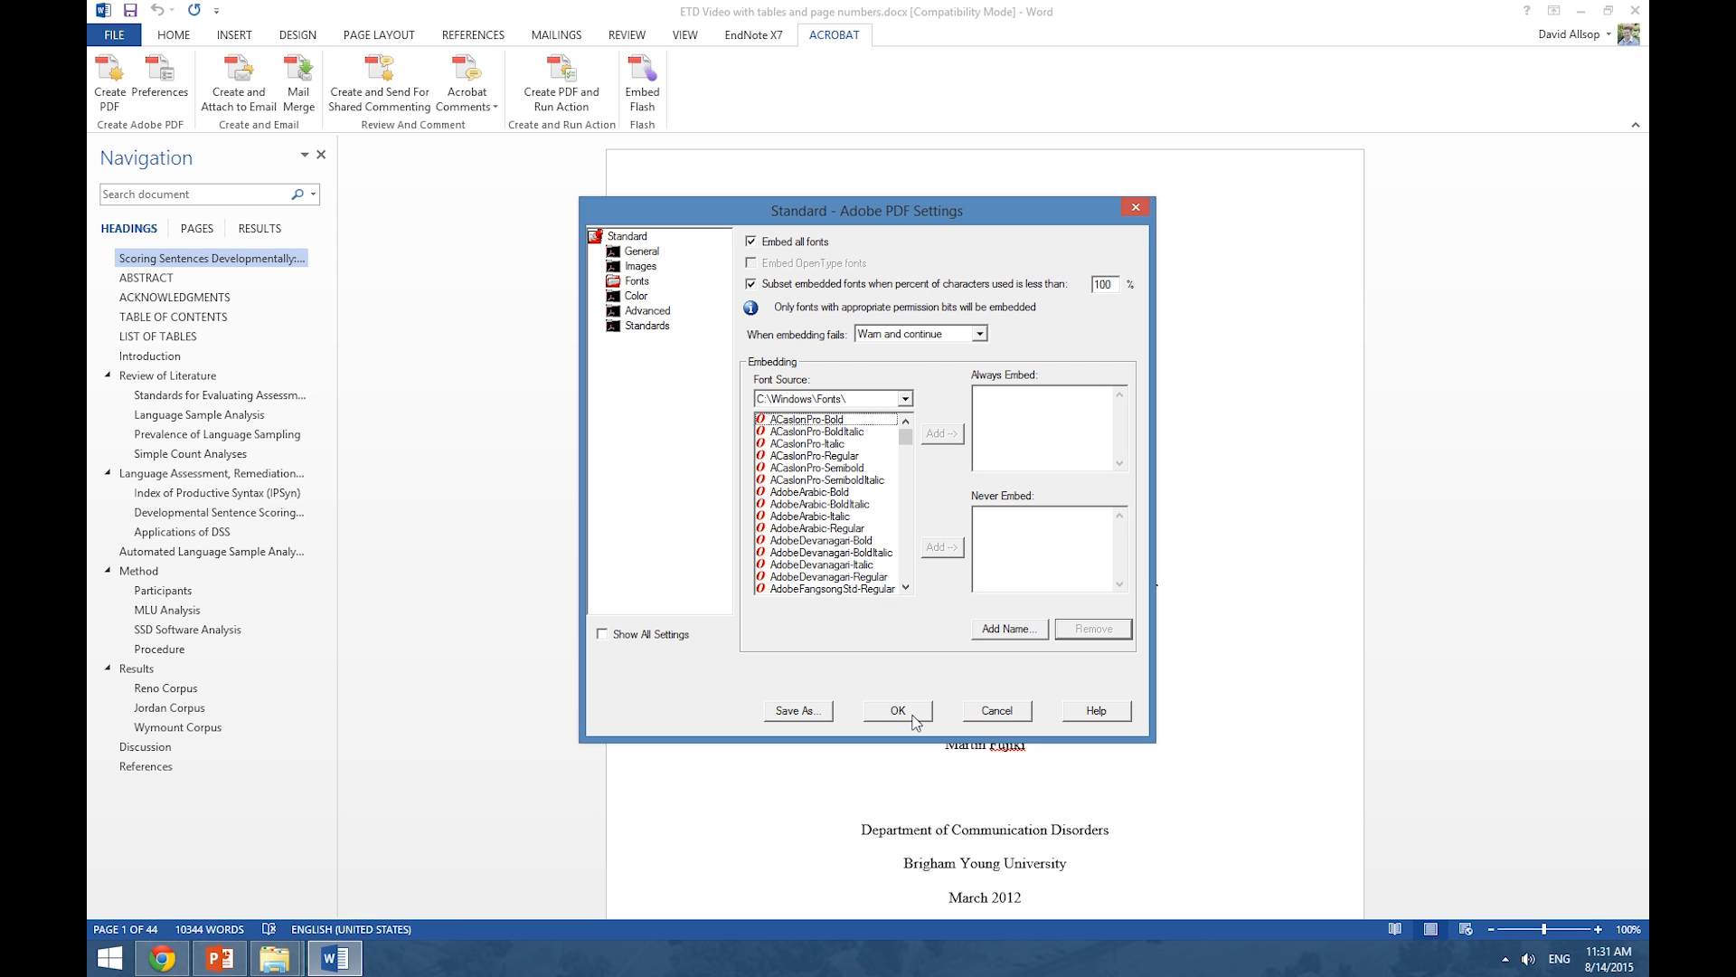
{"action": "left_click", "coordinate": [796, 709]}
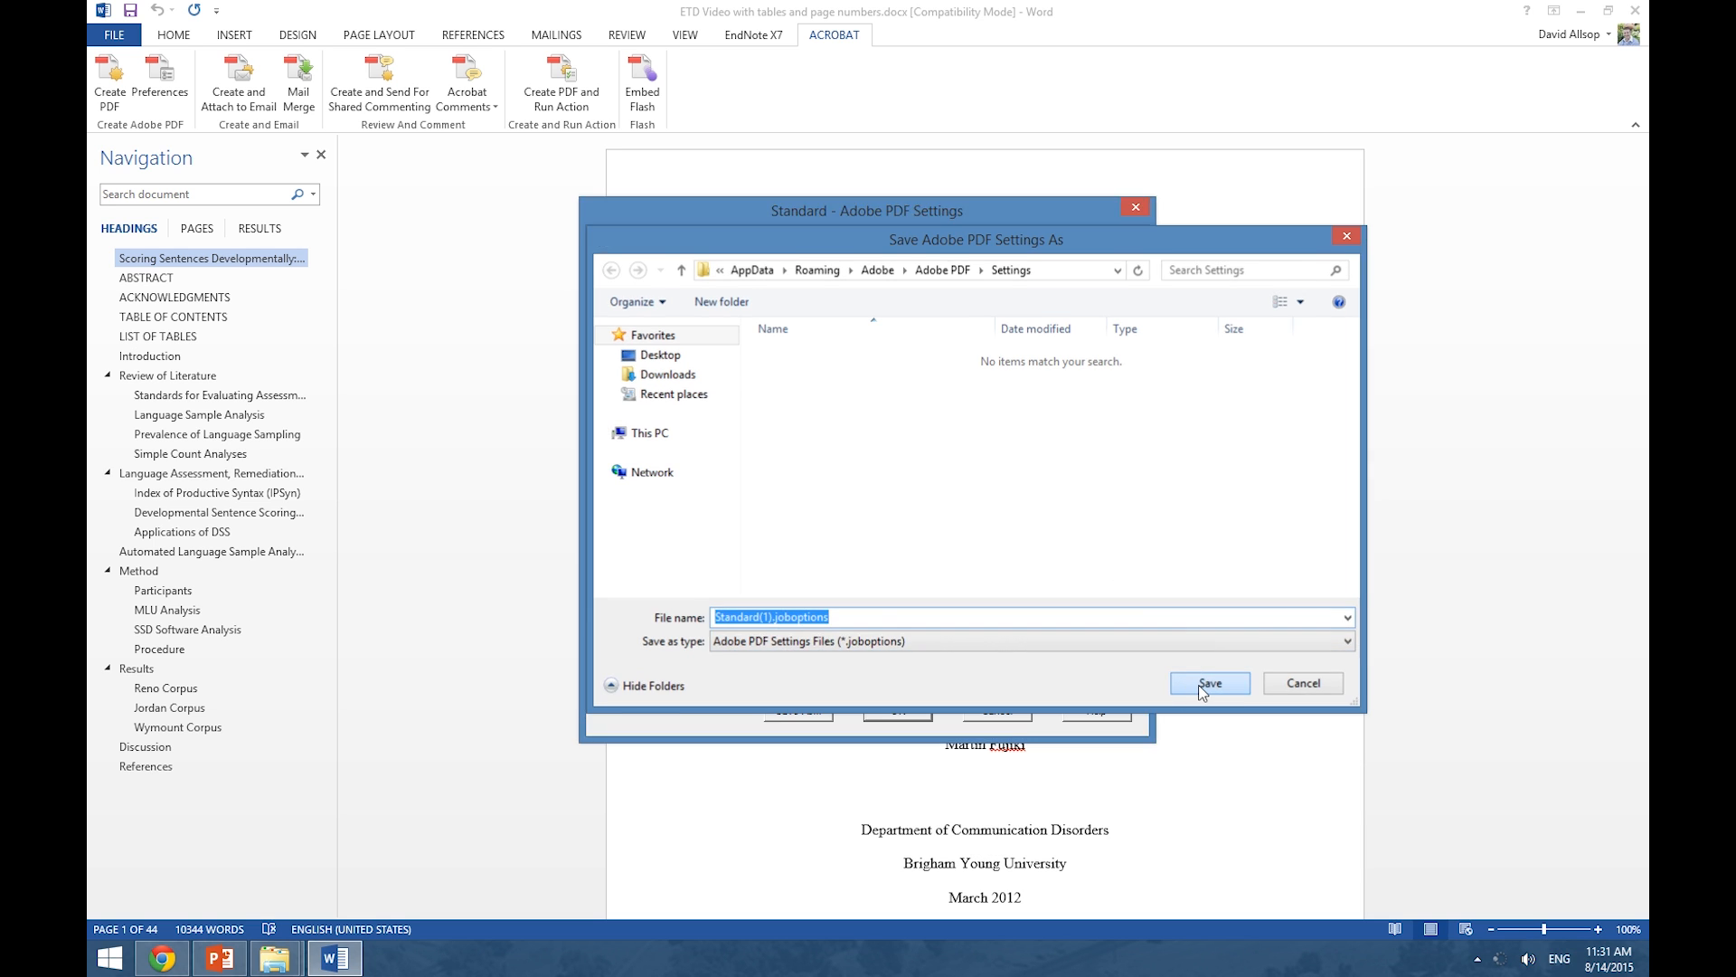
- Save the adjusted settings and create the PDF 'ETD Video with tables and page numbers', viewing the result in Acrobat
{"action": "left_click", "coordinate": [1209, 682]}
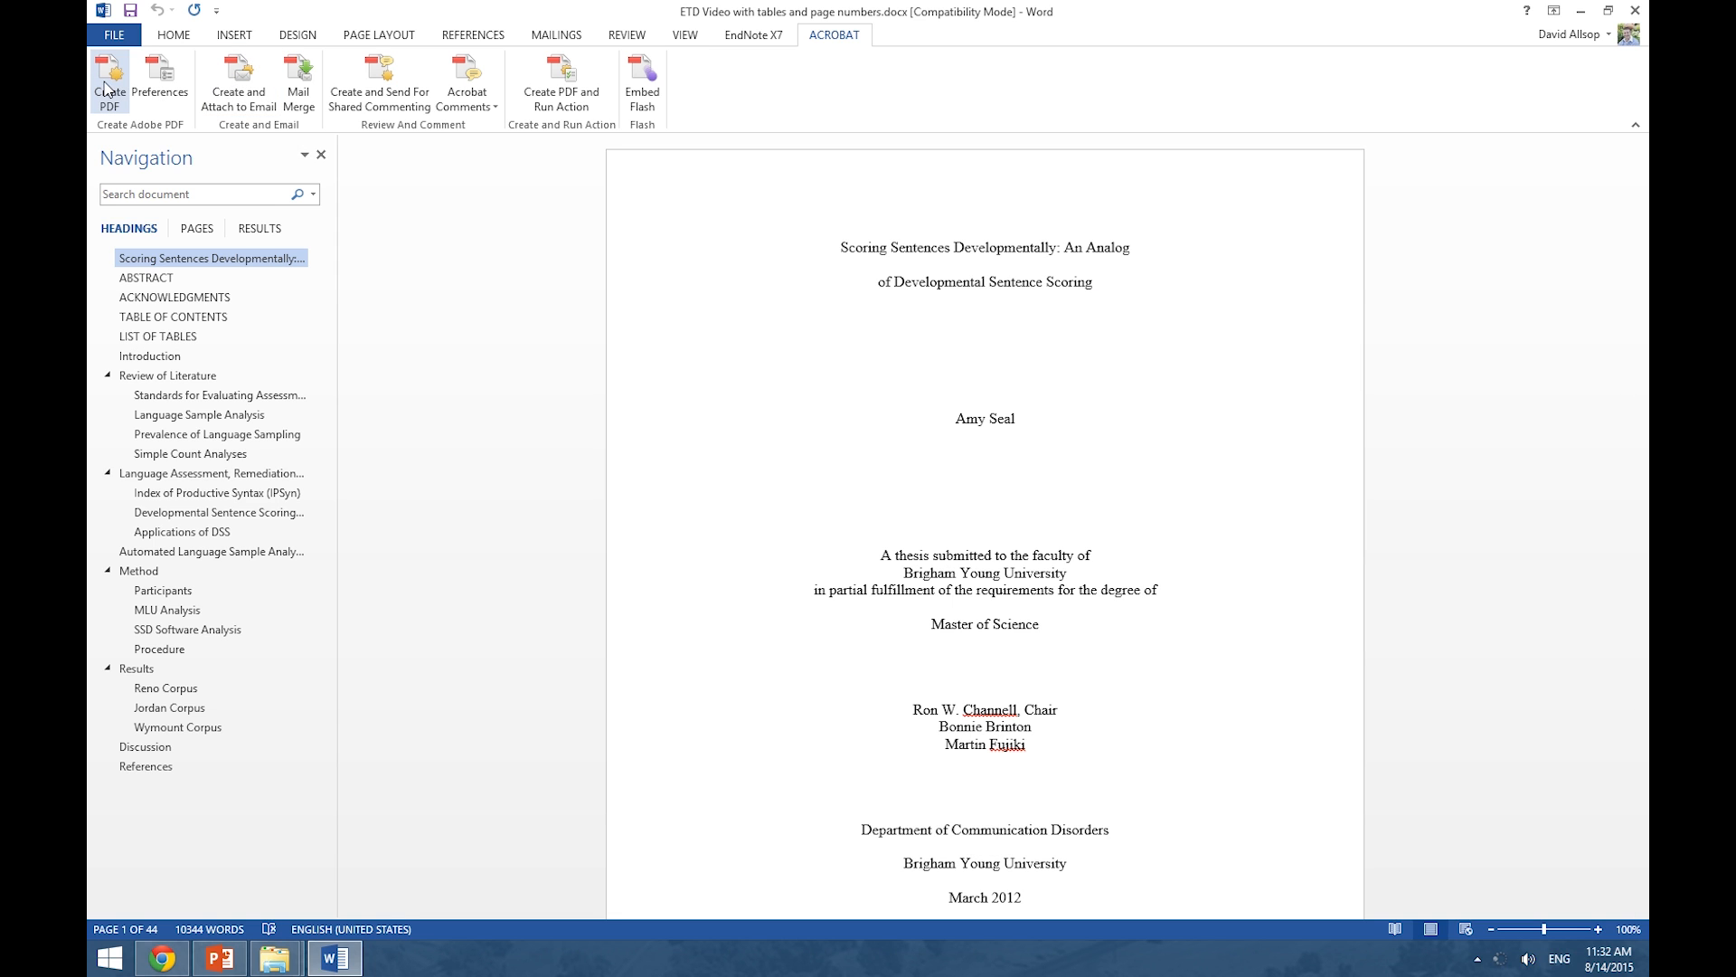
{"action": "left_click", "coordinate": [106, 79]}
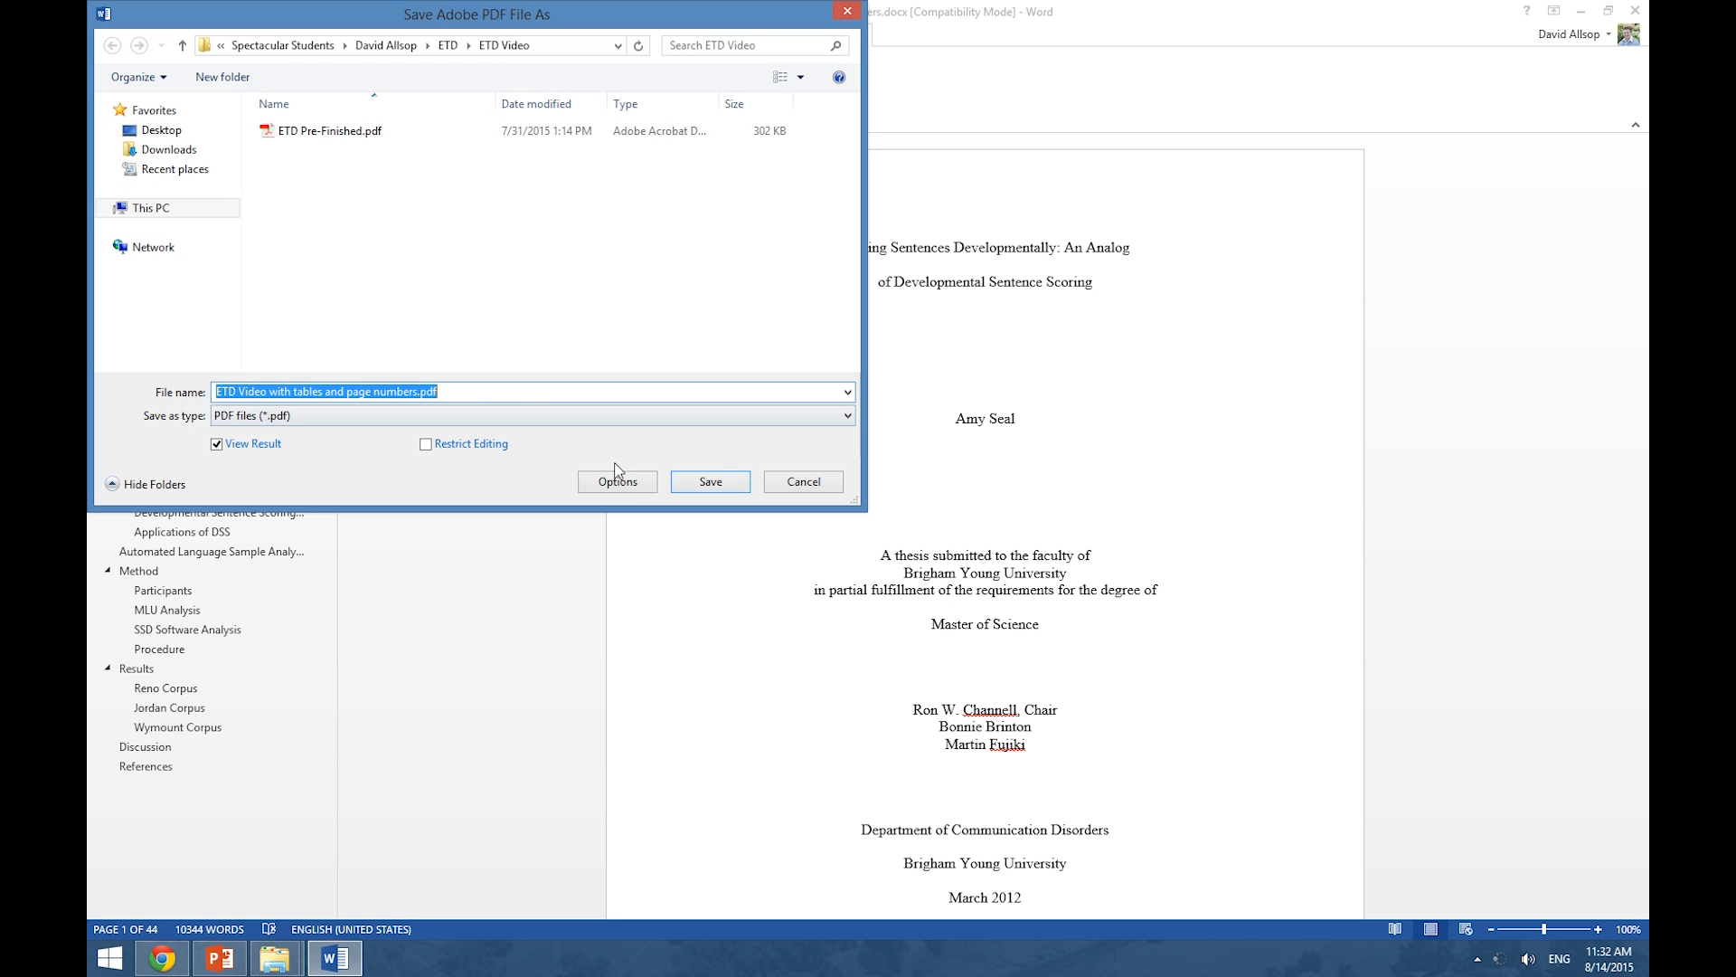
{"action": "left_click", "coordinate": [707, 481]}
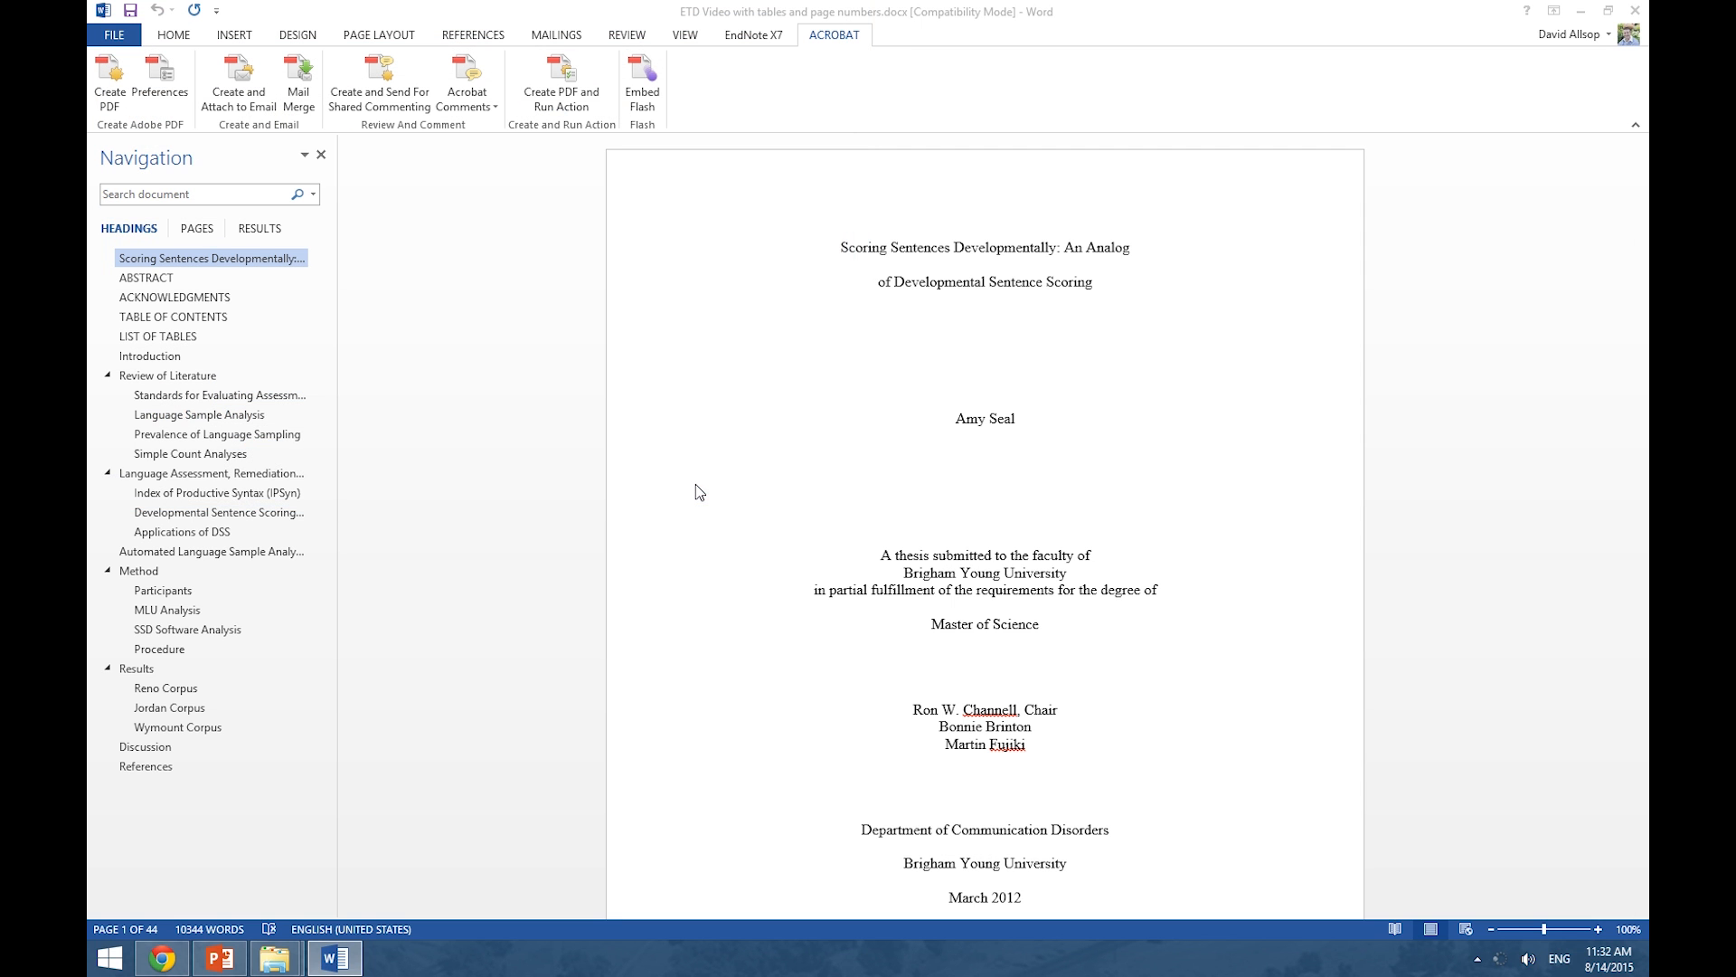
{"action": "left_click", "coordinate": [107, 78]}
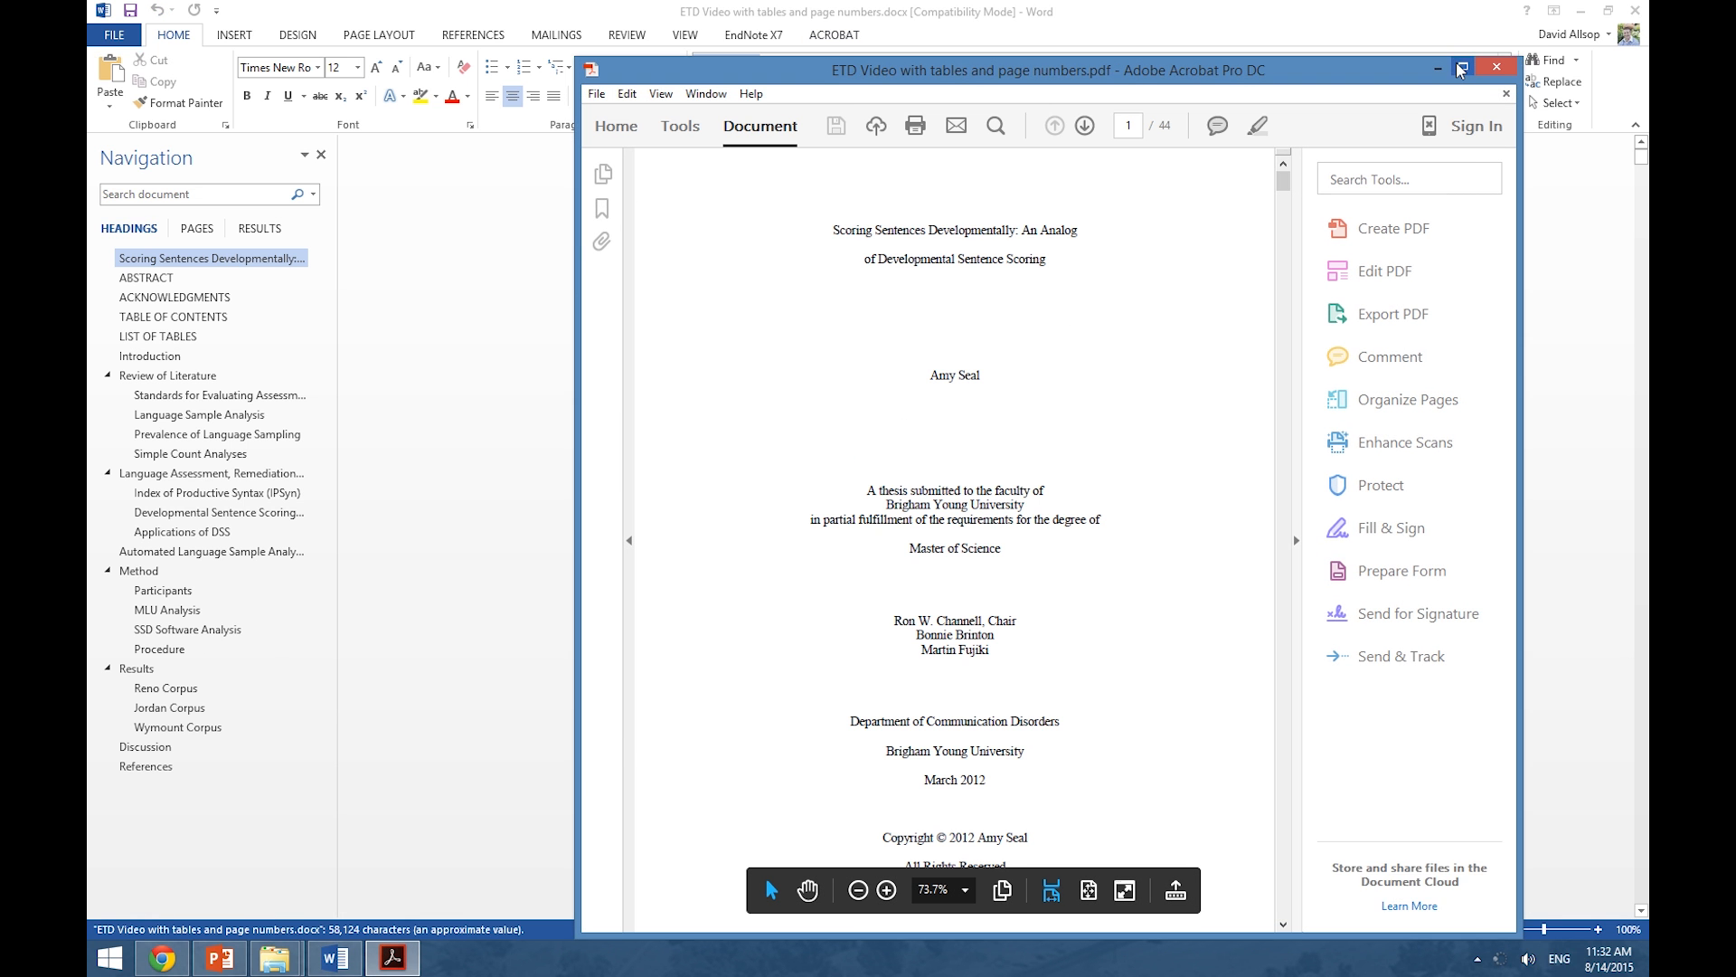
- Maximize Acrobat and show the Bookmarks panel listing the thesis heading bookmarks
{"action": "left_click", "coordinate": [1463, 69]}
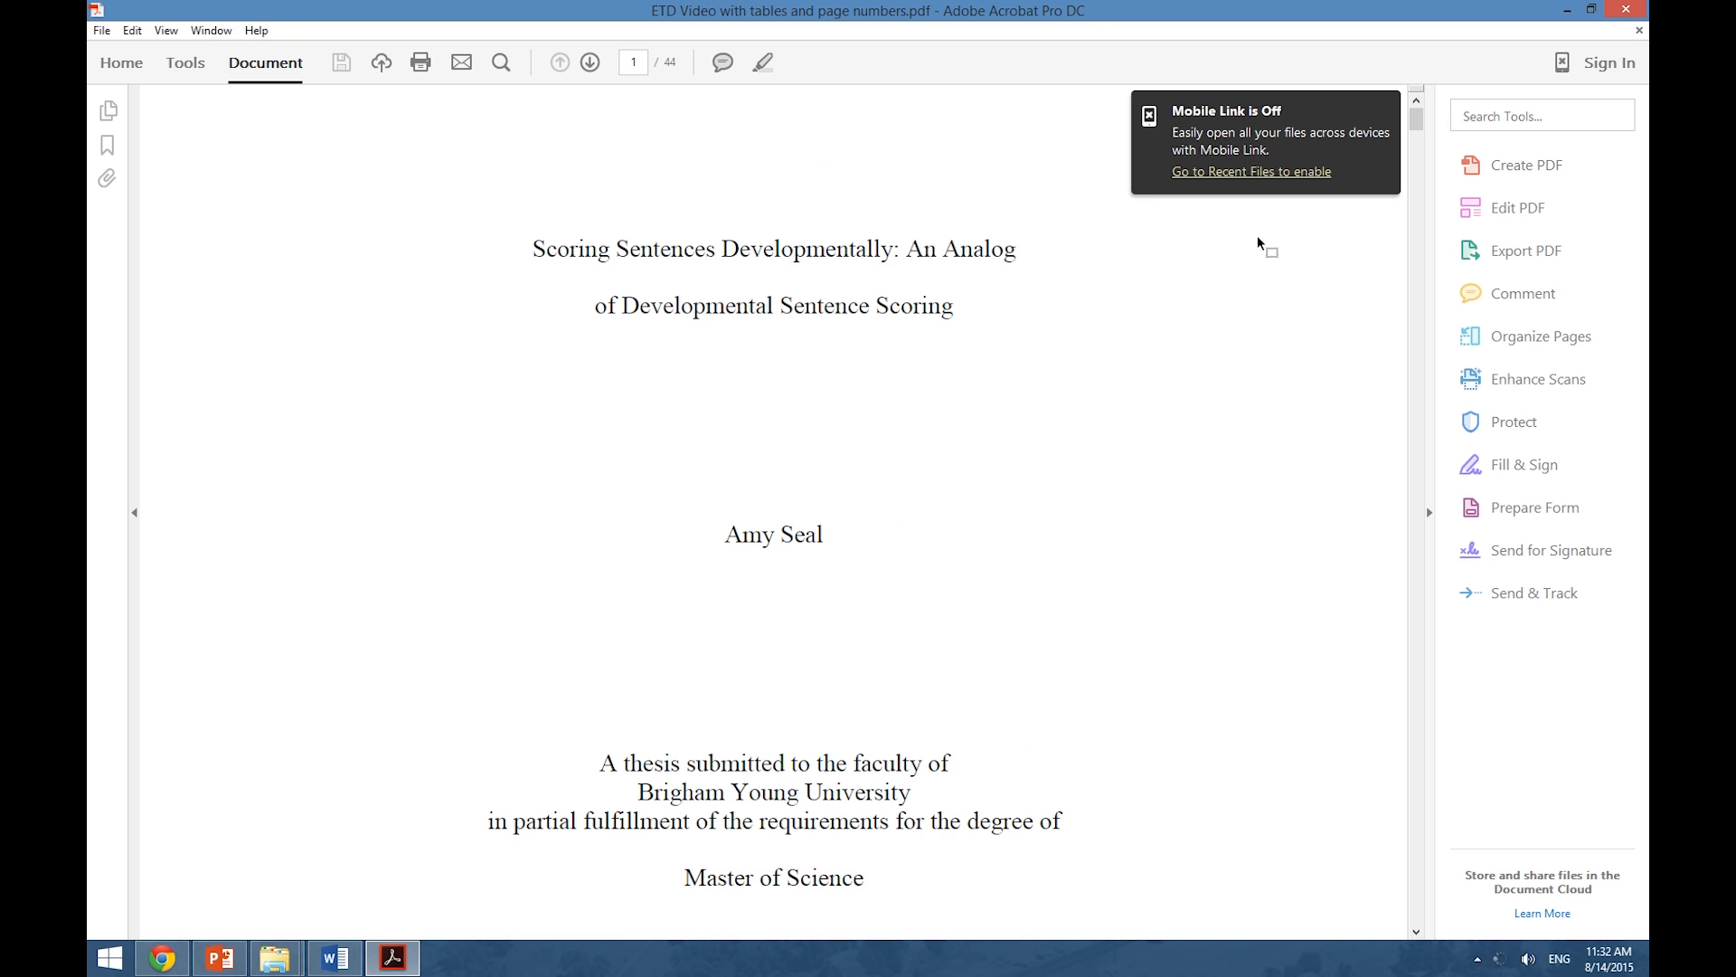
{"action": "mouse_move", "coordinate": [221, 165]}
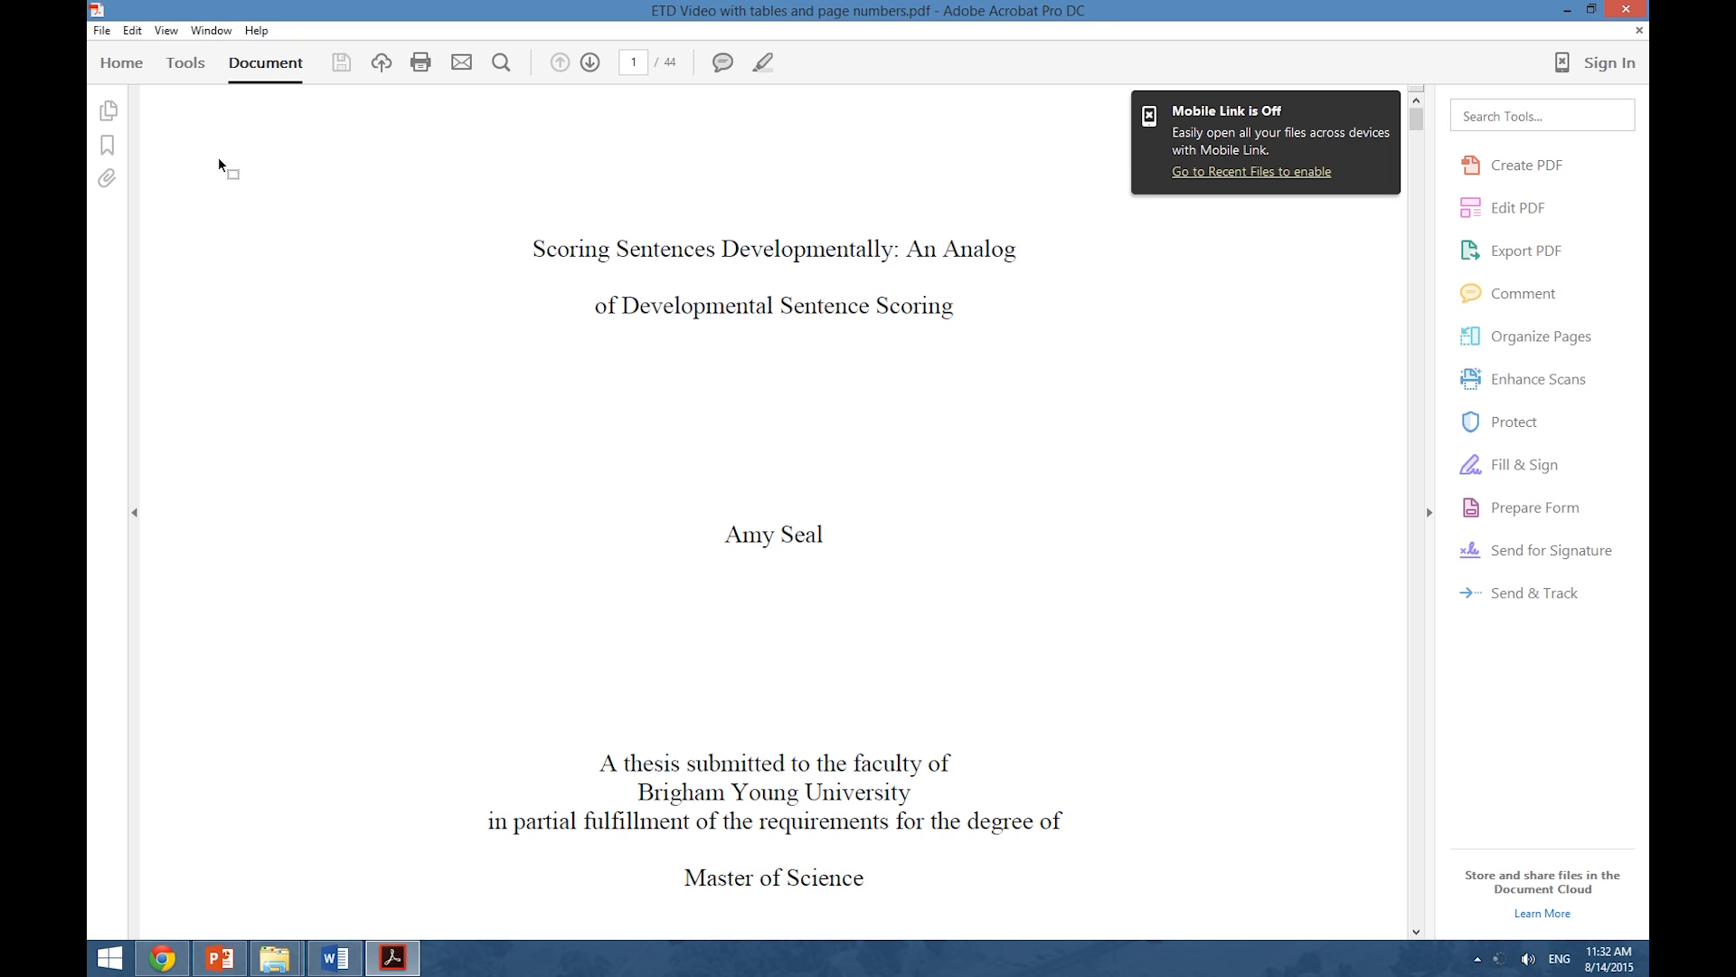
{"action": "mouse_move", "coordinate": [107, 145]}
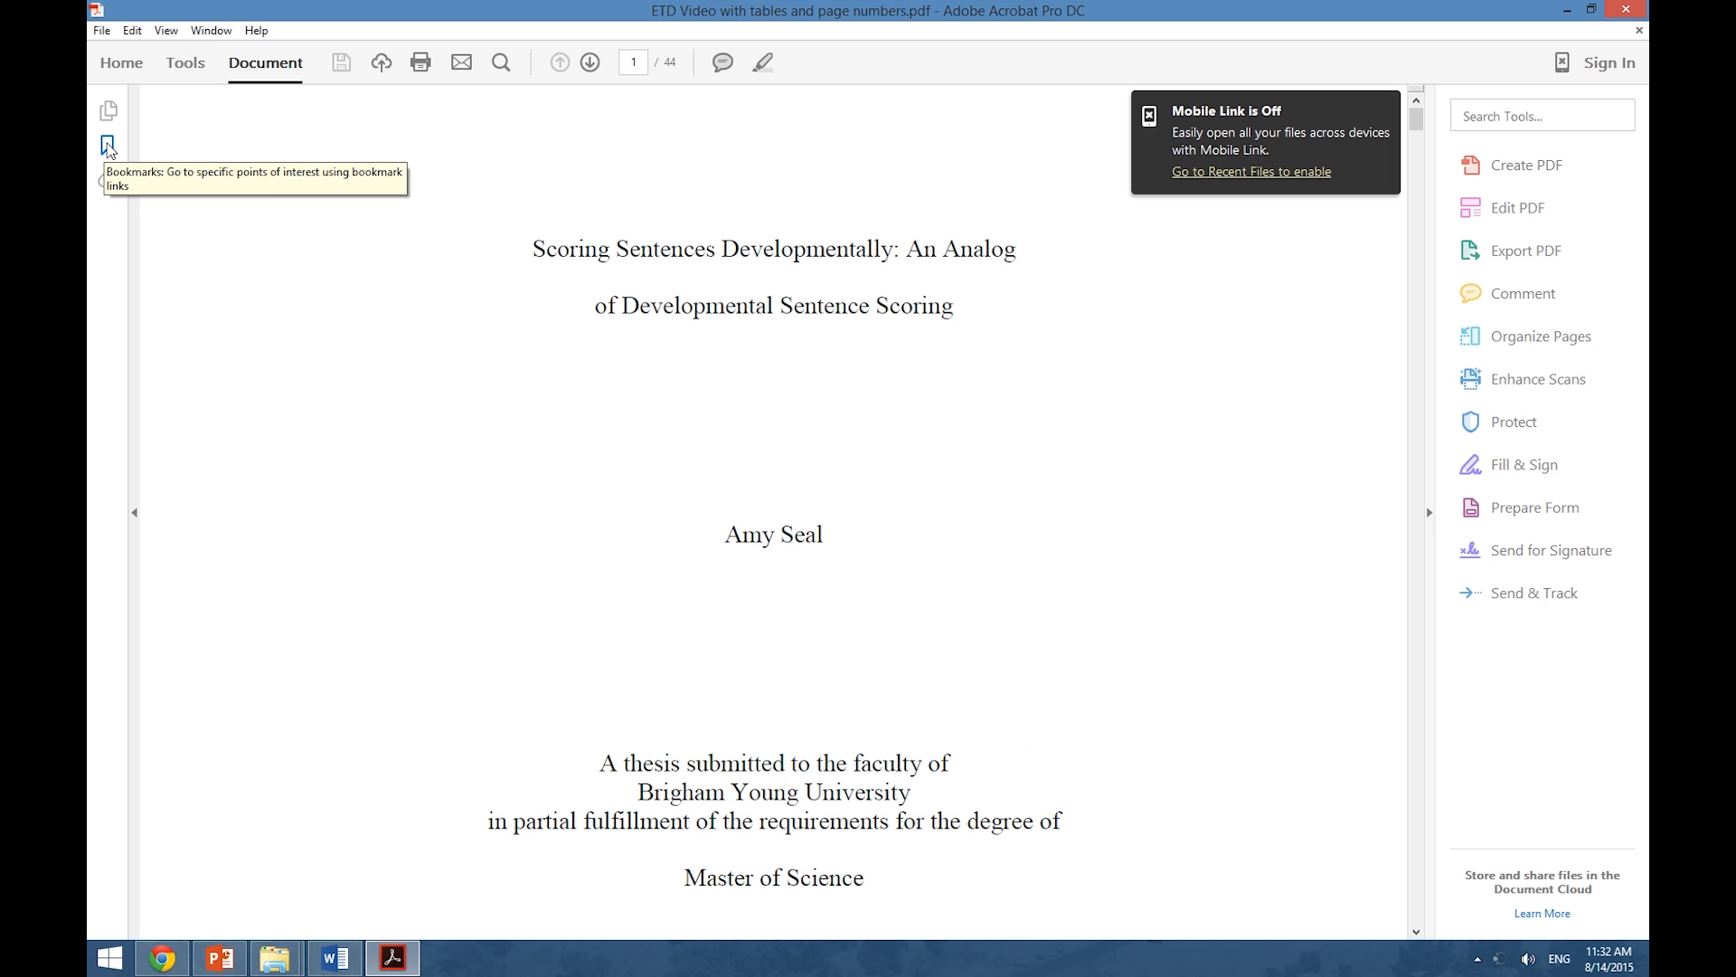
{"action": "left_click", "coordinate": [107, 145]}
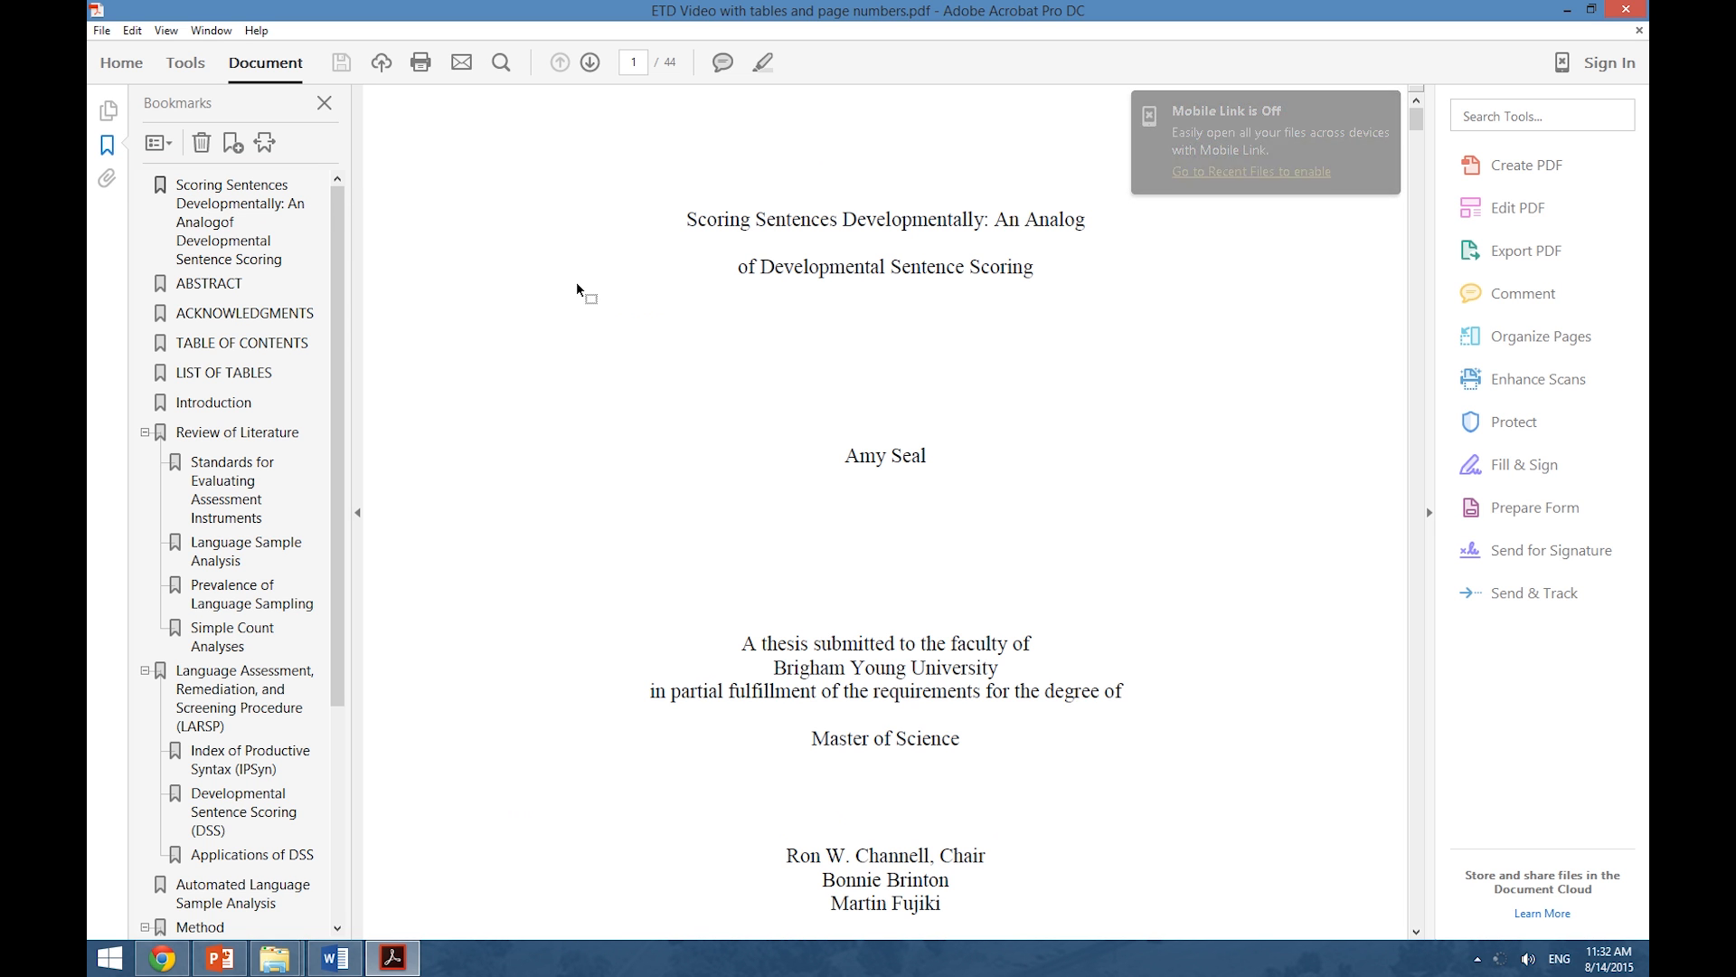
{"action": "scroll", "scroll_direction": "down", "scroll_amount": 3}
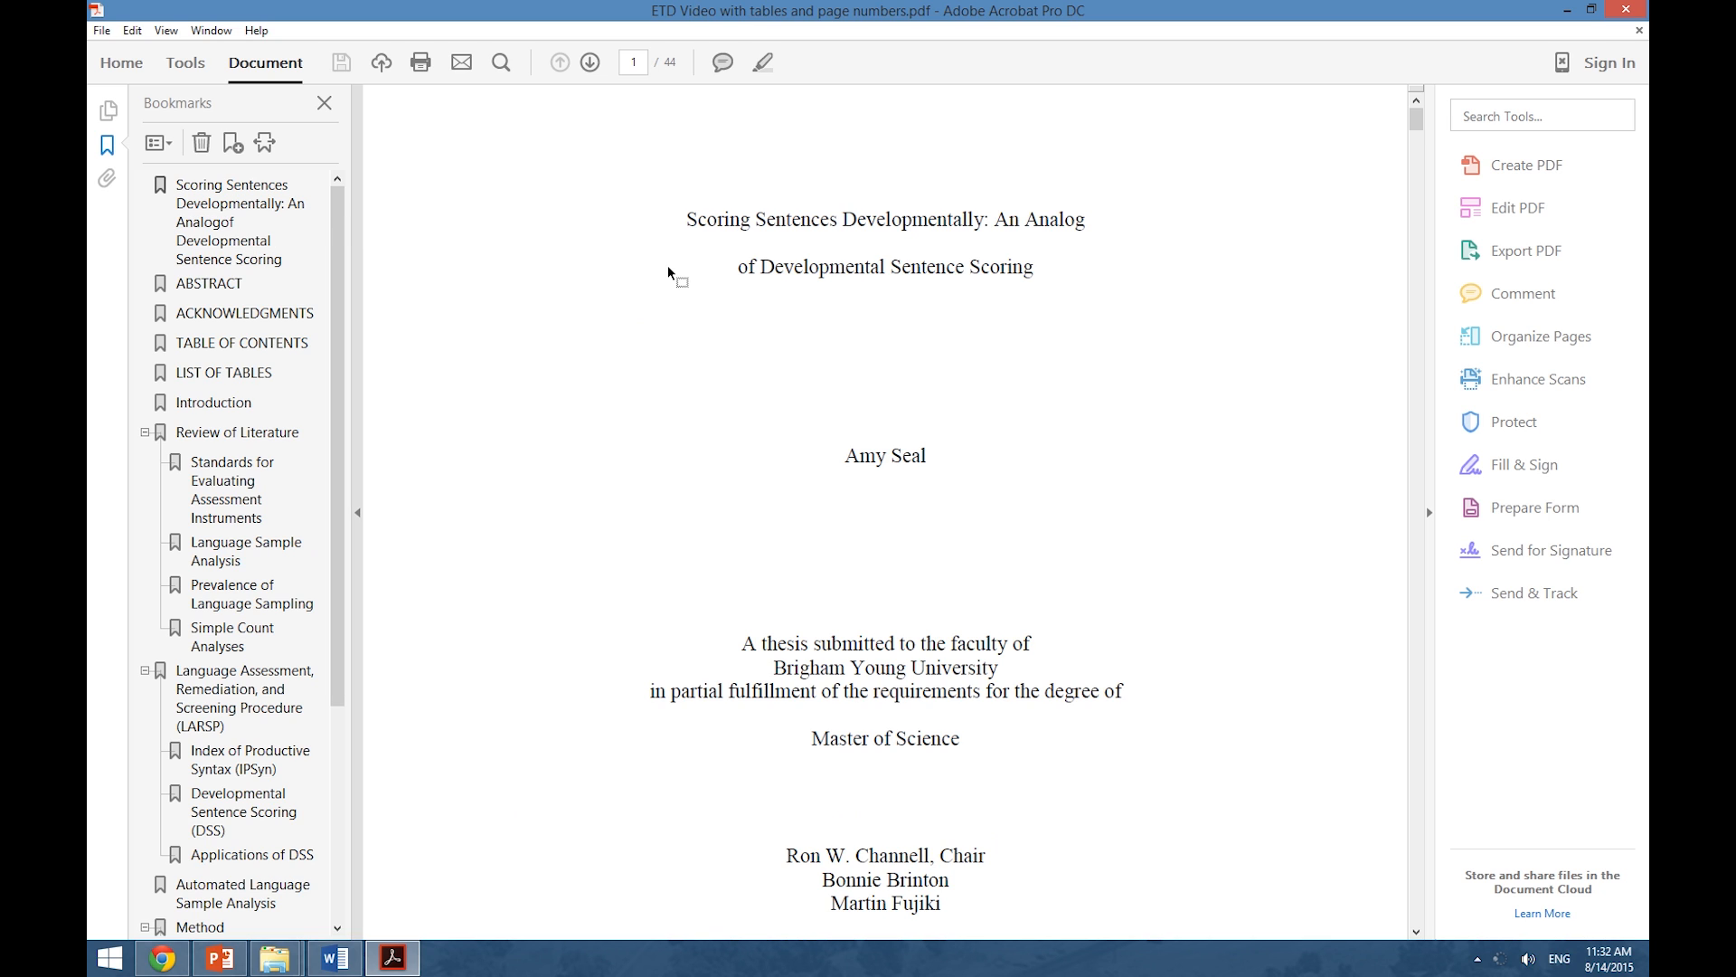
{"action": "mouse_move", "coordinate": [655, 535]}
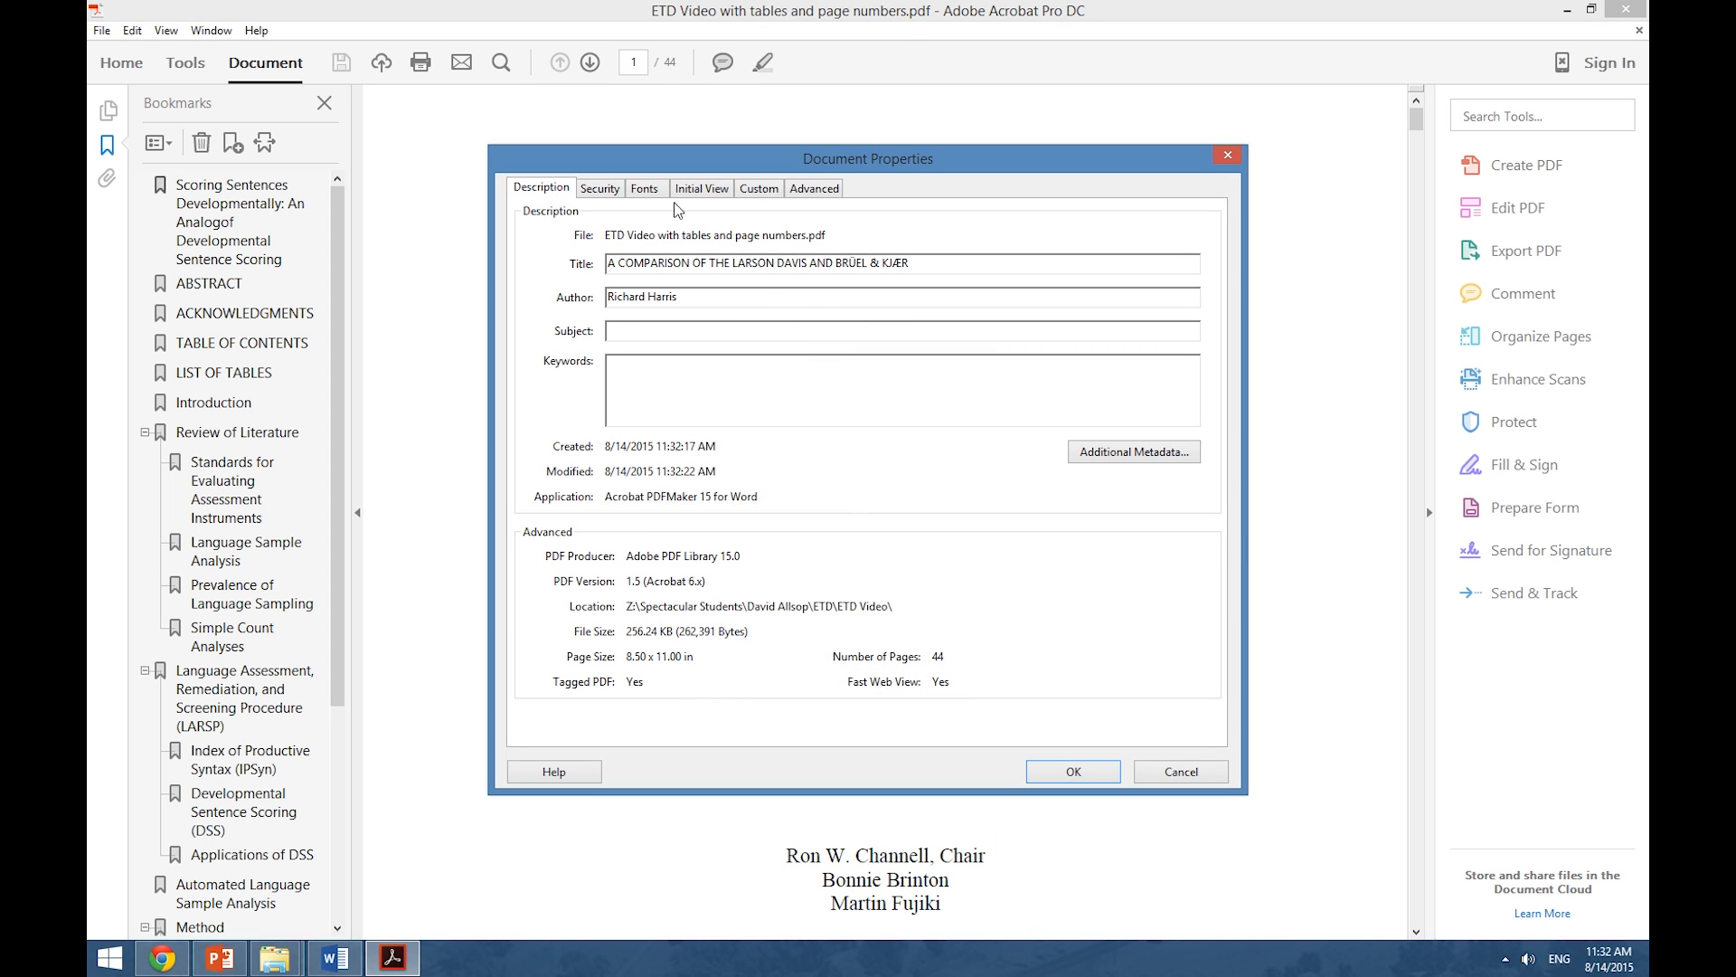
- In Document Properties, review the Fonts tab and set Initial View navigation to Bookmarks Panel and Page
{"action": "left_click", "coordinate": [644, 187]}
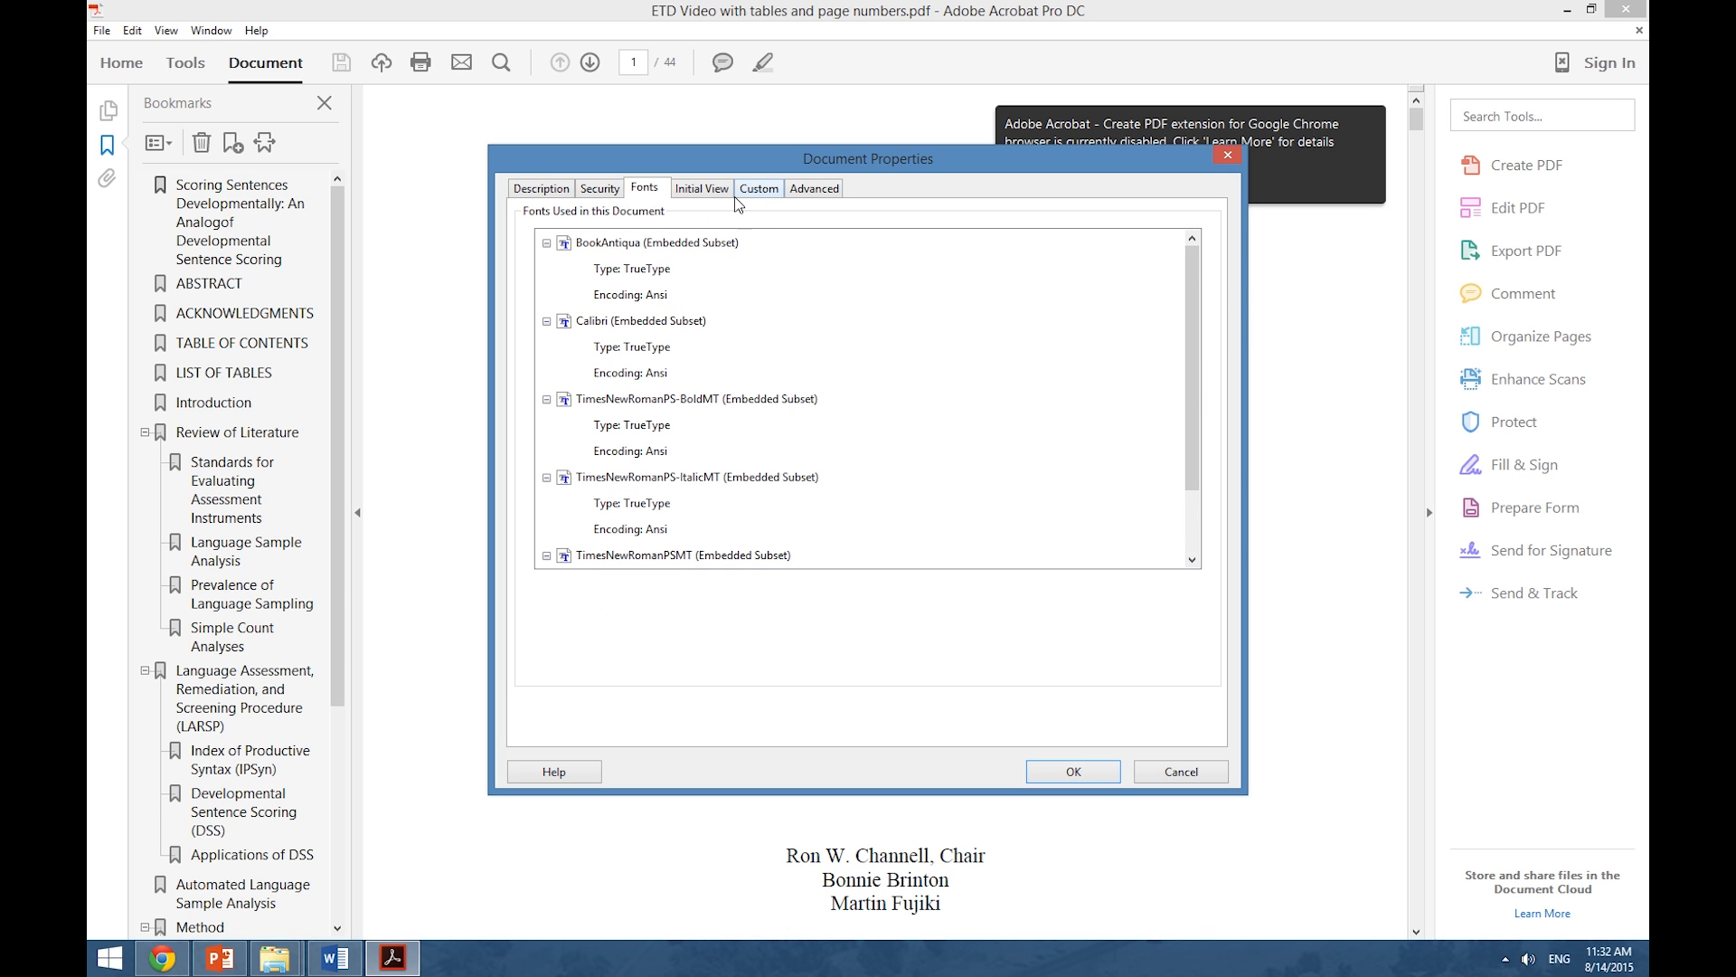
{"action": "mouse_move", "coordinate": [702, 193]}
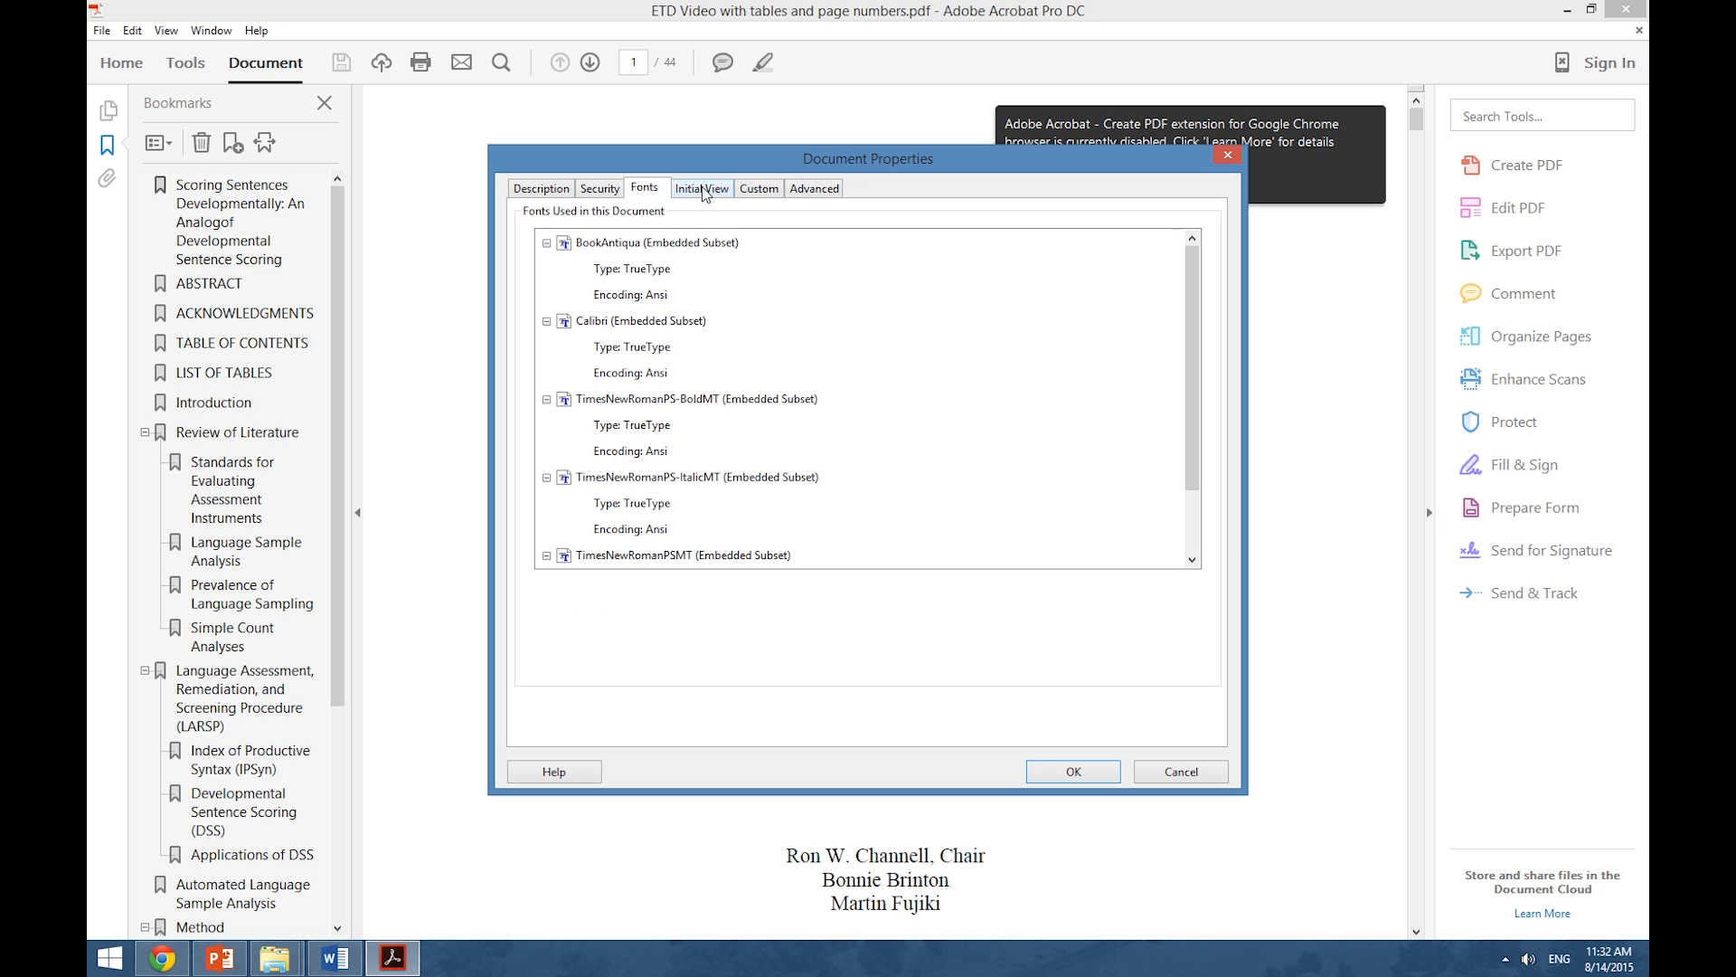
{"action": "left_click", "coordinate": [702, 187]}
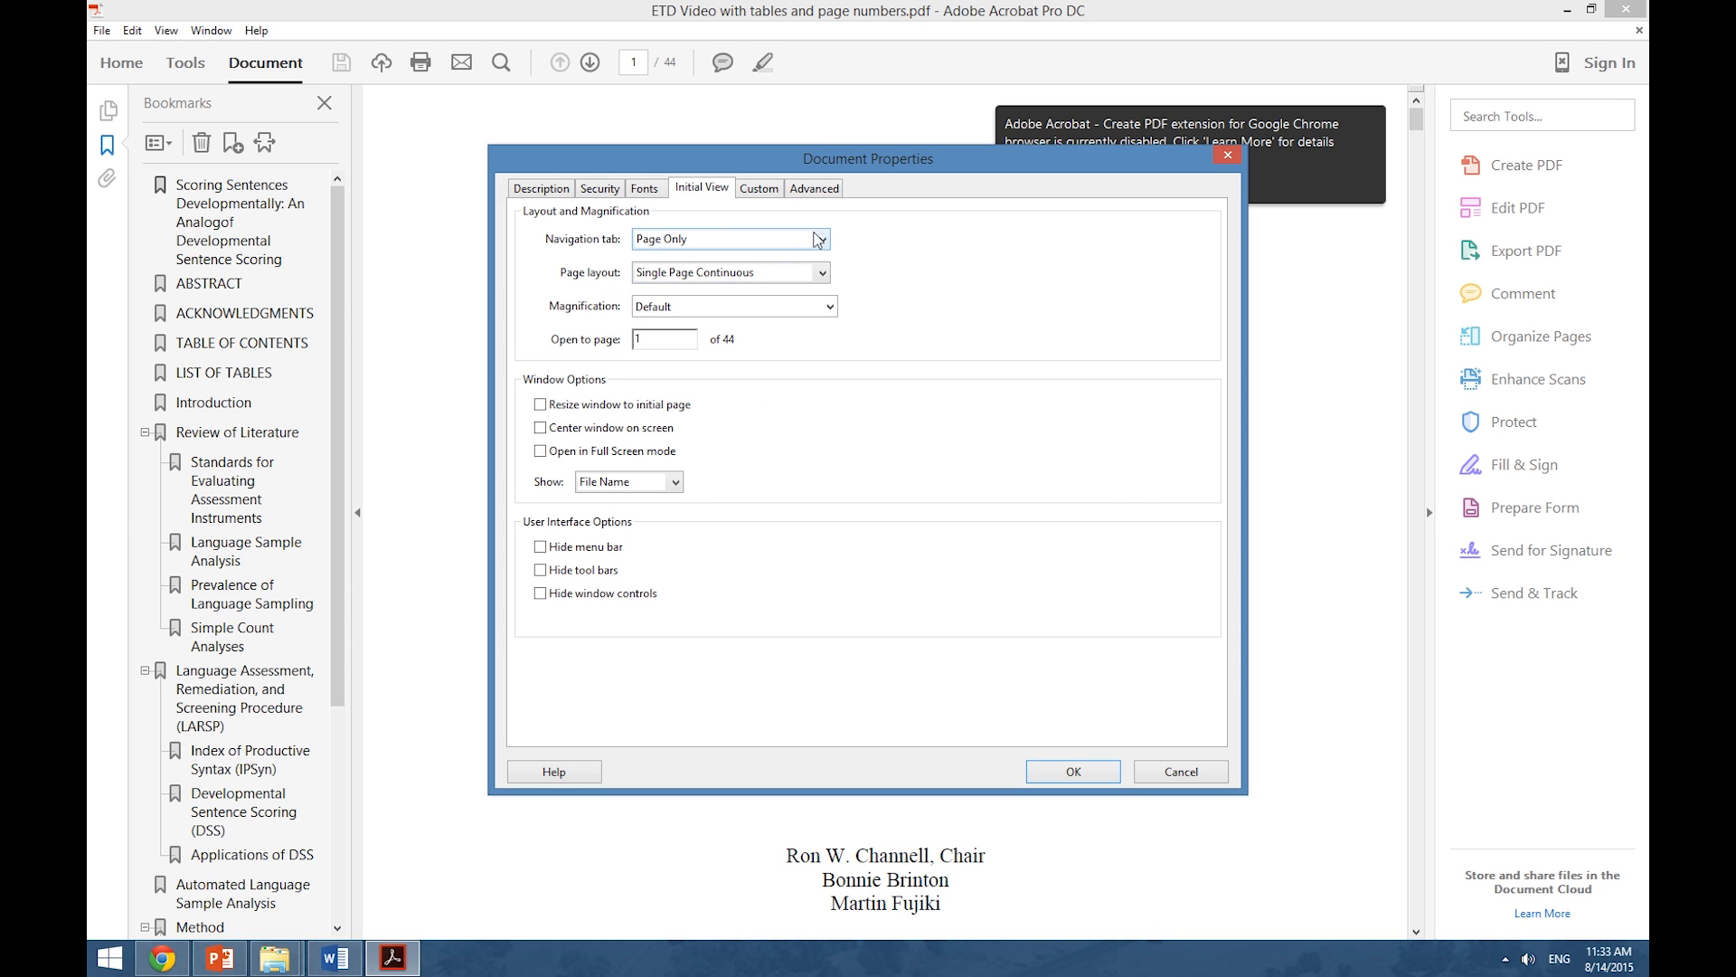
{"action": "mouse_move", "coordinate": [822, 246]}
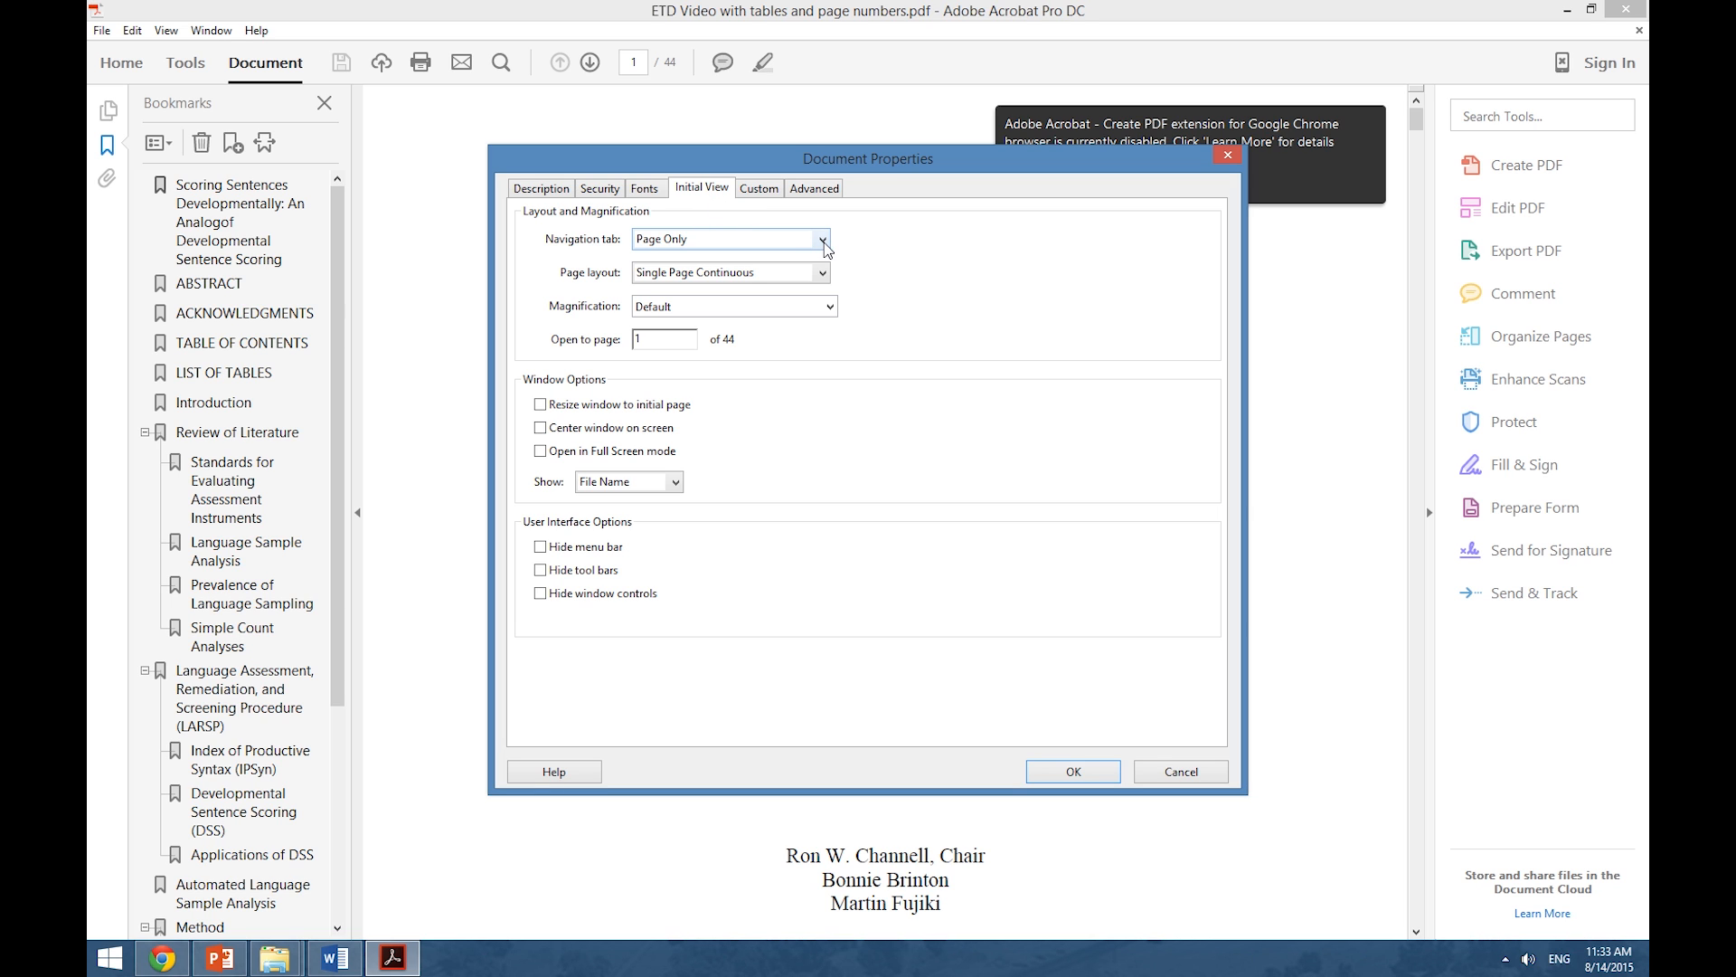
{"action": "left_click", "coordinate": [727, 239]}
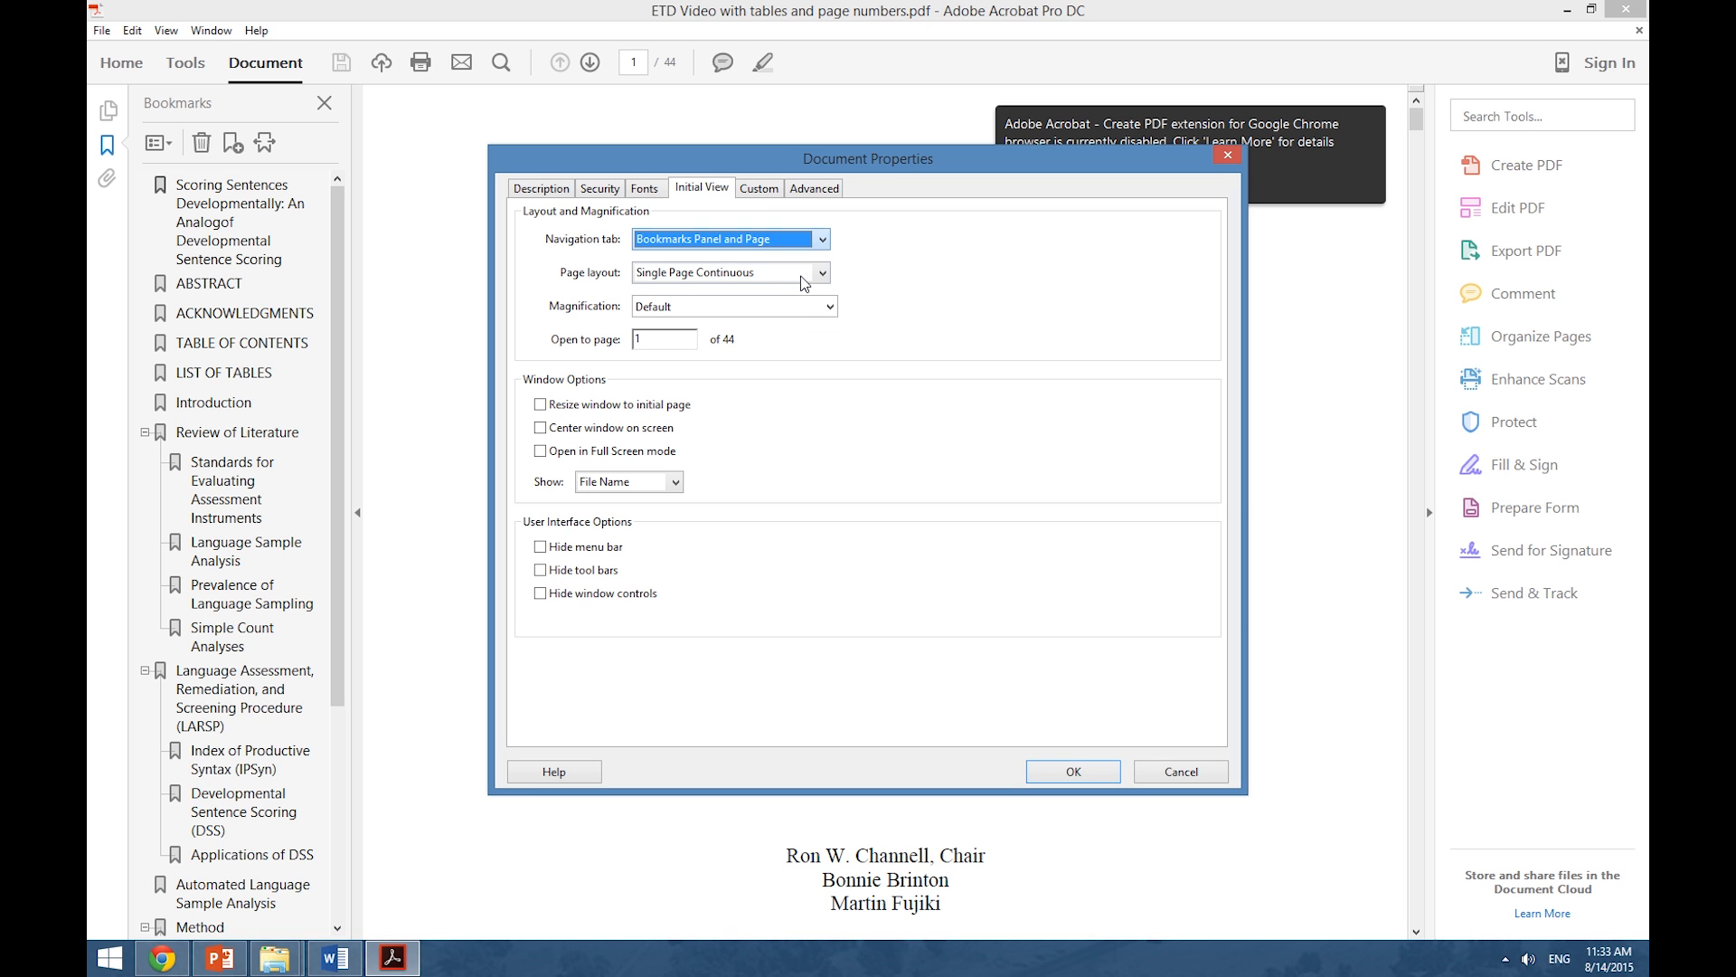
{"action": "left_click", "coordinate": [1069, 771]}
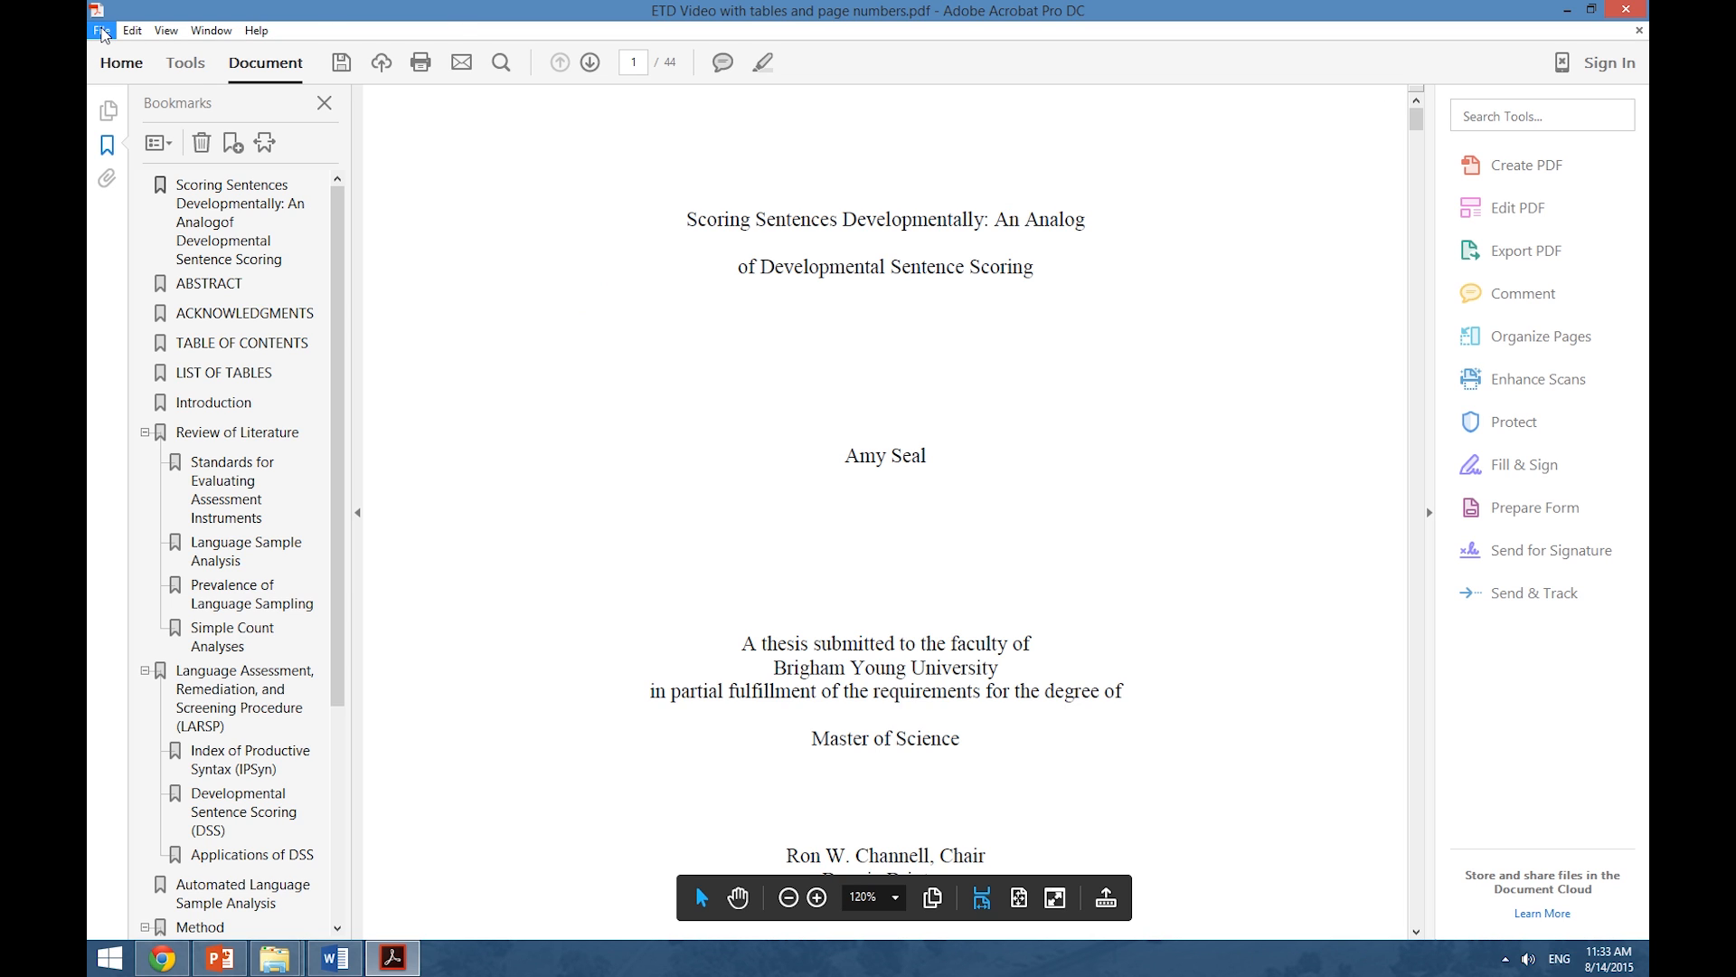
- Save the PDF and rename the long first bookmark to Title
{"action": "left_click", "coordinate": [101, 31]}
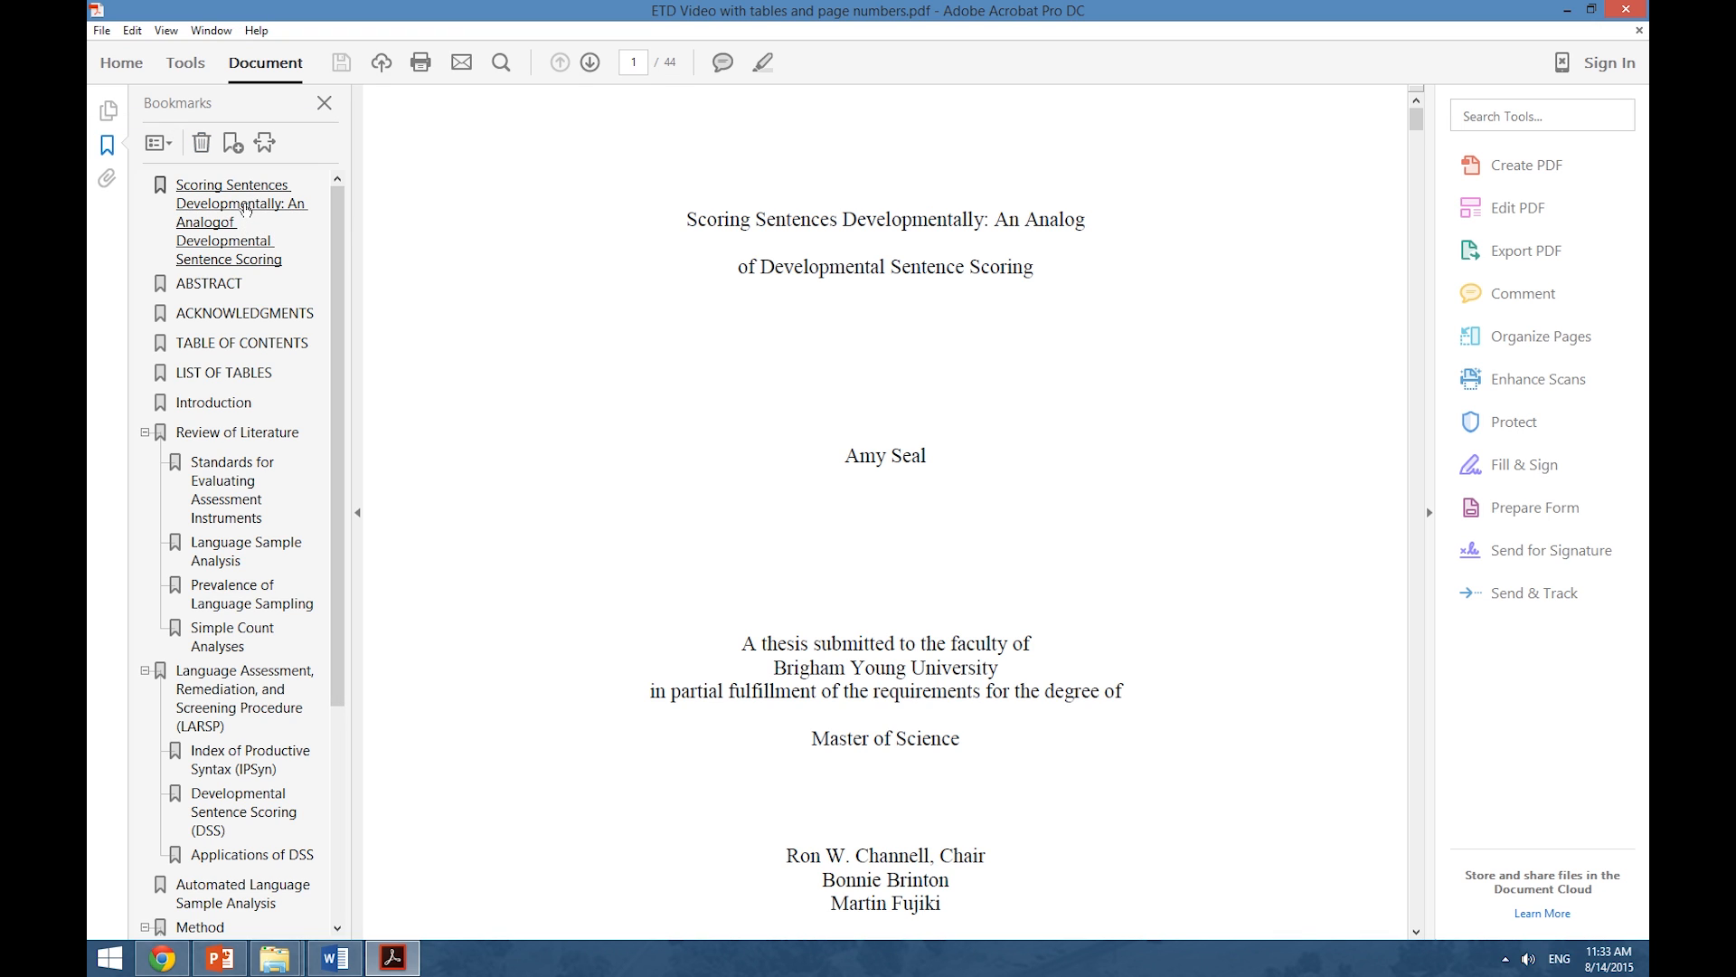
{"action": "mouse_move", "coordinate": [244, 213]}
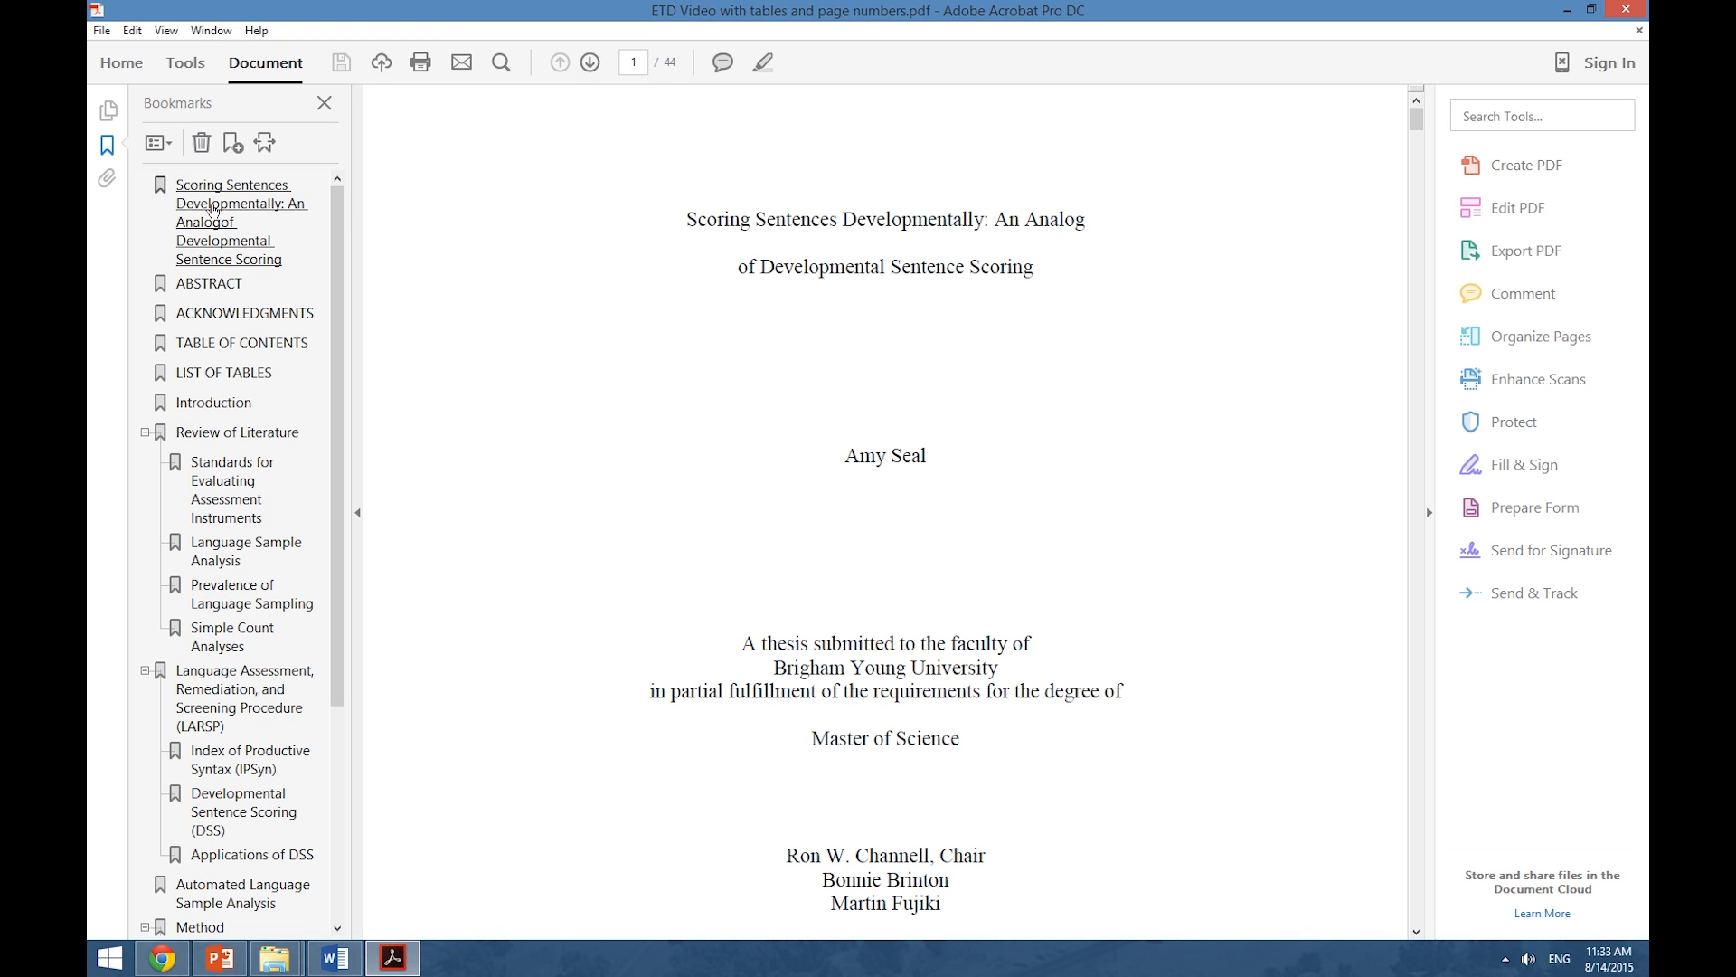
{"action": "right_click", "coordinate": [233, 215]}
{"action": "type", "text": "Title"}
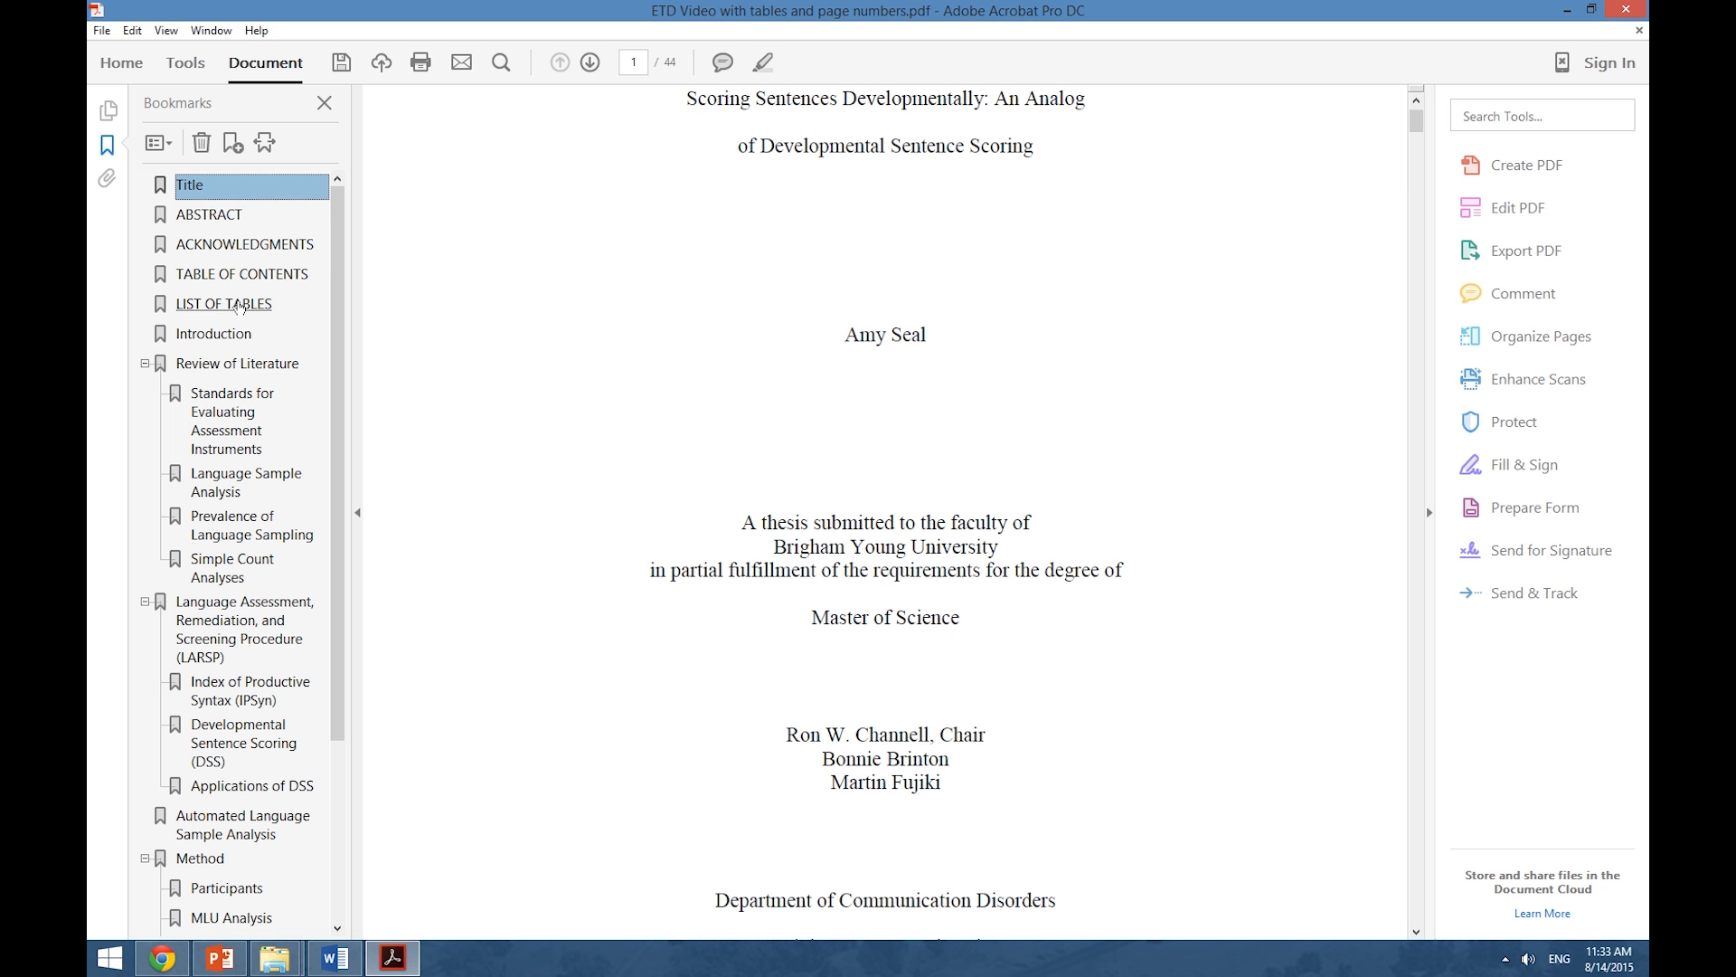
{"action": "scroll", "scroll_direction": "down", "scroll_amount": 3}
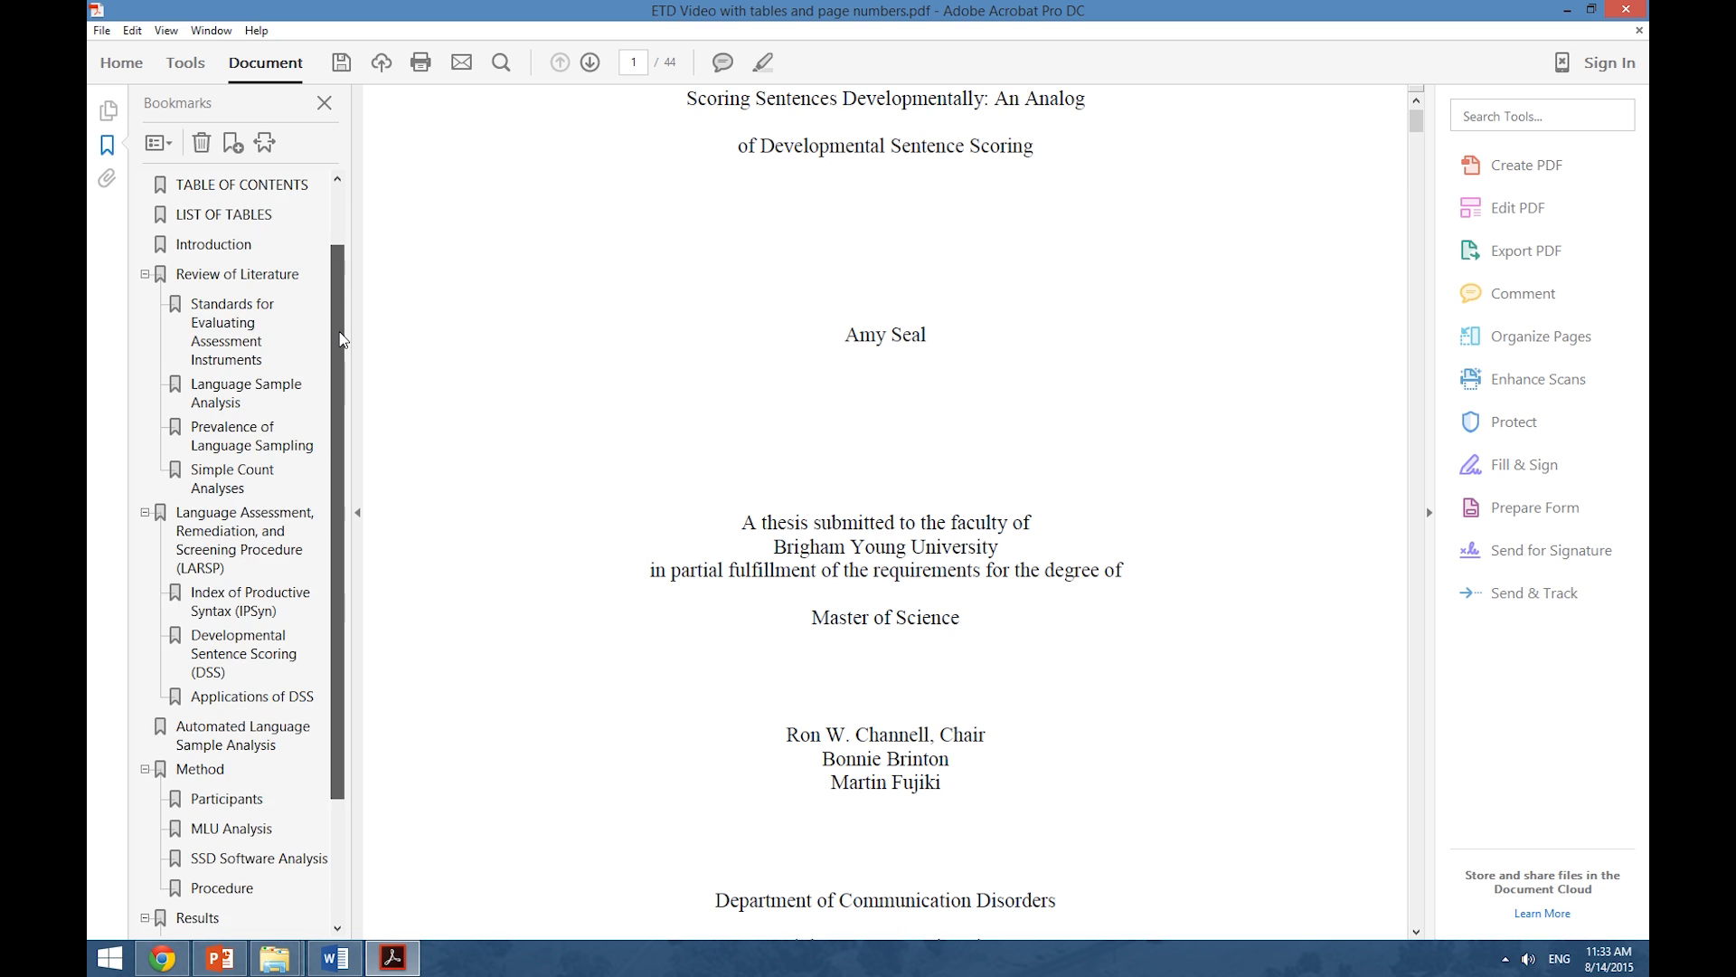
{"action": "scroll", "scroll_direction": "down", "scroll_amount": 3}
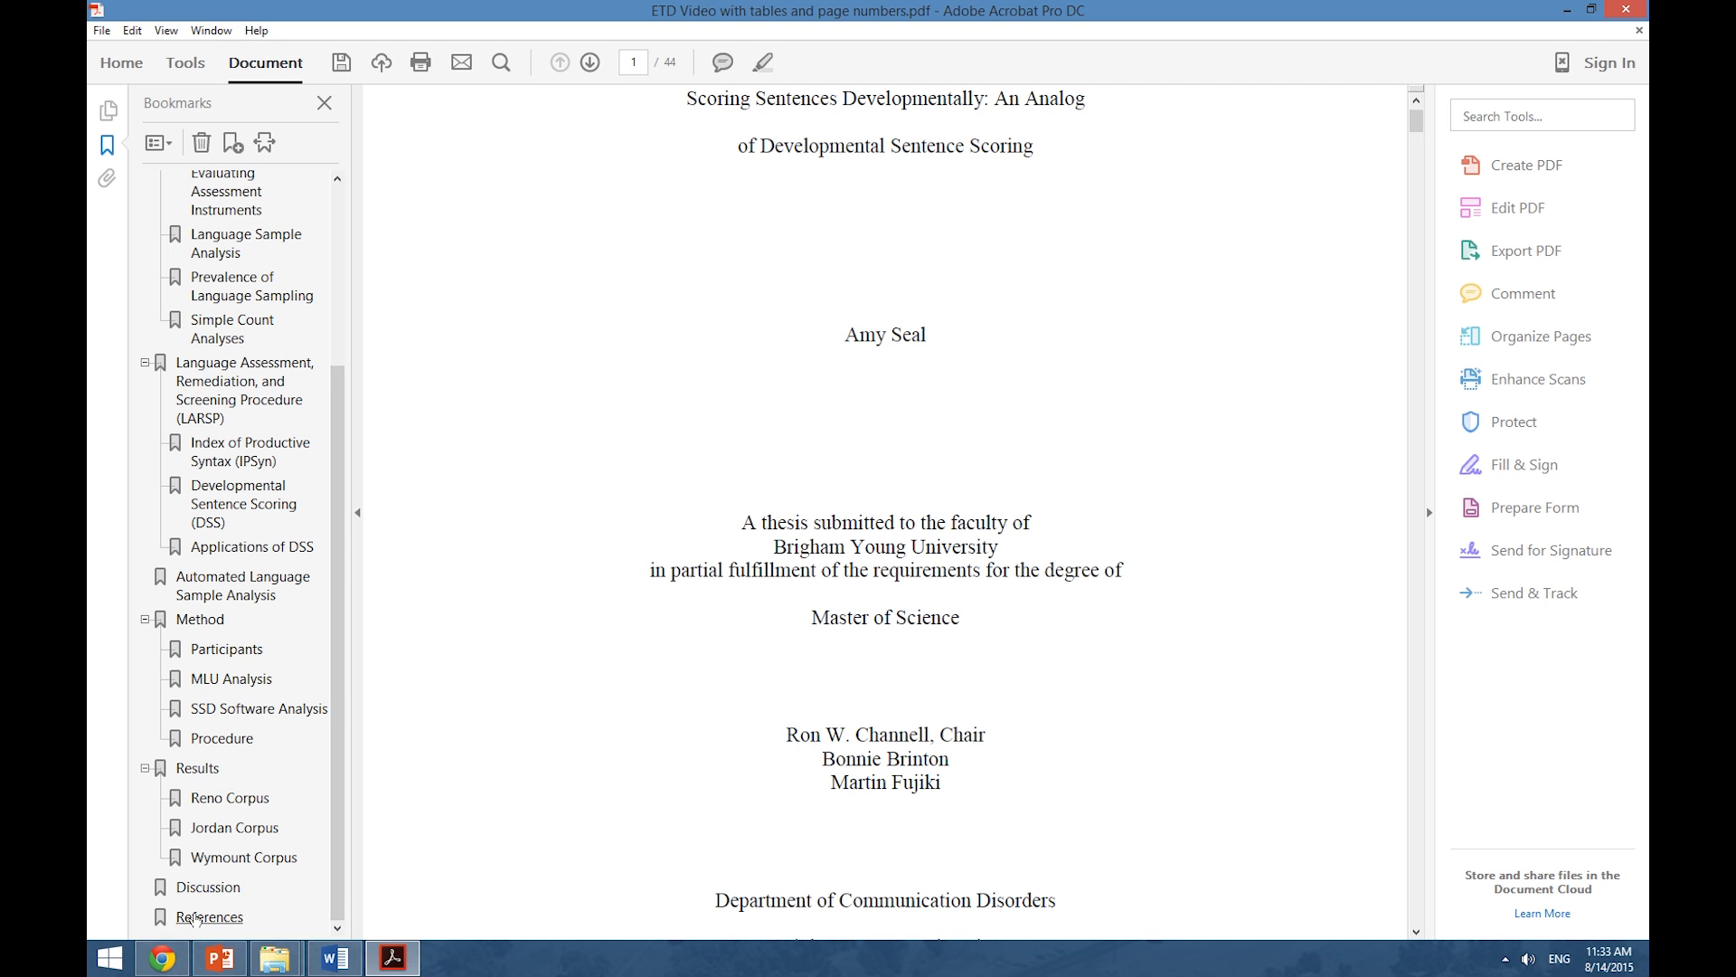
- On the References page, add a new bookmark named References among the section bookmarks
{"action": "left_click", "coordinate": [210, 917]}
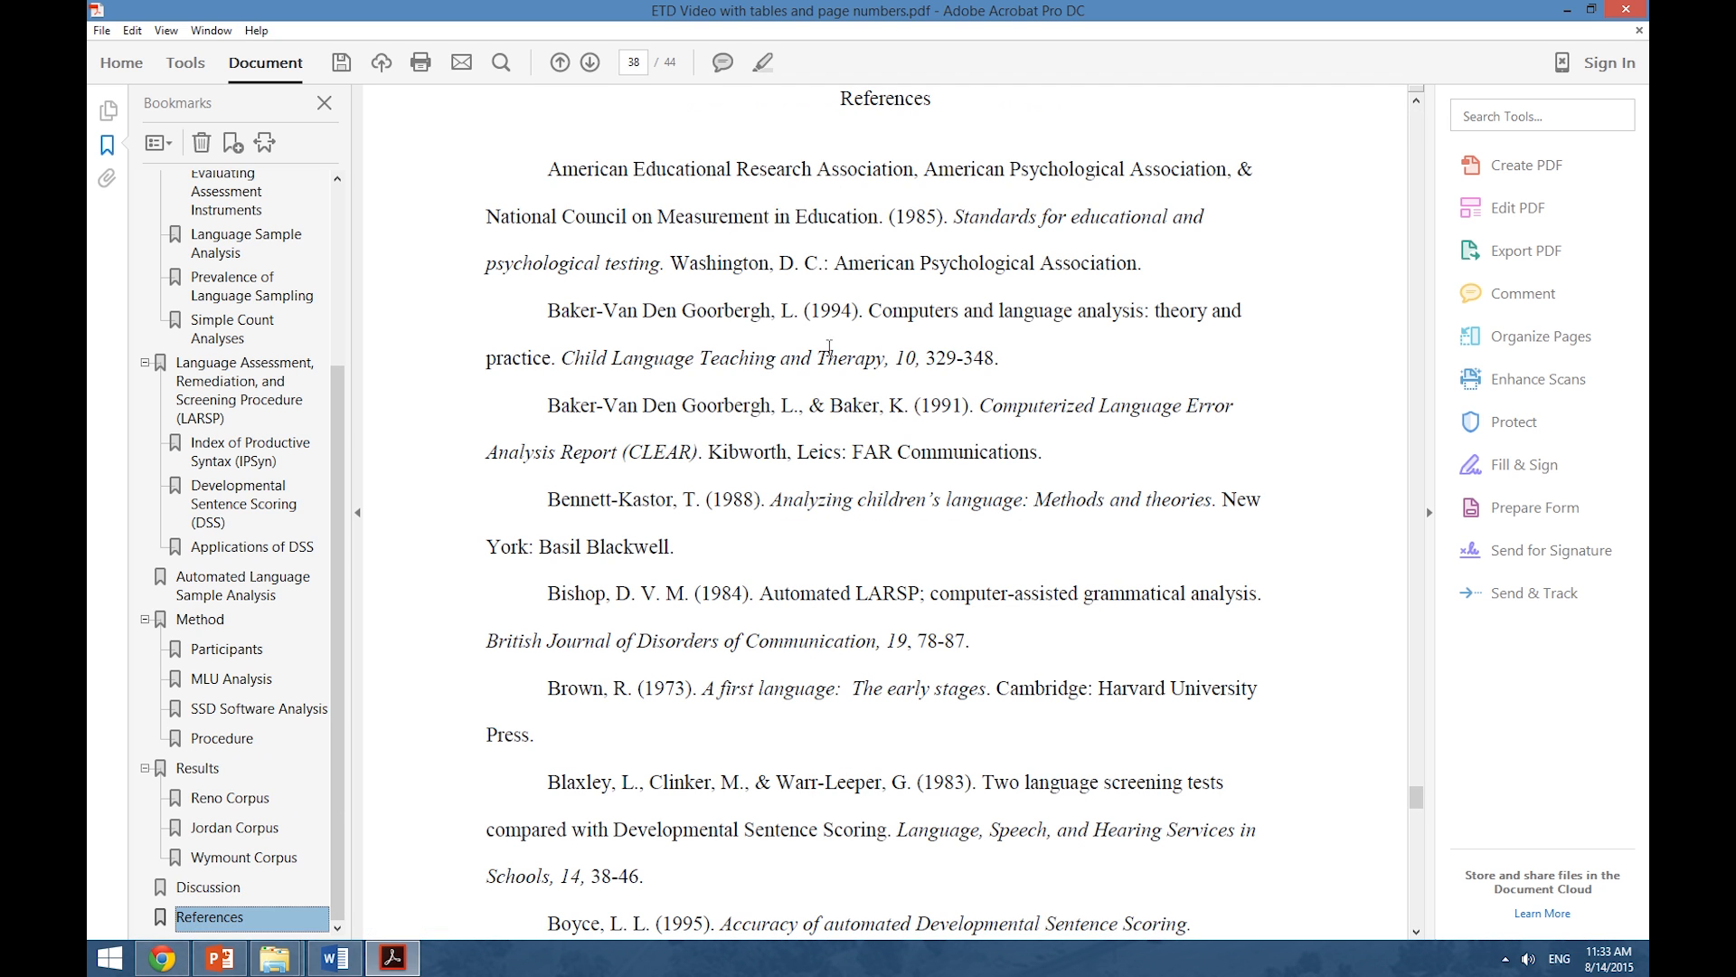
{"action": "mouse_move", "coordinate": [877, 107]}
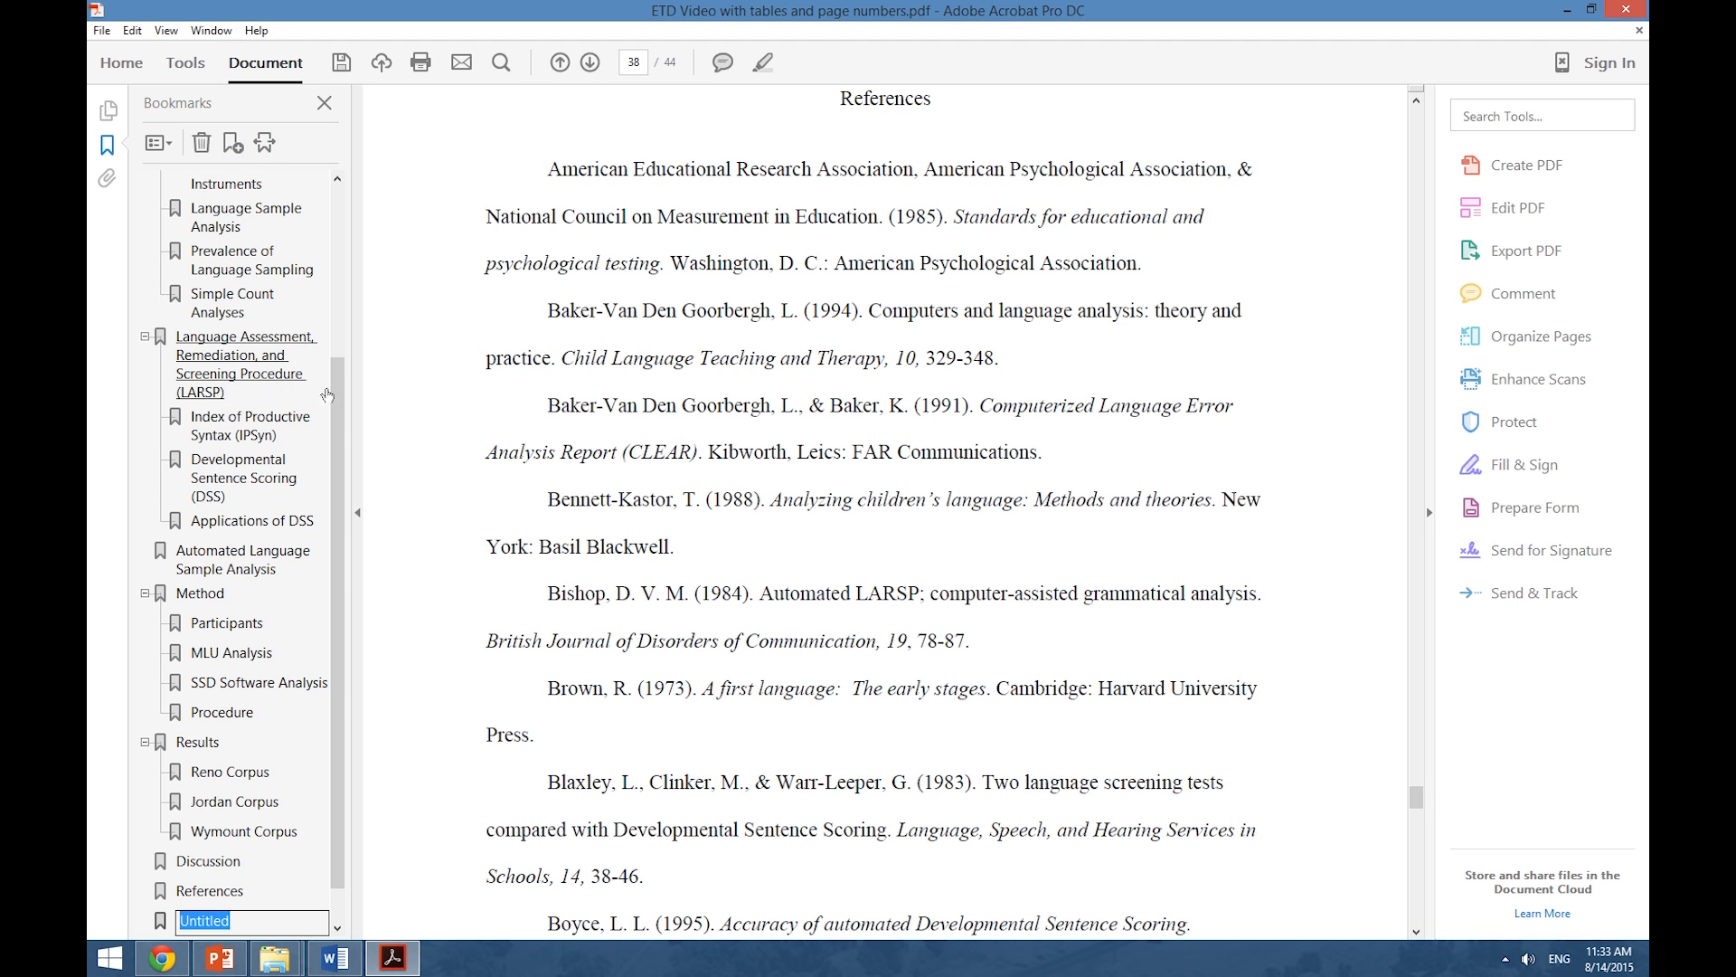
{"action": "mouse_move", "coordinate": [394, 727]}
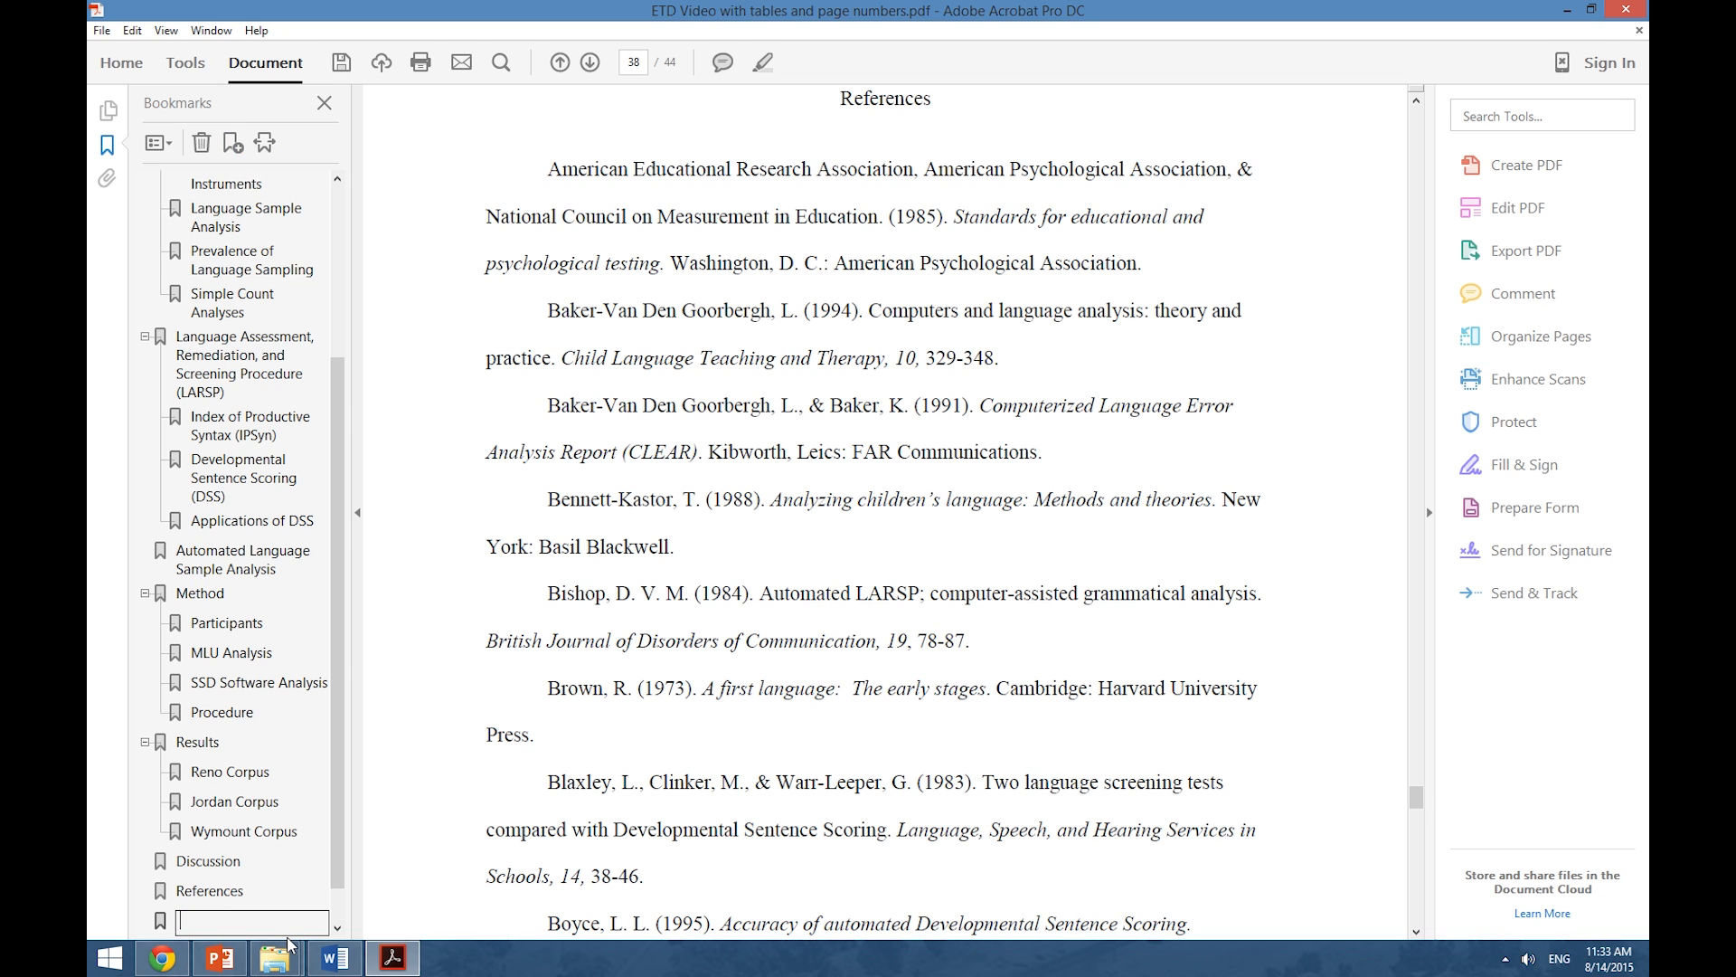
{"action": "type", "text": "References"}
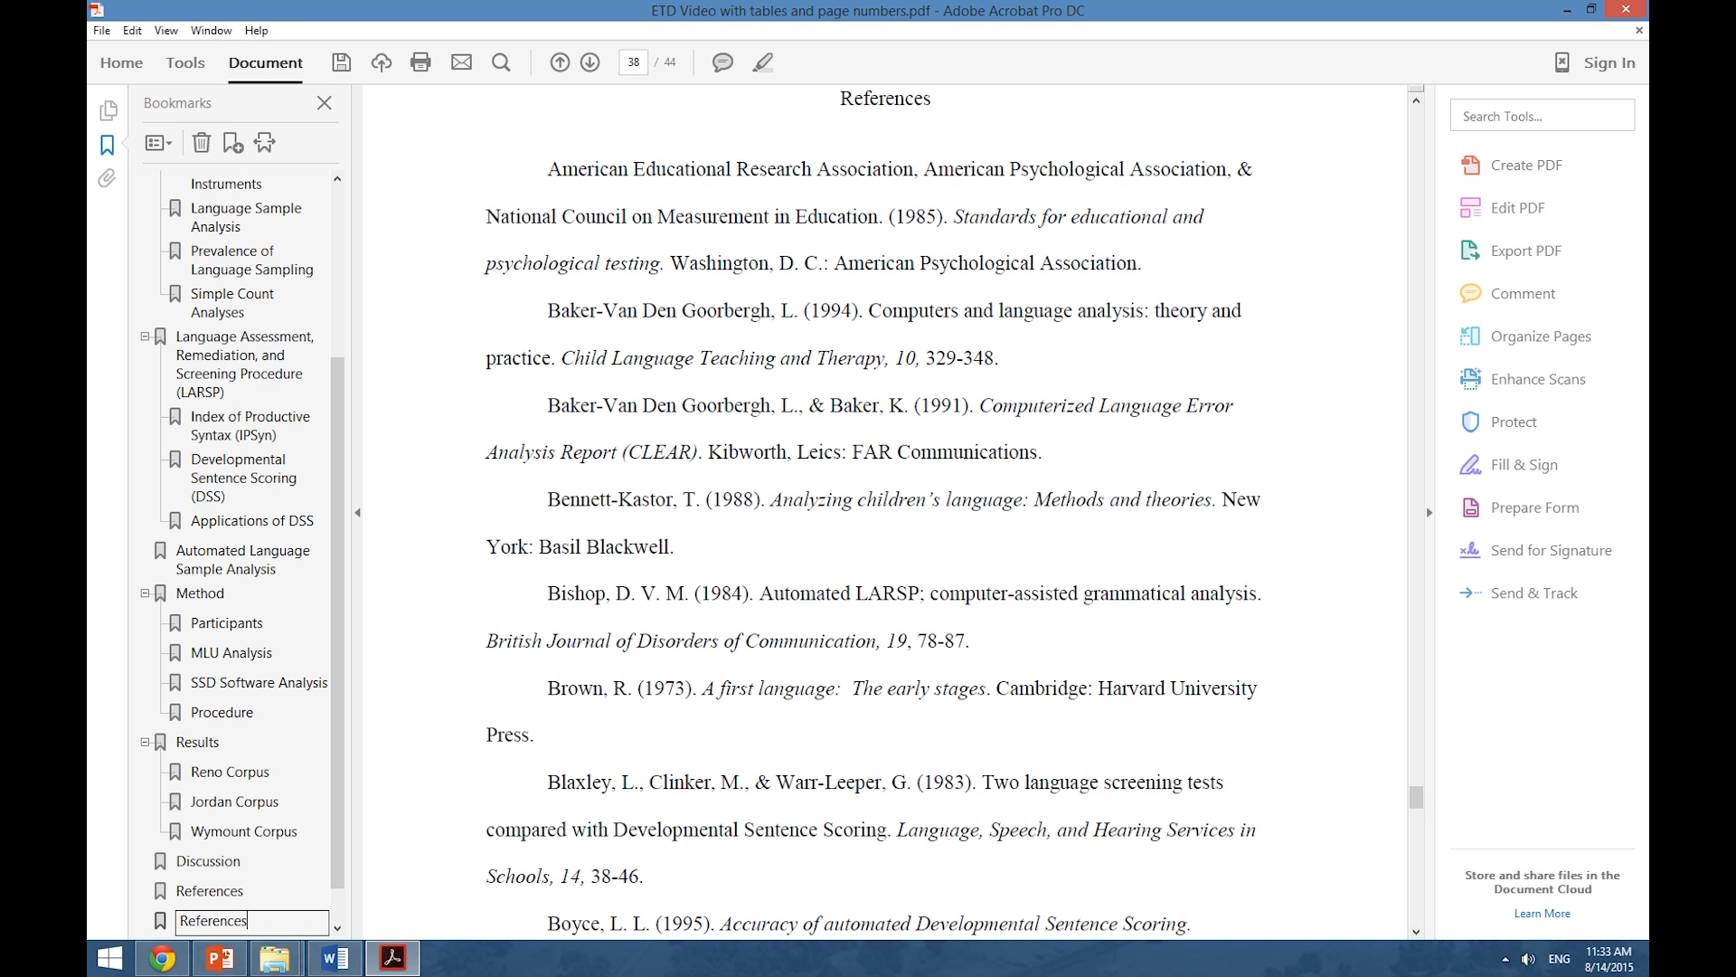
{"action": "left_click", "coordinate": [246, 832]}
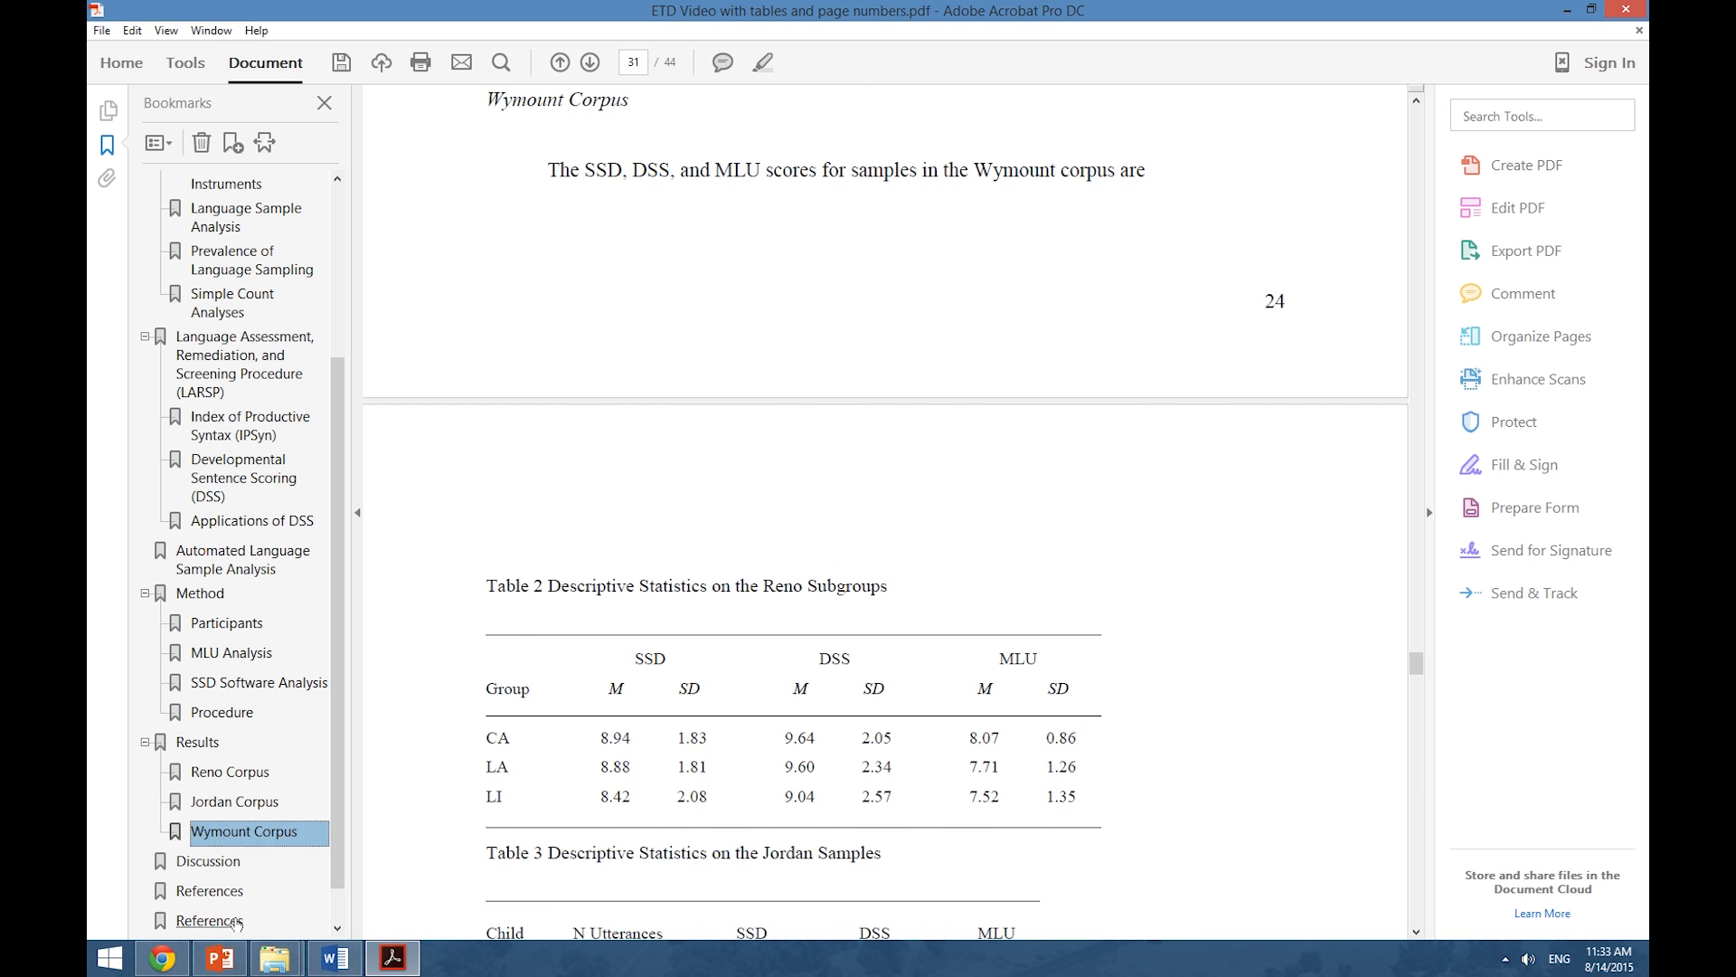
{"action": "left_click", "coordinate": [209, 921]}
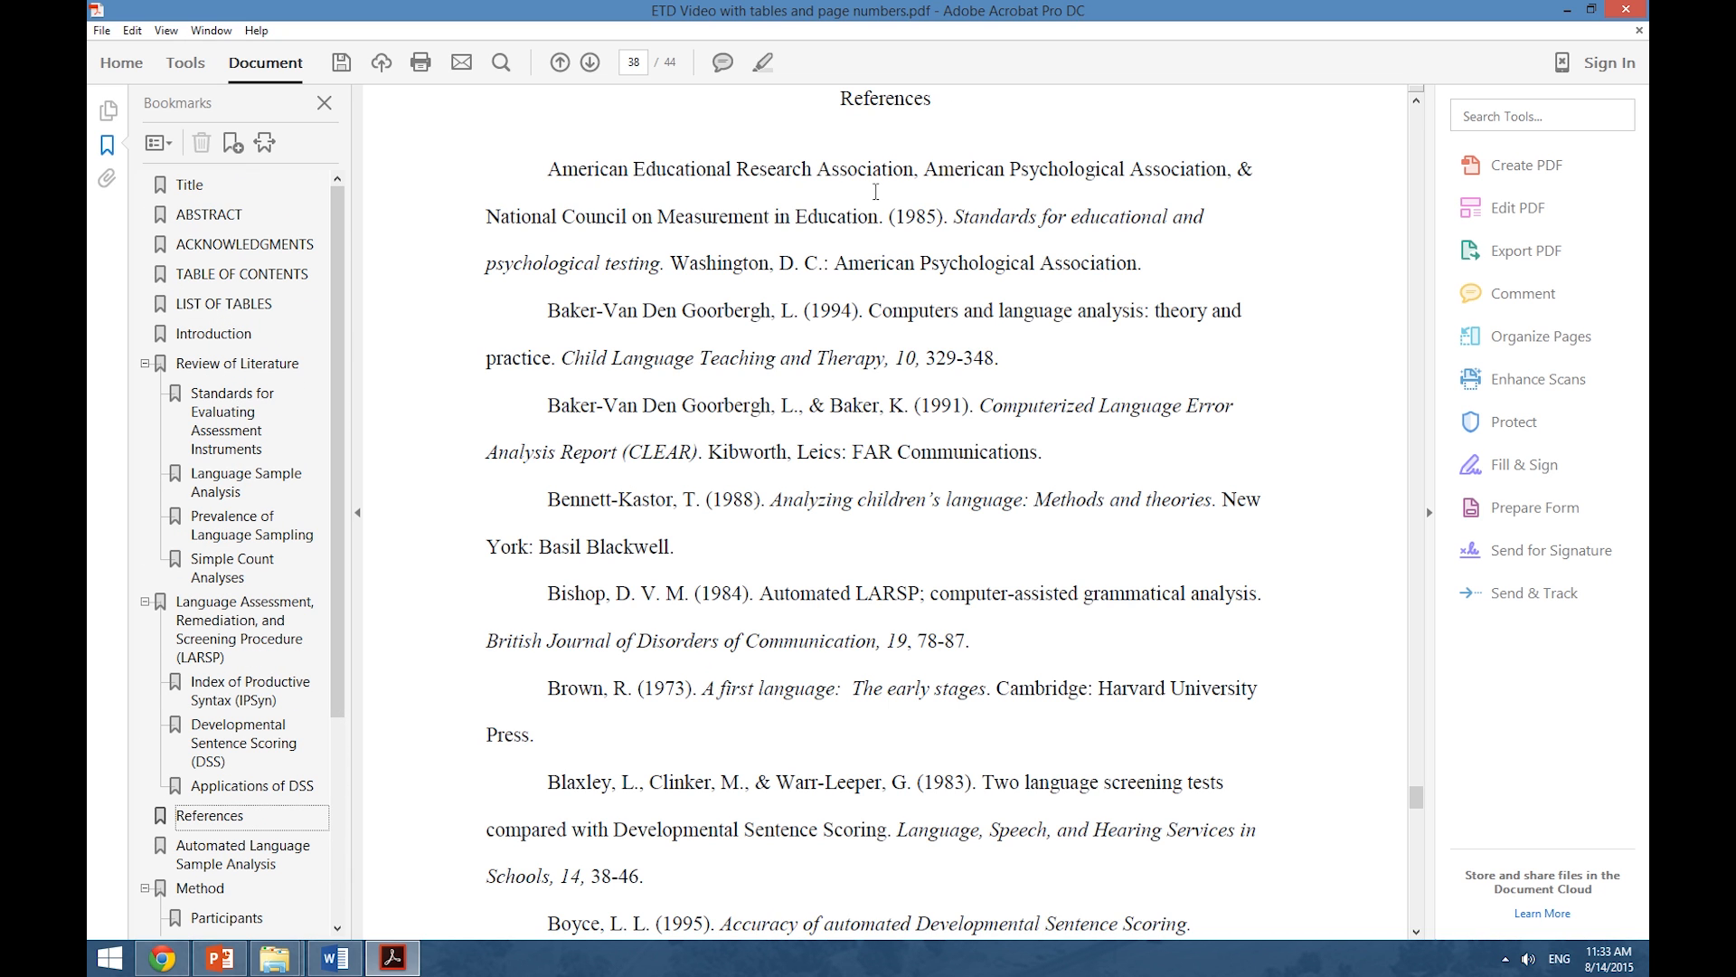
{"action": "mouse_move", "coordinate": [873, 177]}
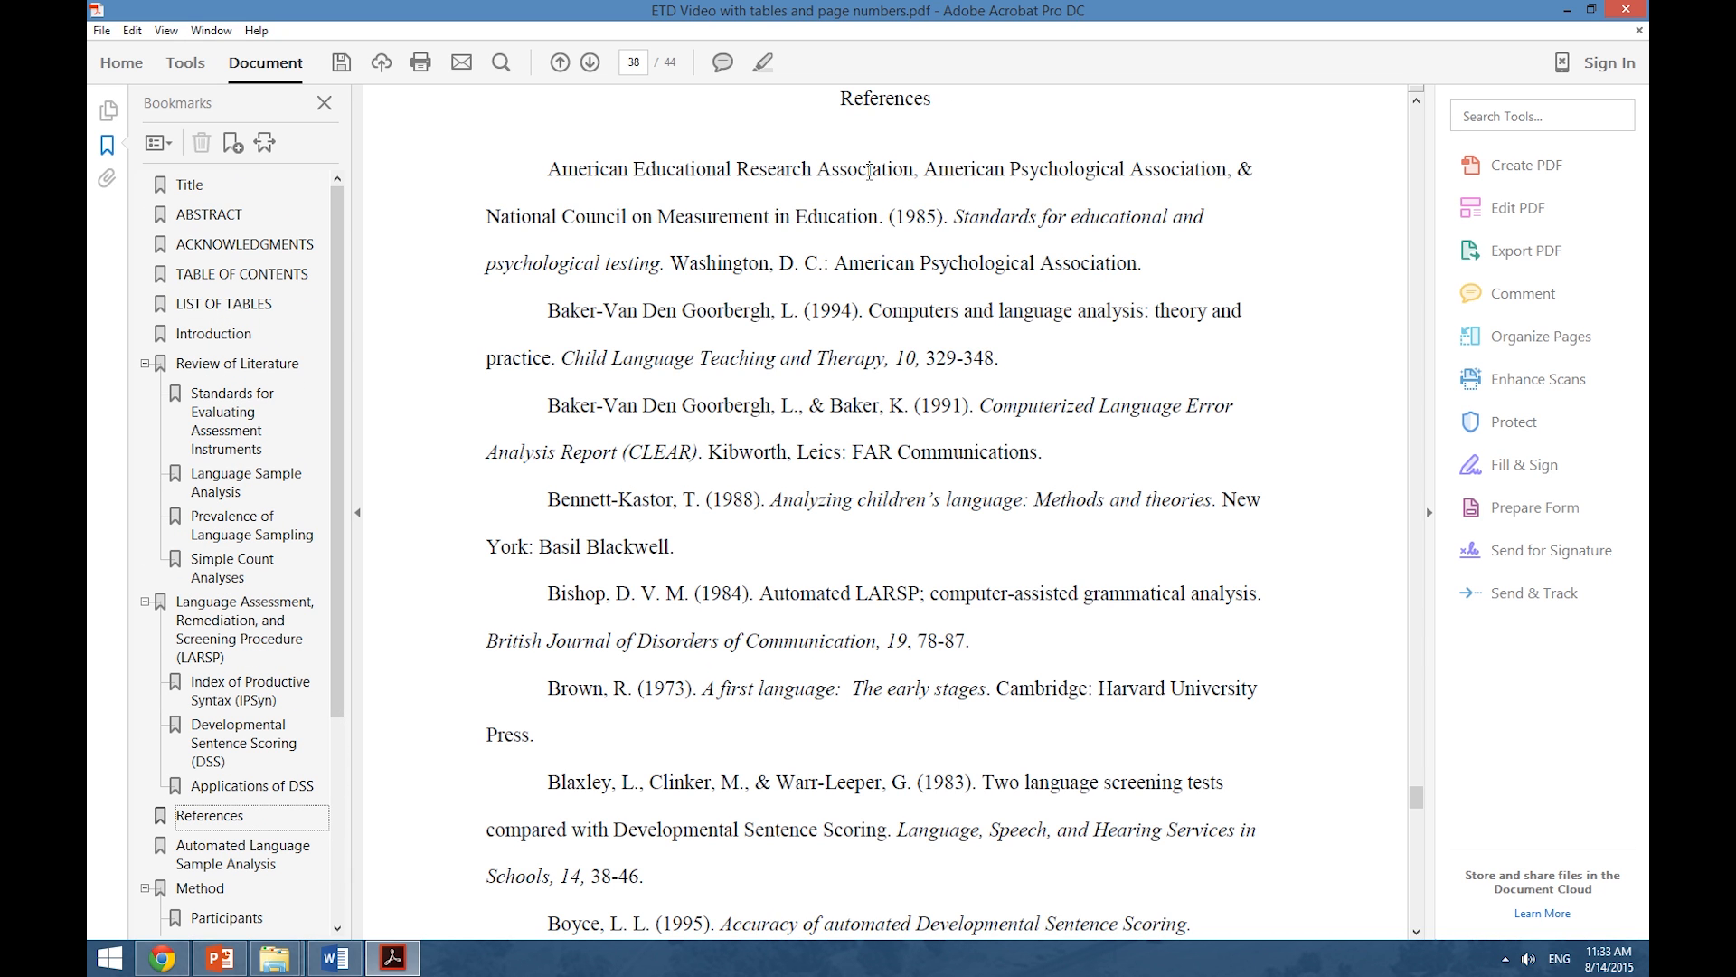